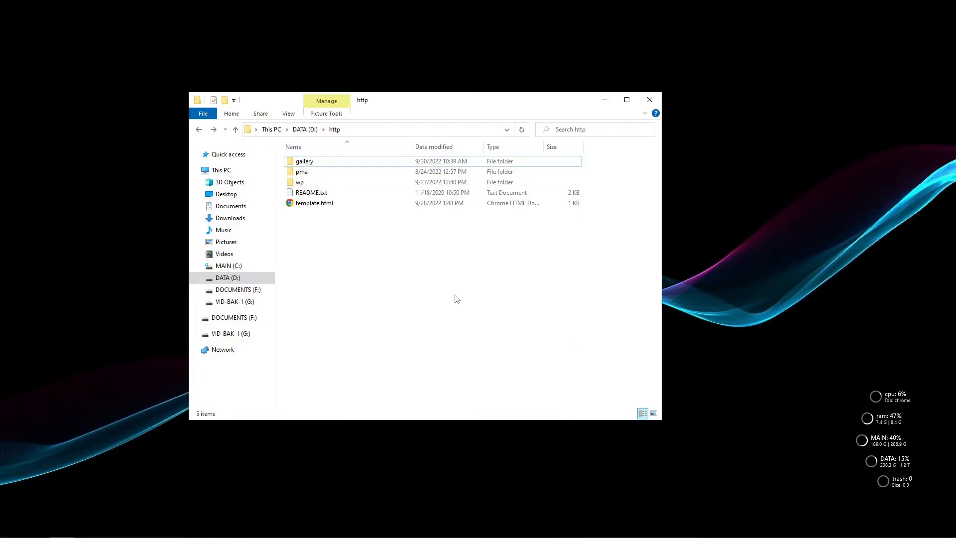
Step: Open the gallery folder under http to view its six MP4 videos
double_click(304, 161)
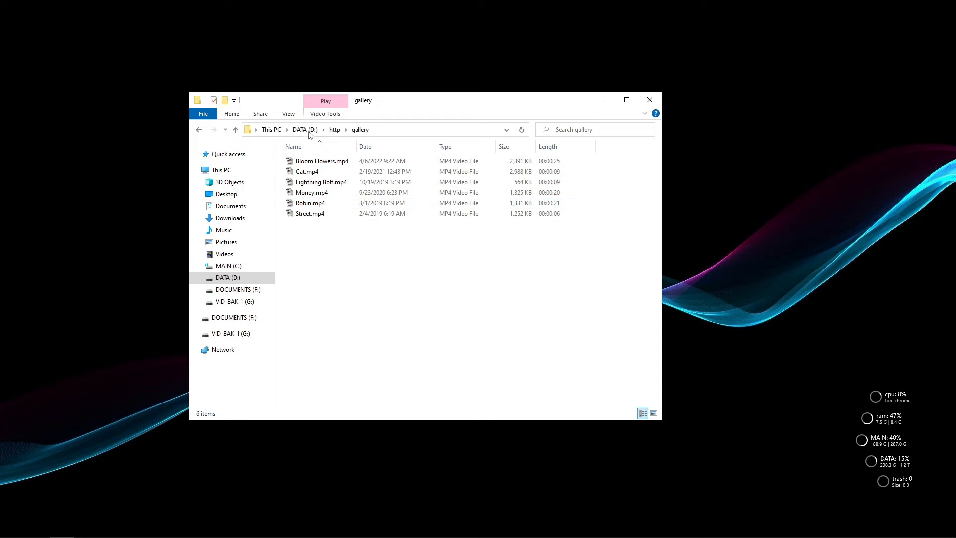
click(654, 413)
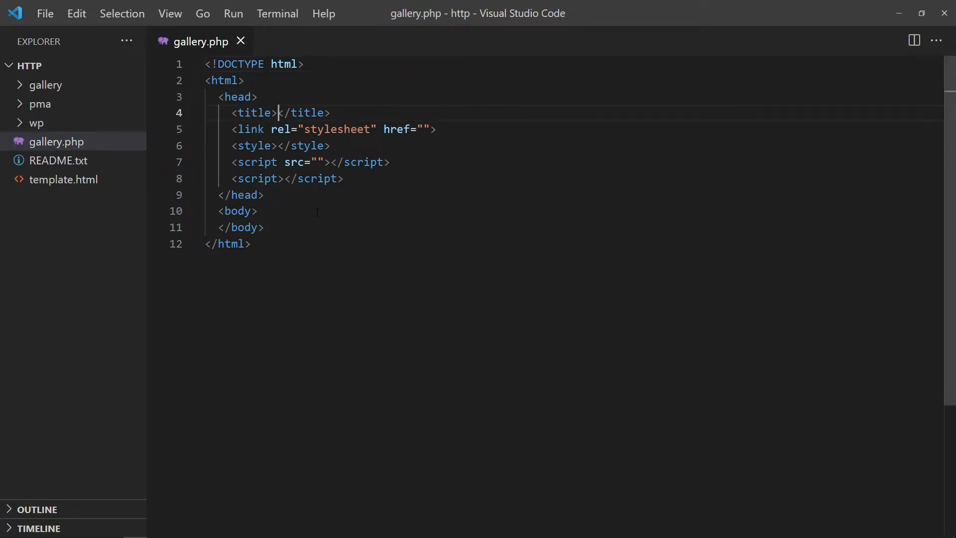
Step: Title the page 'PHP Video Gallery' and add a <!-- VIDEO GALLERY --> comment with <div class="gallery">
text(PHP Video Gallery)
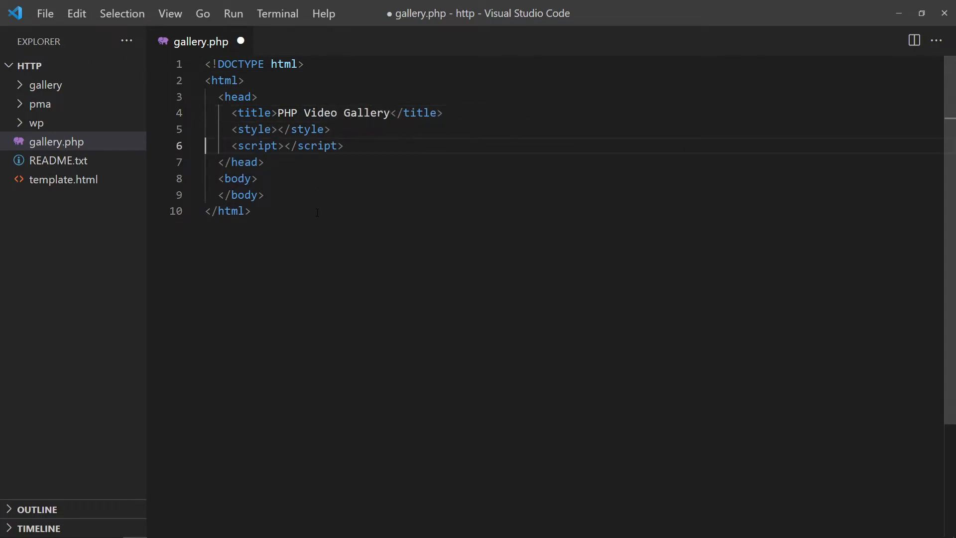
text(<!--)
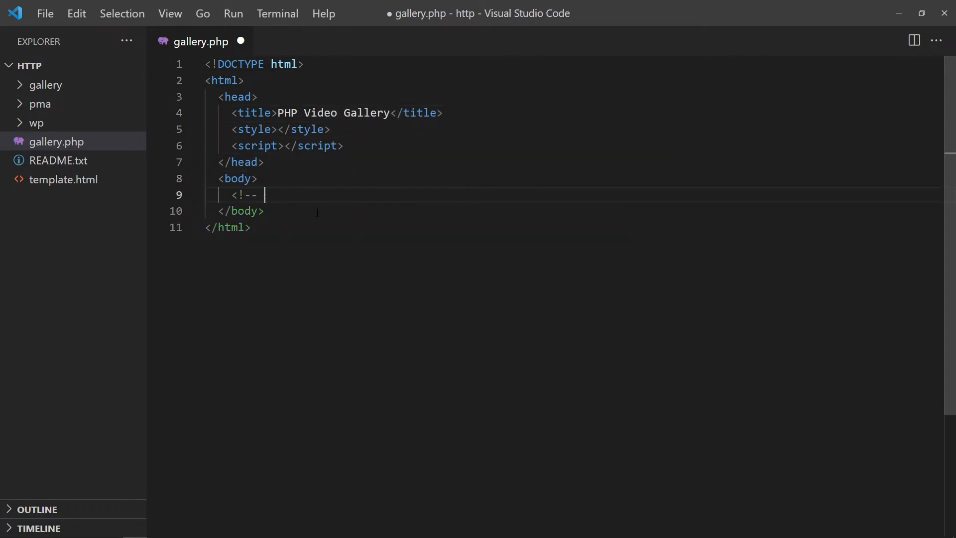
text(VIDEO GALLERY -->)
text(<div></div>)
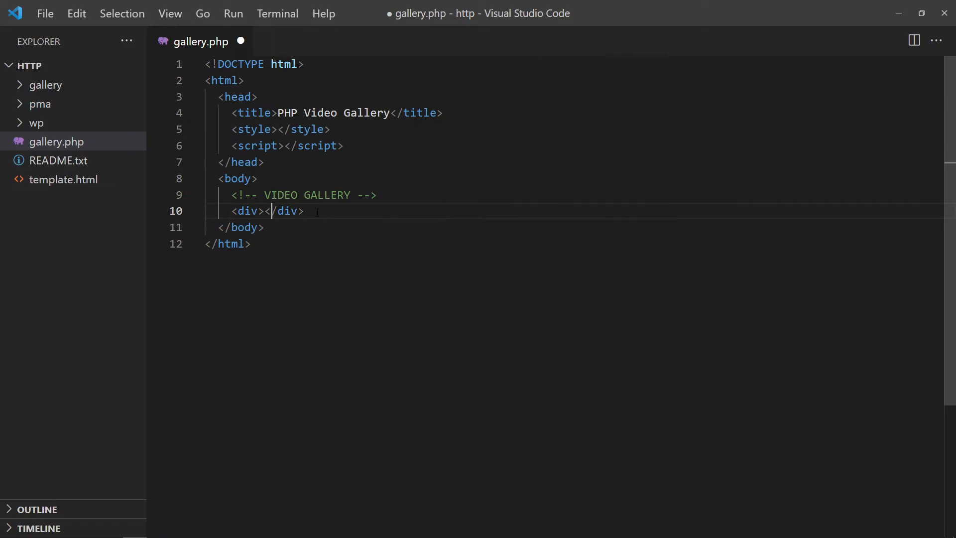
text(class="")
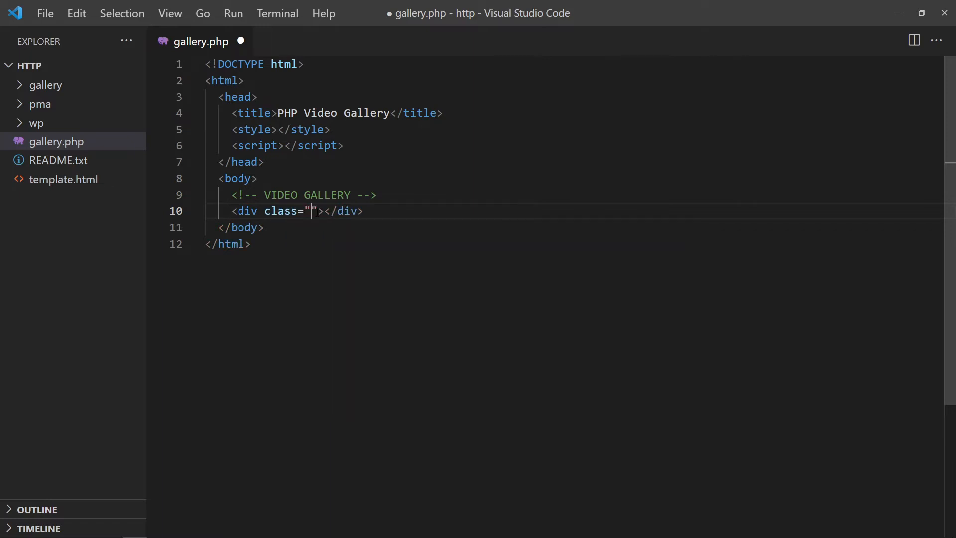
text(gallery"><?)
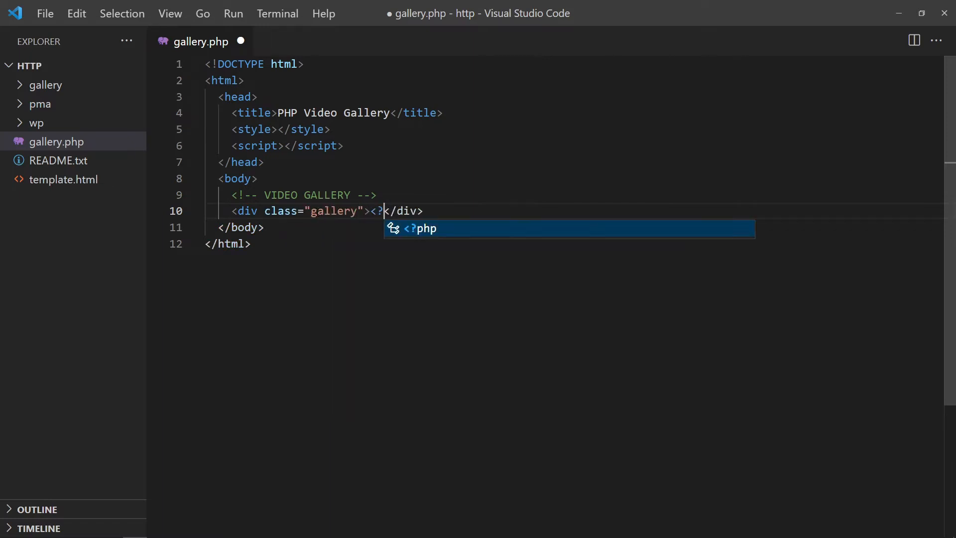
Step: In a PHP block, comment 'GET VIDEO FILES IN GALLERY FOLDER' and set $dir from __DIR__, DIRECTORY_SEPARATOR and "gallery"
key(Enter)
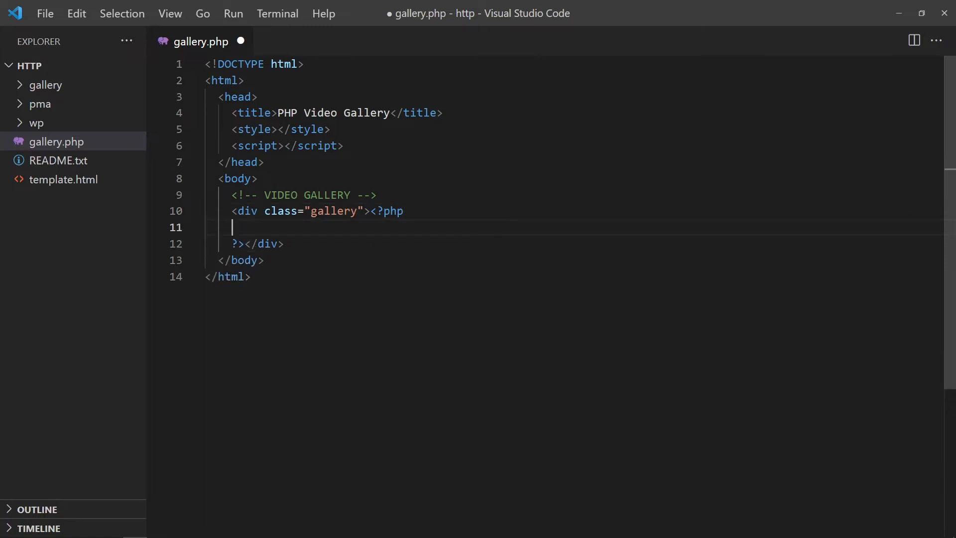
text(/)
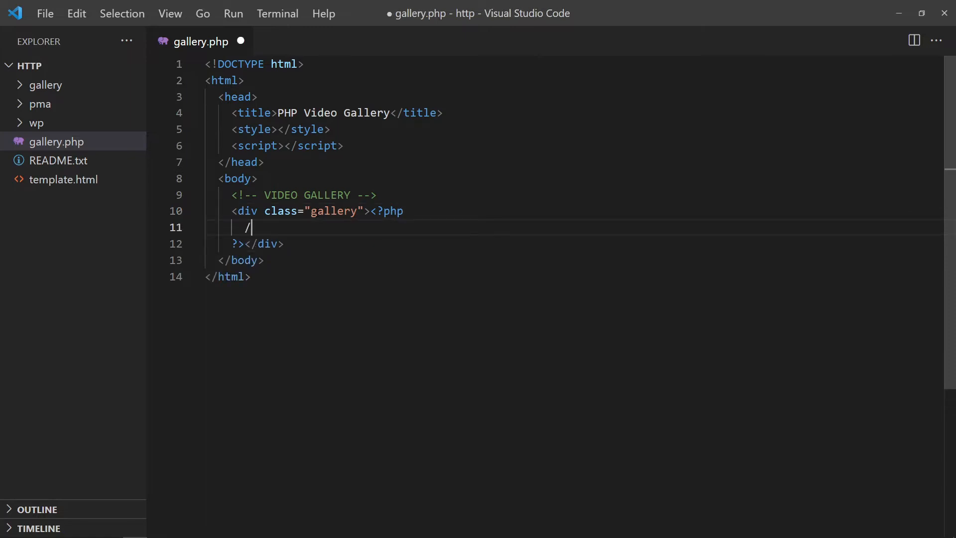
text(/ GET)
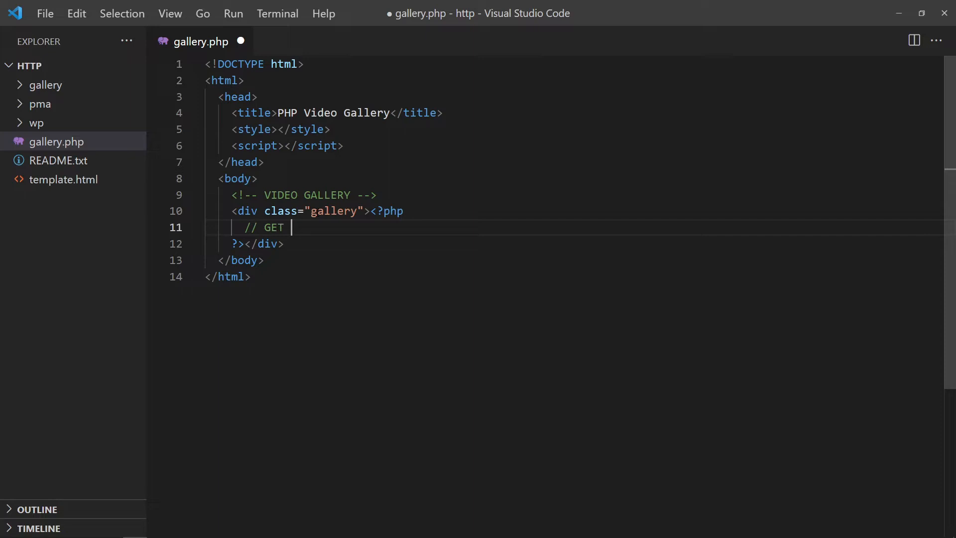
text(VIDEO FILES IN)
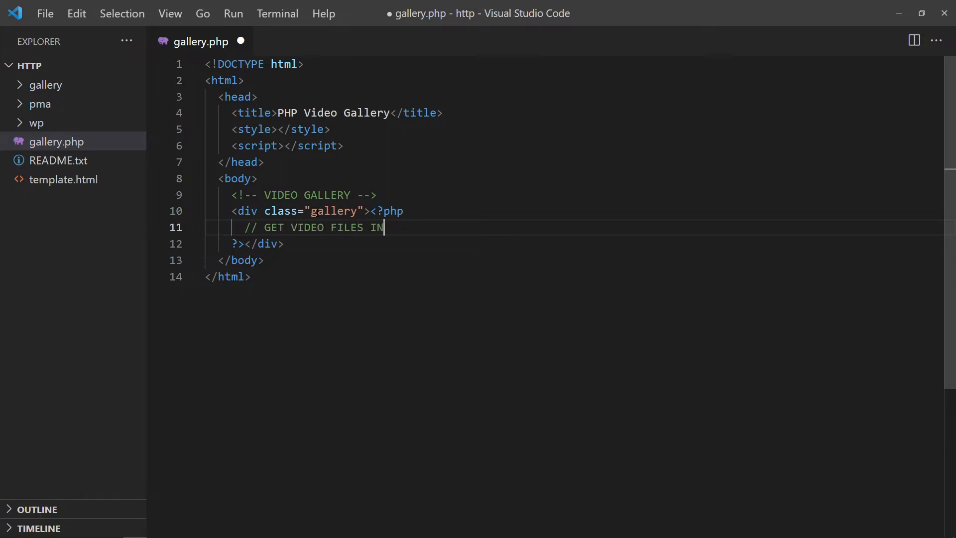
text(GALLERY FOLDER)
text($dir = )
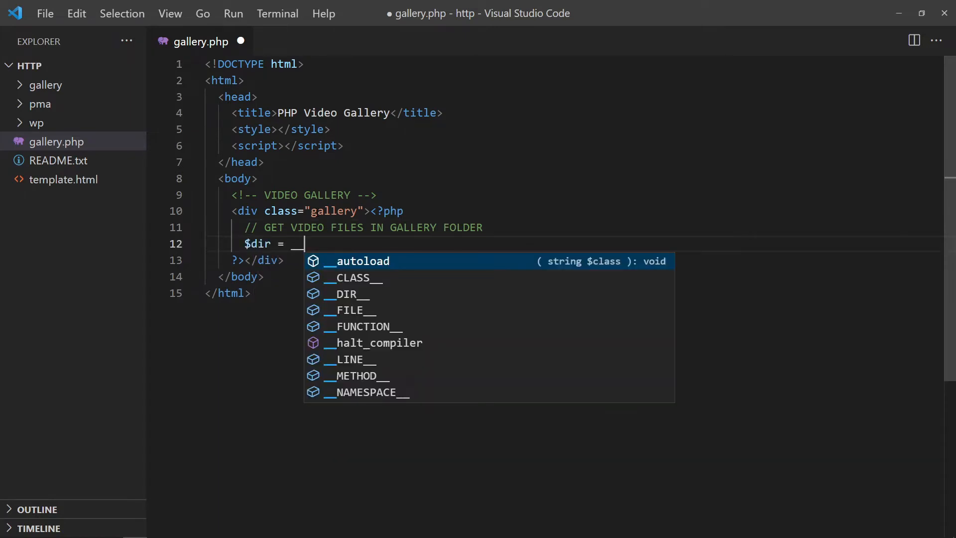
text(__DIR__ . D)
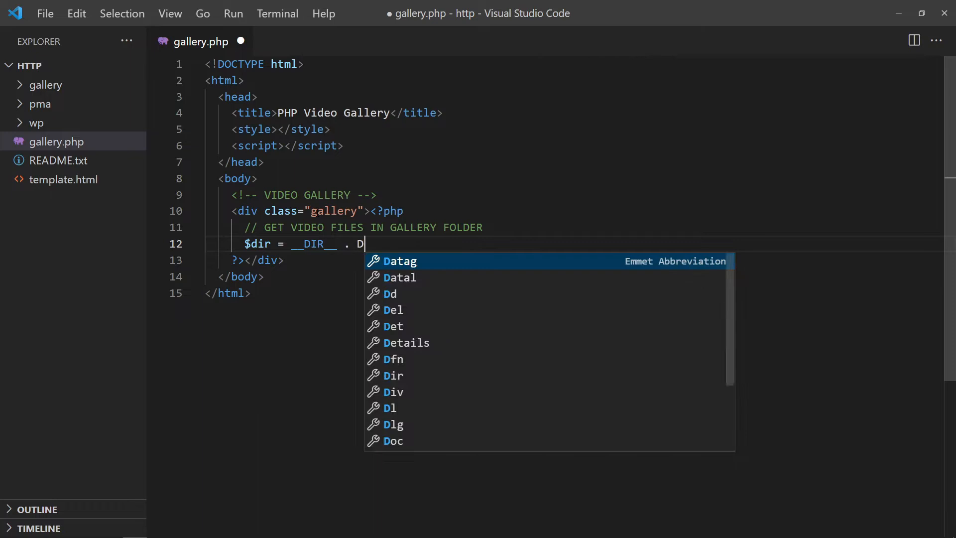
text(IRECTORY_SEPAR)
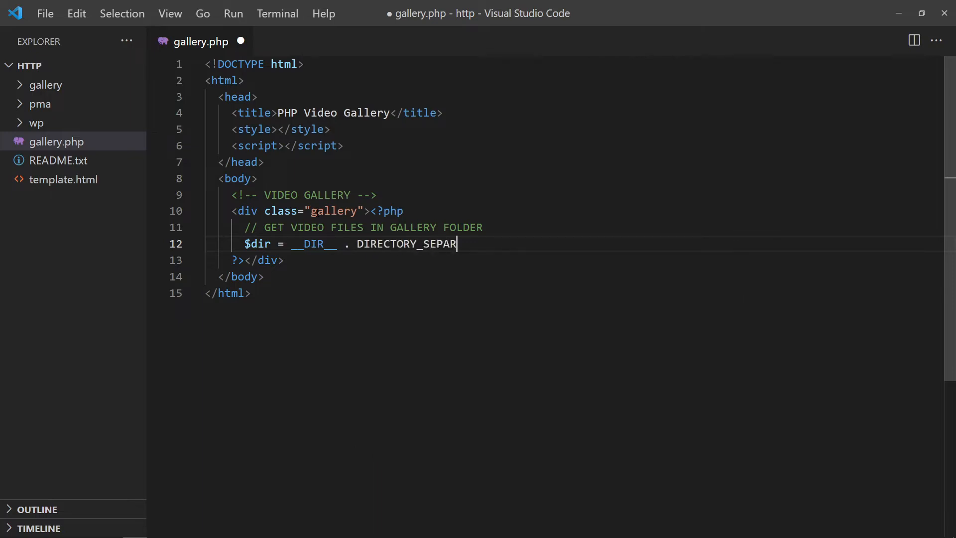
text(ATOR .)
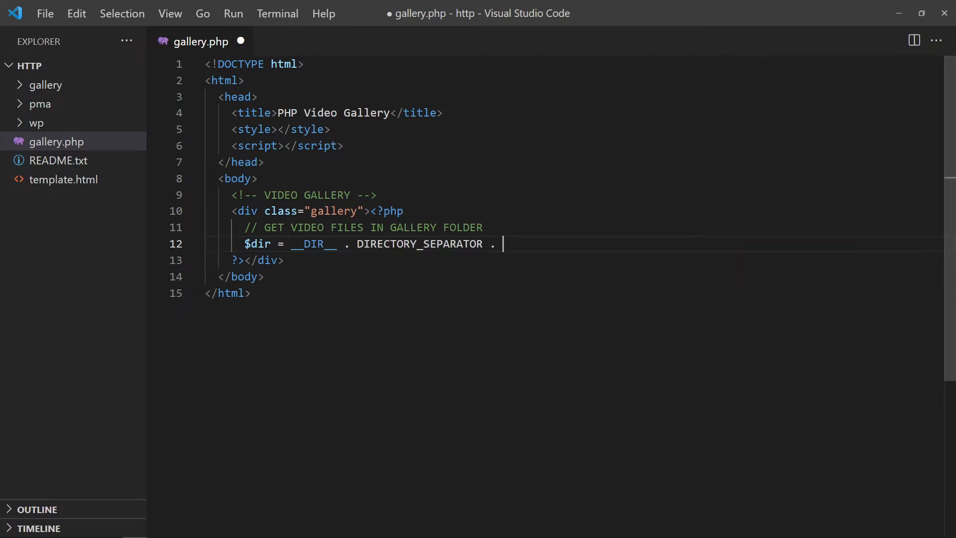
text("gallery" .)
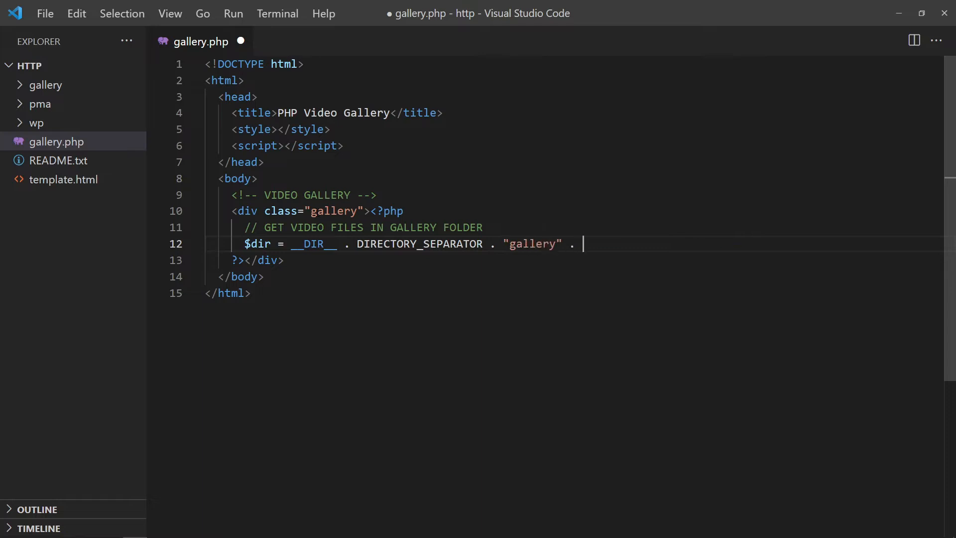
text(DIRECTORY_SEPARATOR ;)
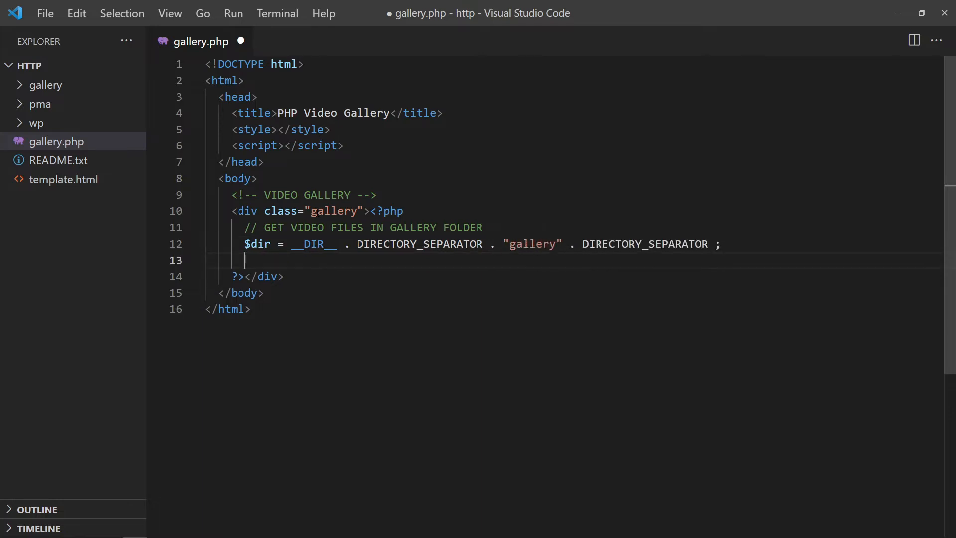
Step: Collect videos with $vid = glob("$dir*.{webm,ogg,mp4}", GLOB_BRACE)
text($vid = glob("");)
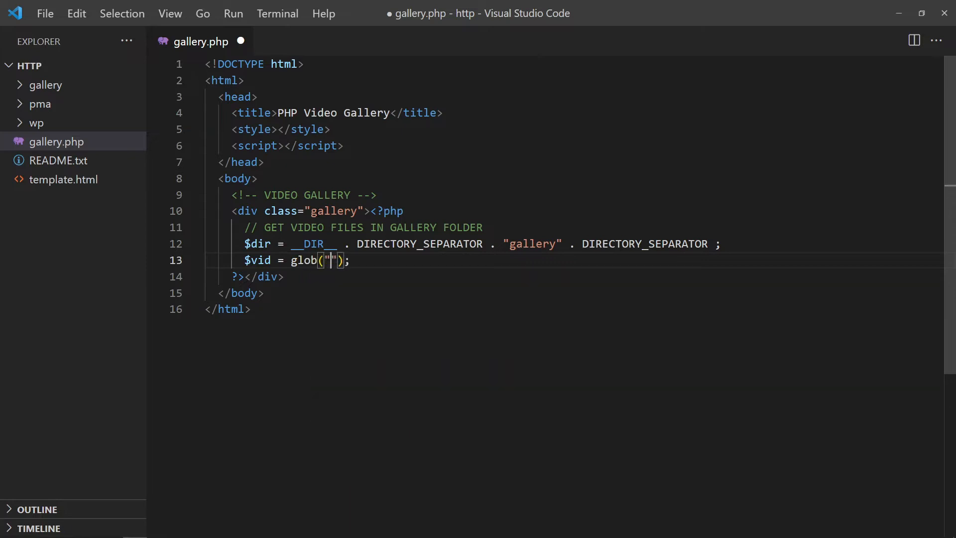
text(*.{})
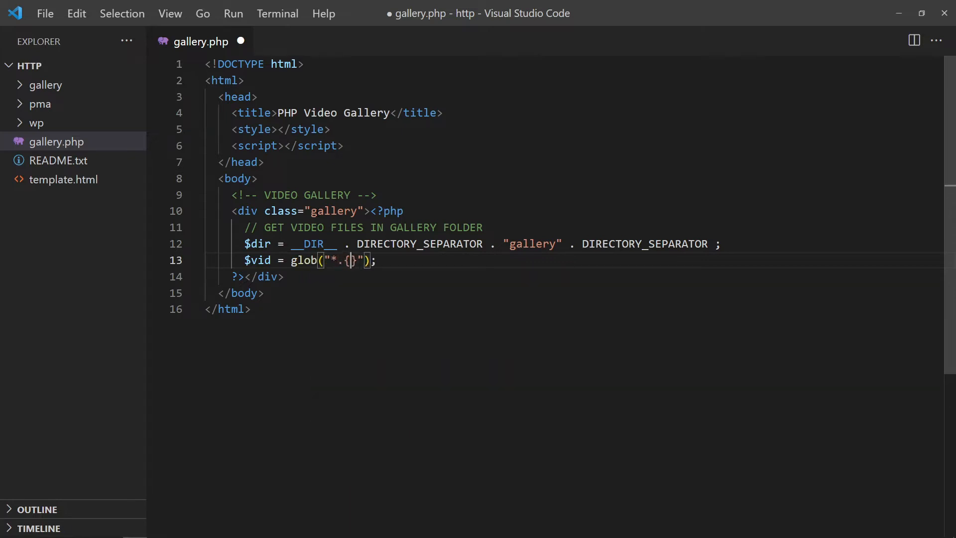
text(webm,)
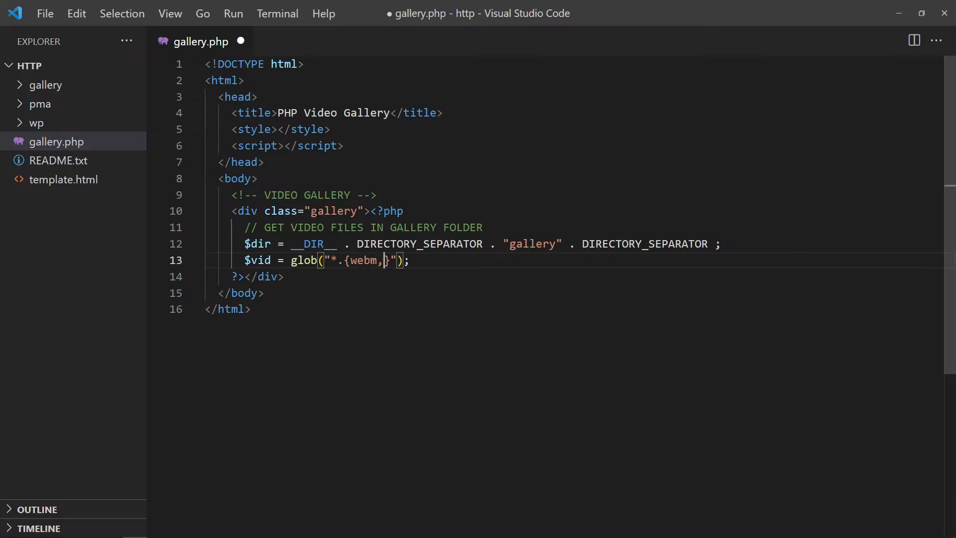
text(ogg,mp4)
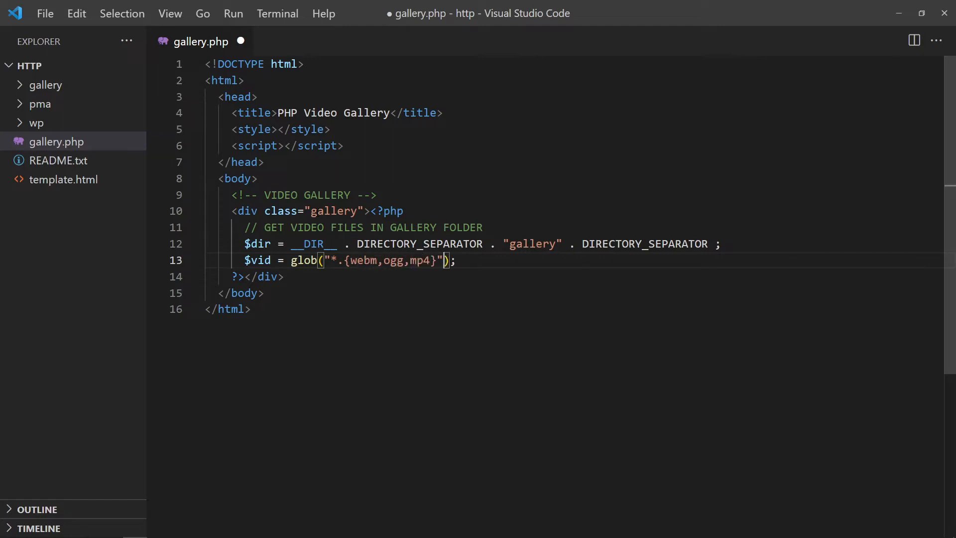
text(, GLOB_BRACE)
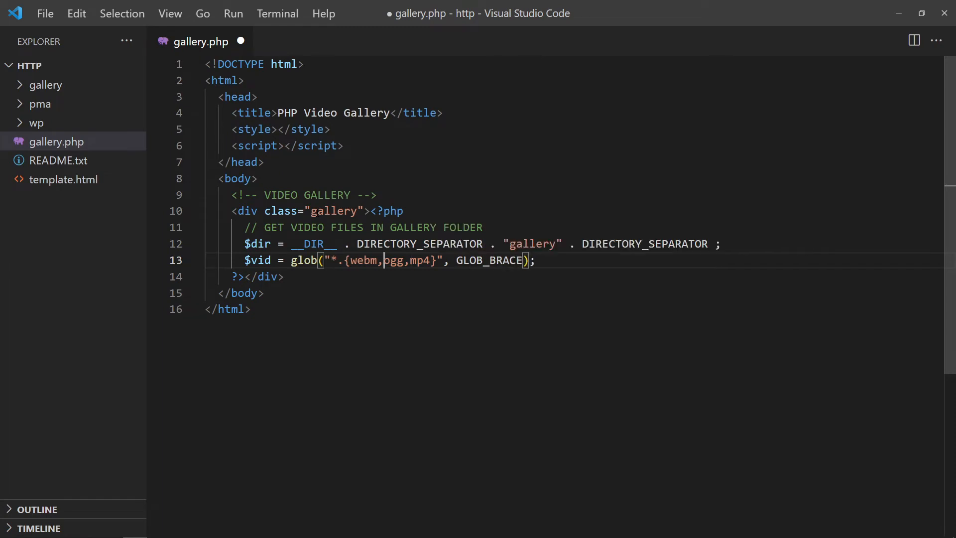
text($dir)
text(//)
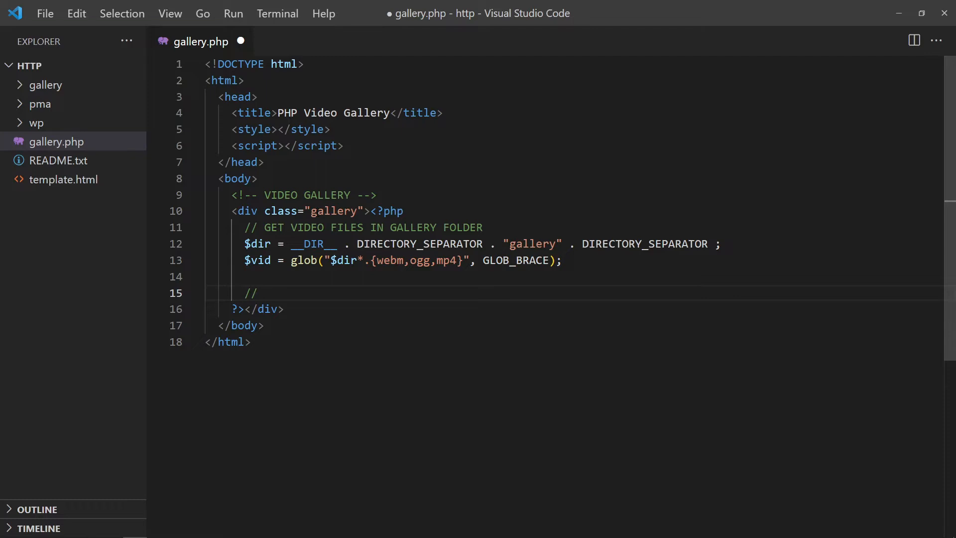
Step: Under an OUTPUT VIDEOS comment, if count is over 0, foreach video printf("%s<br>", $v)
text(OUTPUT VID)
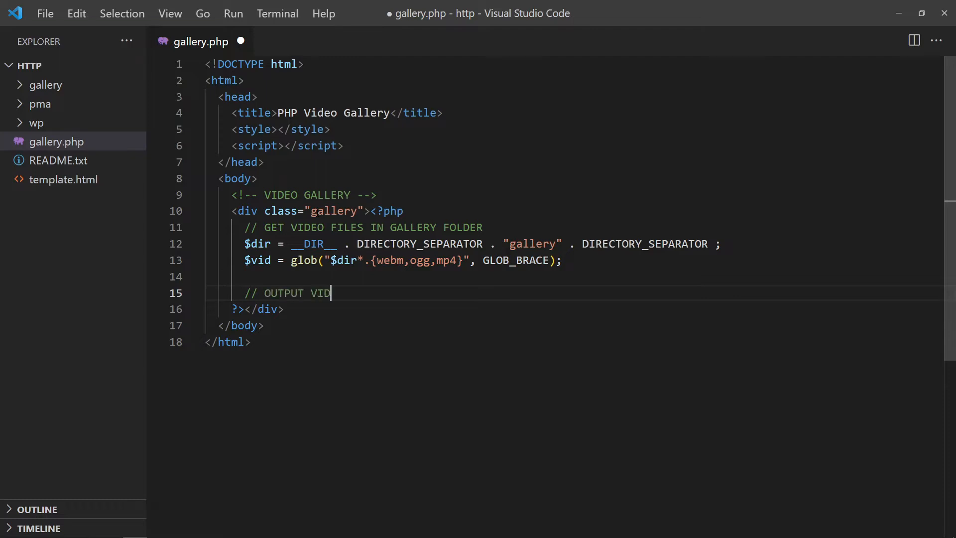
text(EOS)
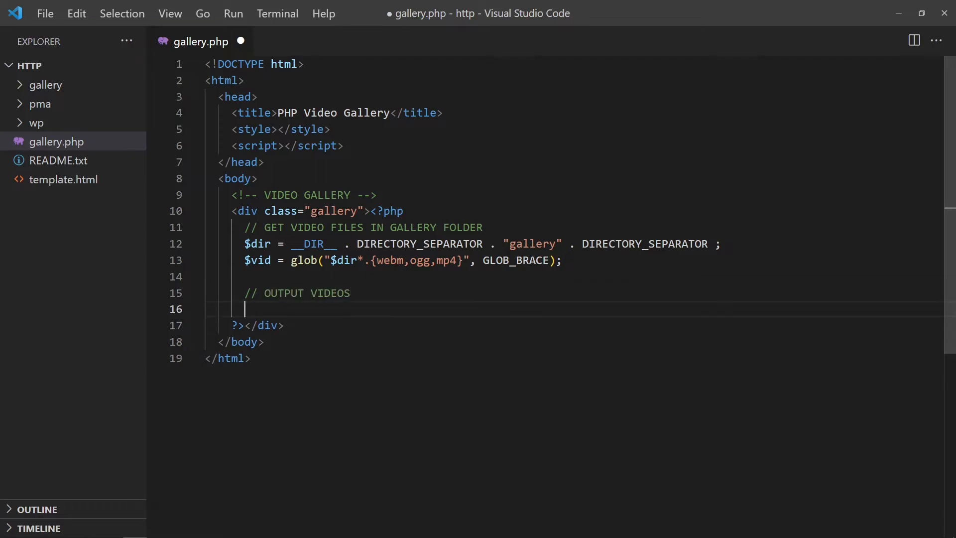
text(if (count($vid)
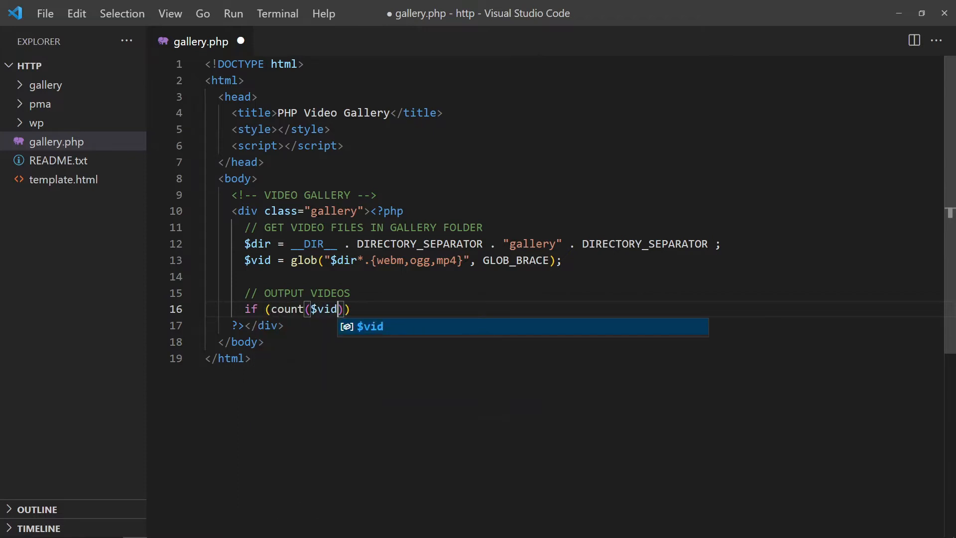
text(>0) {})
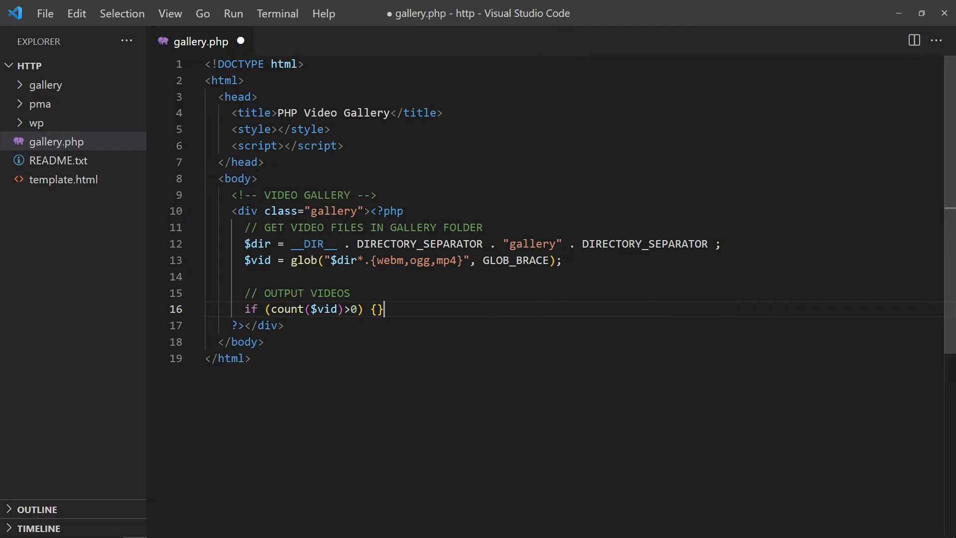
text(forec)
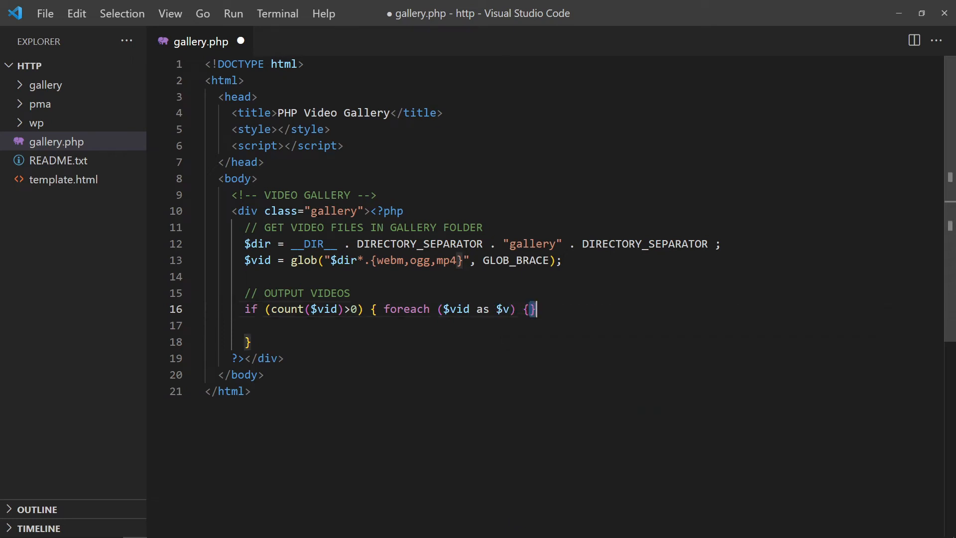
text(printf("%");)
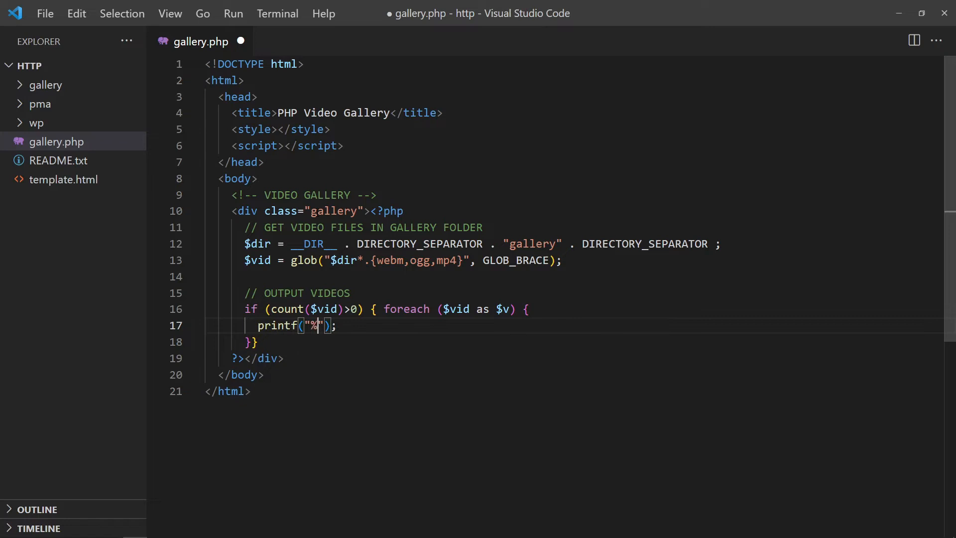
text(s<br>)
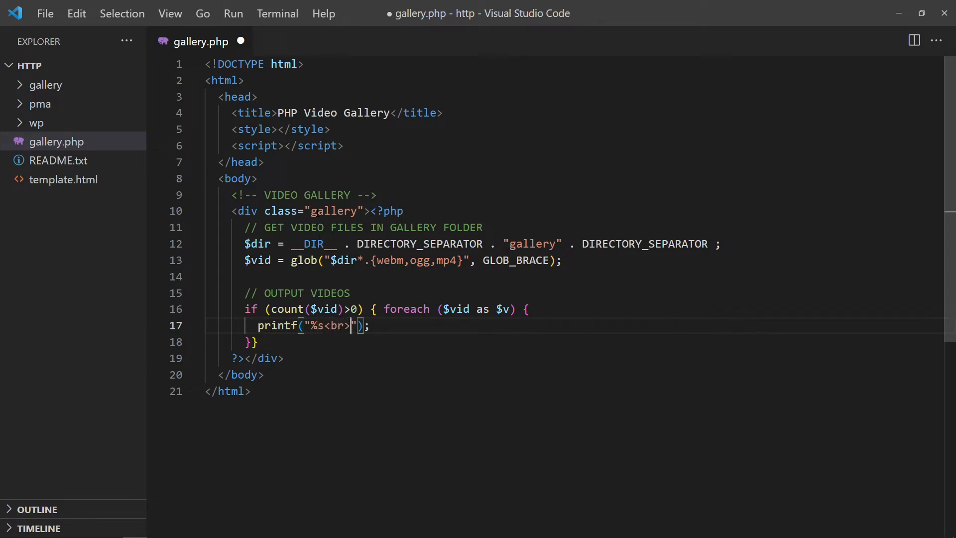
text(, $v)
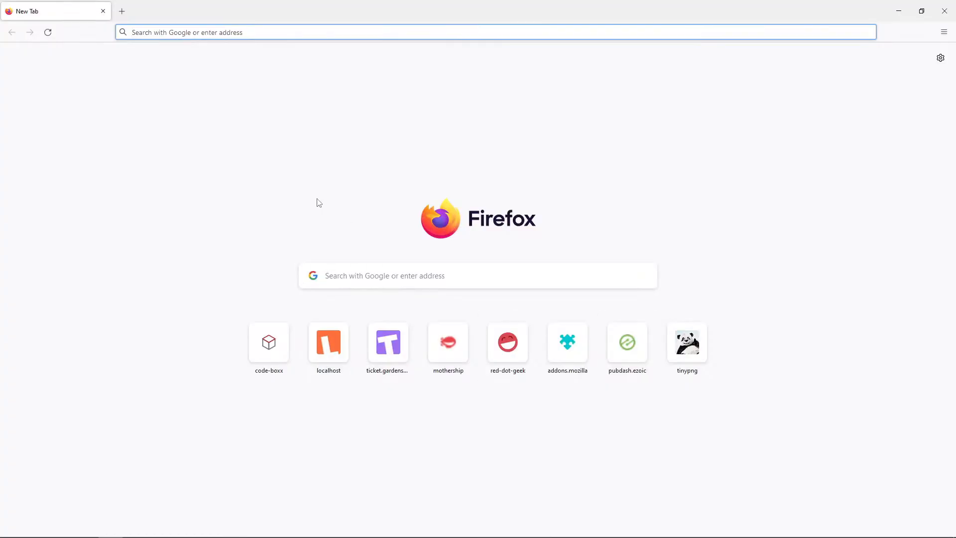
Step: Open localhost in Firefox and load gallery.php from the Index of / listing
click(328, 340)
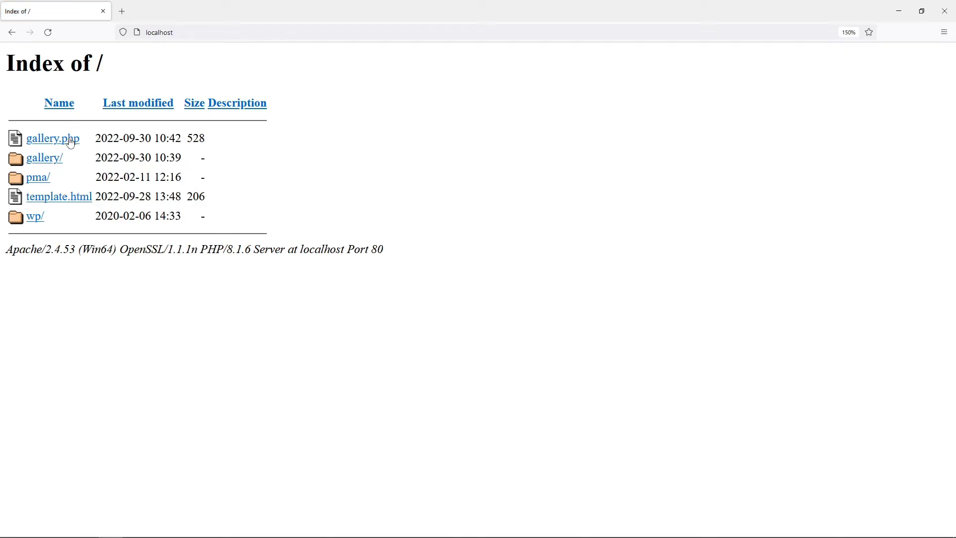
click(53, 138)
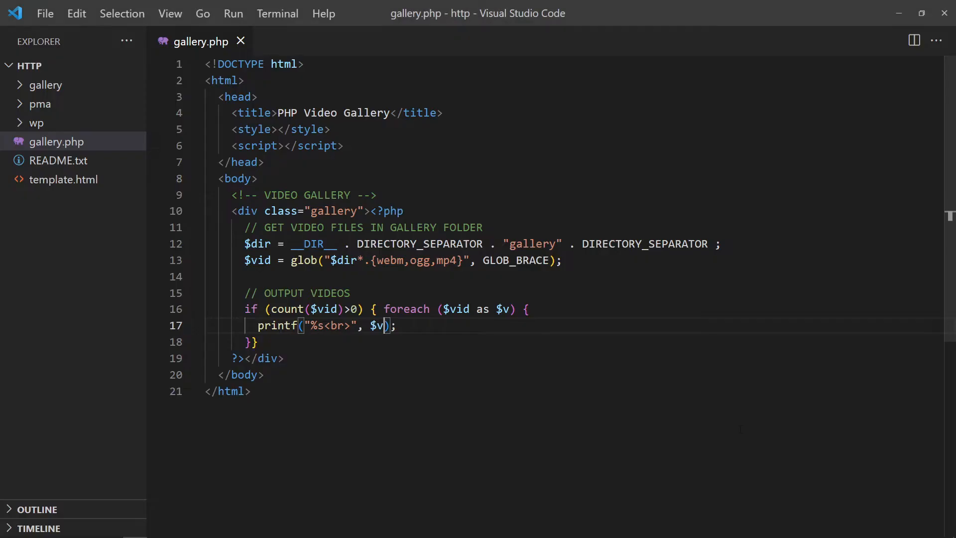
Step: Print "<video src='gallery/%s'></video>" with rawurlencode(basename($v)) for each file and save
text(basename()
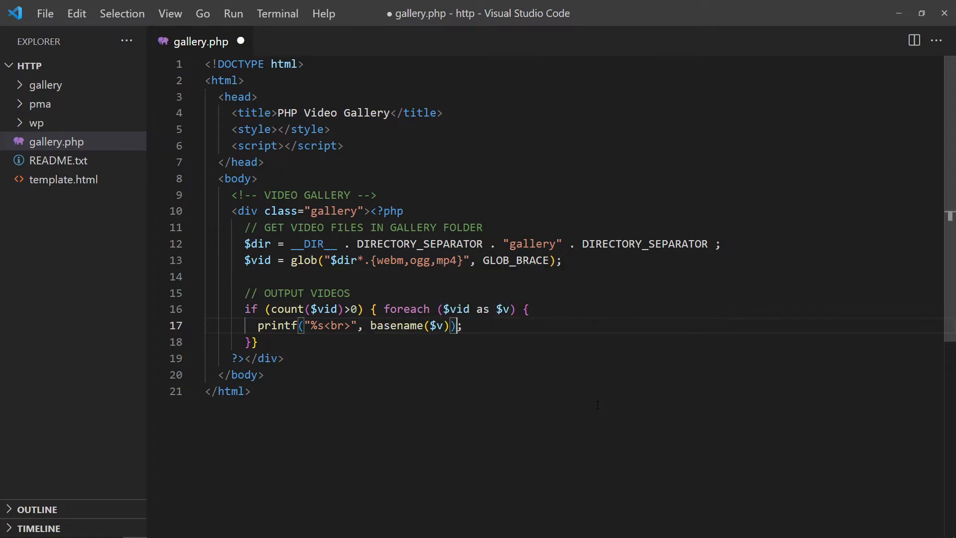
key(ctrl+s)
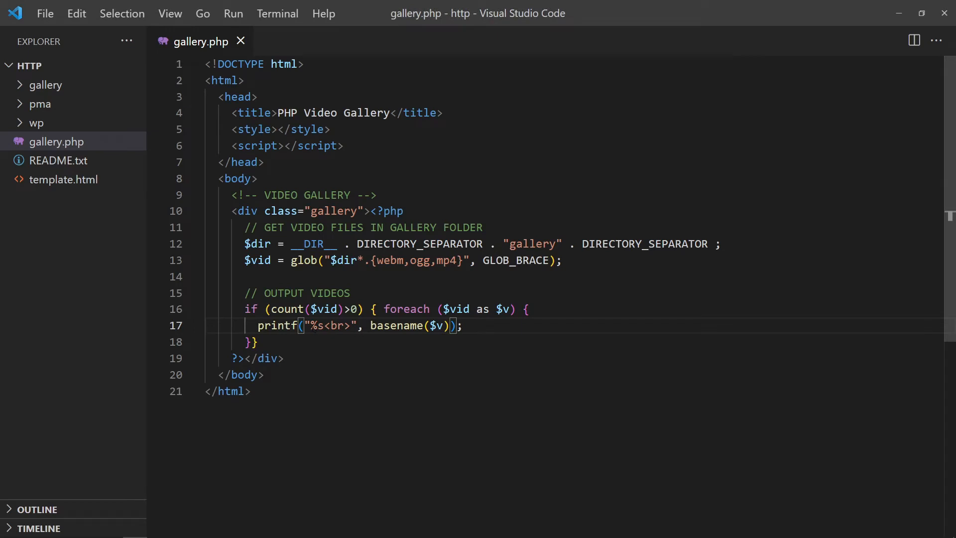
text(galler)
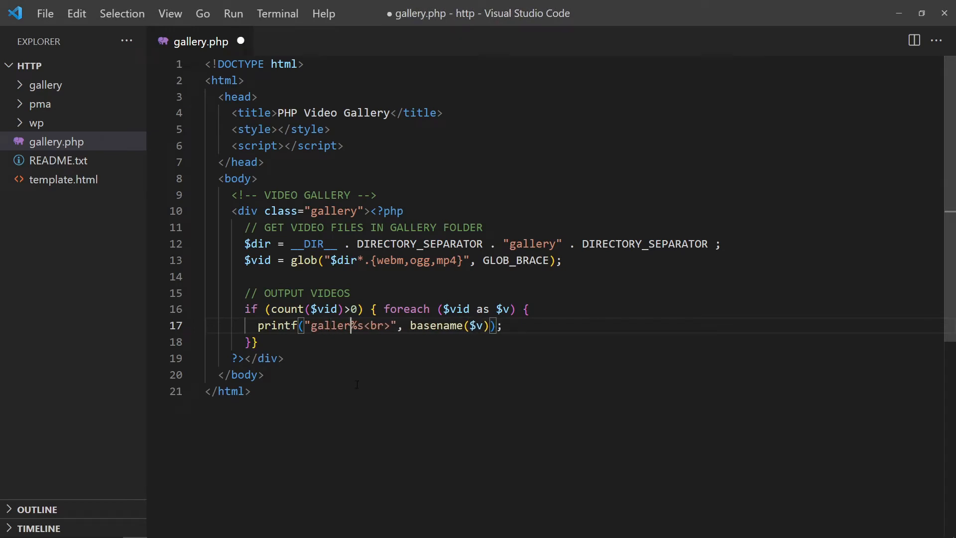
text(/)
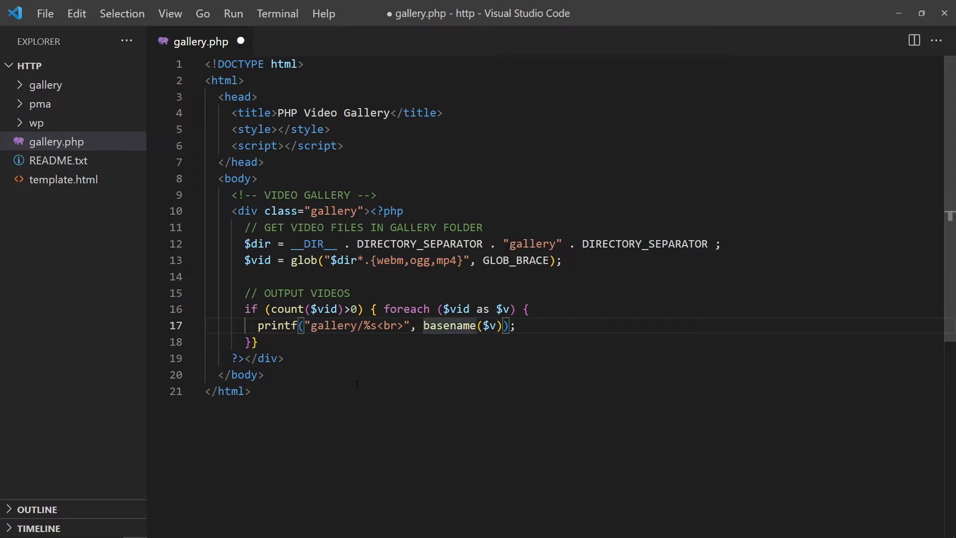
text(rawurlencode()
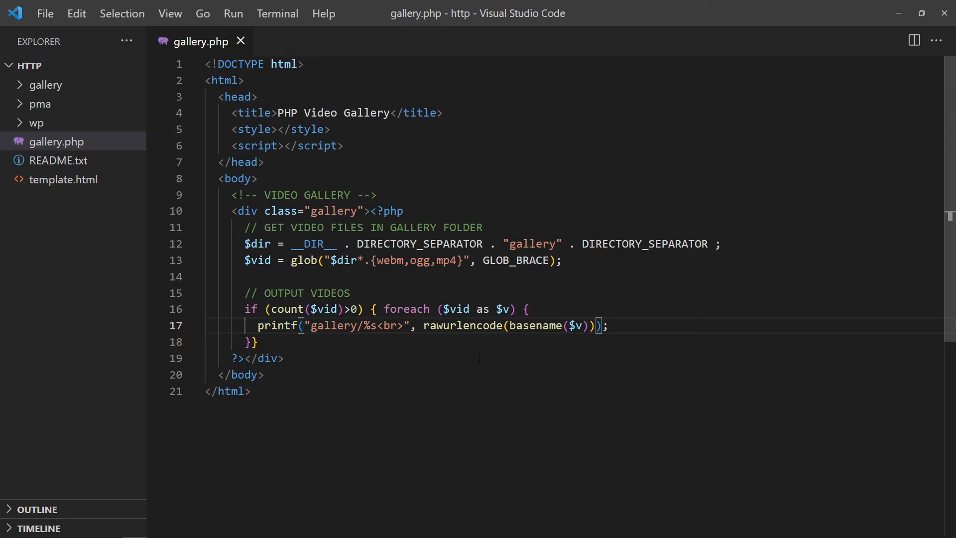
text(<video src=)
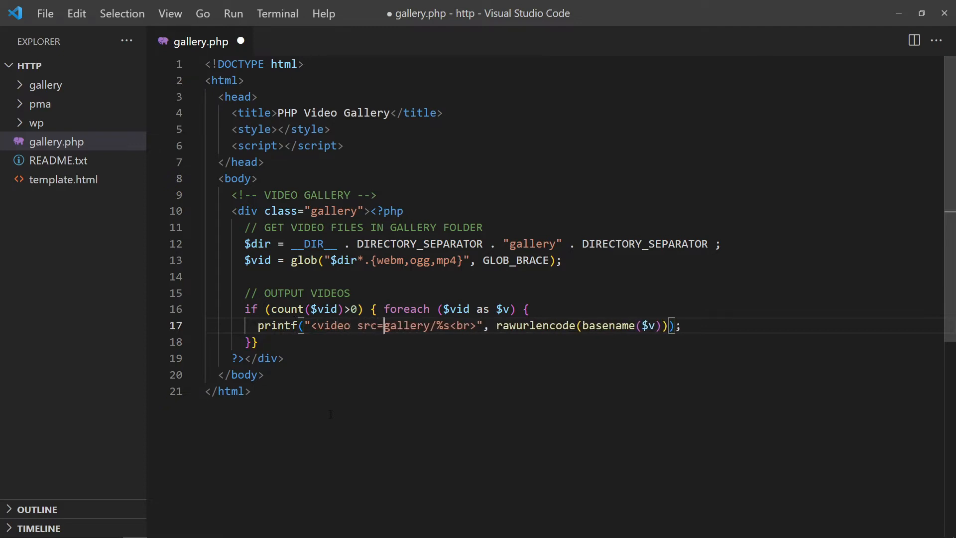
text(')
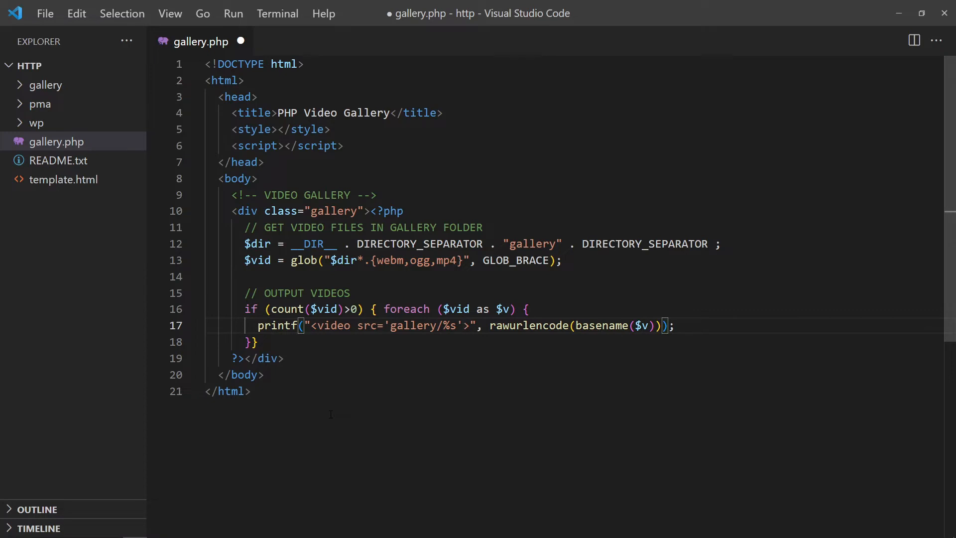
text(</video>)
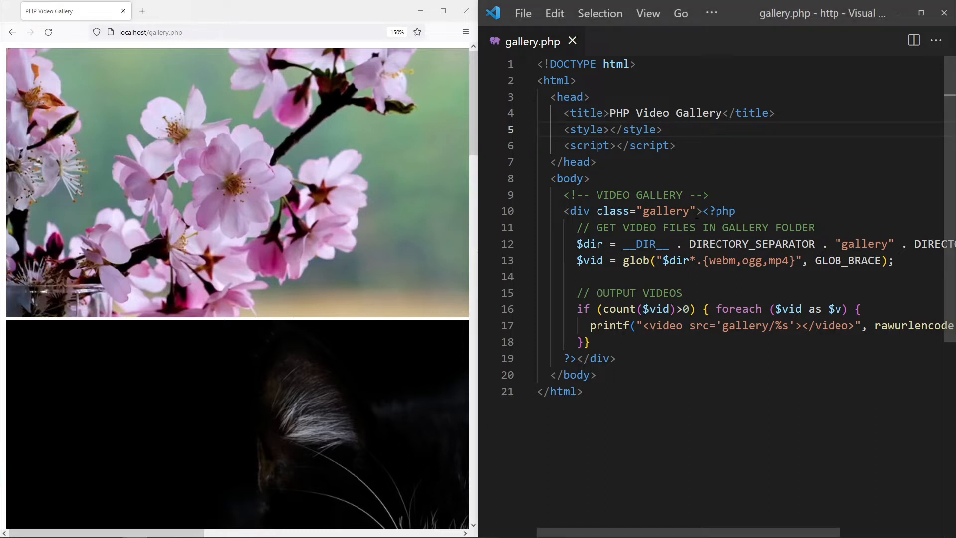
Step: Add a /* GALLERY WRAPPER */ .gallery rule with display: grid, repeat(3, 1fr) columns and 10px grid-gap
text(/*)
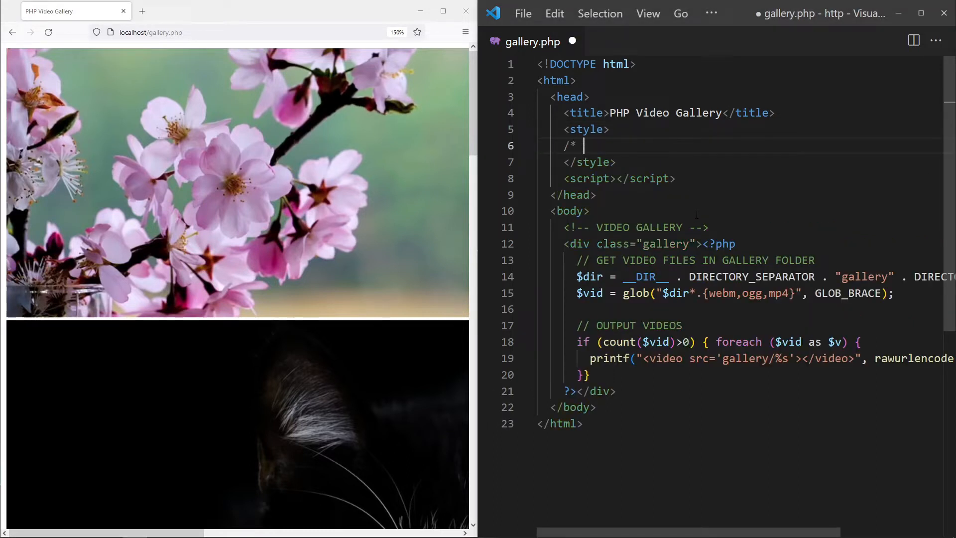
text(GALLERY WRAP)
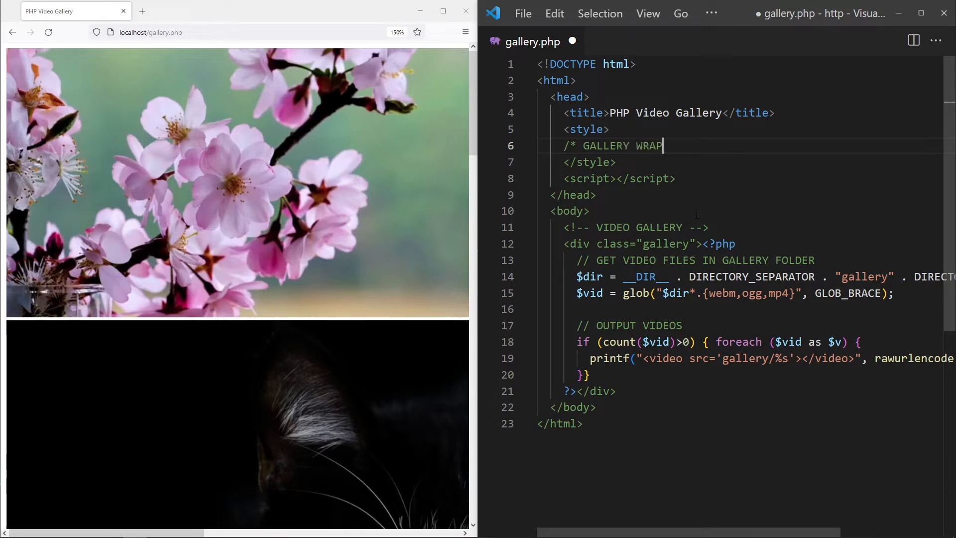
text(PER */)
text(.gallery)
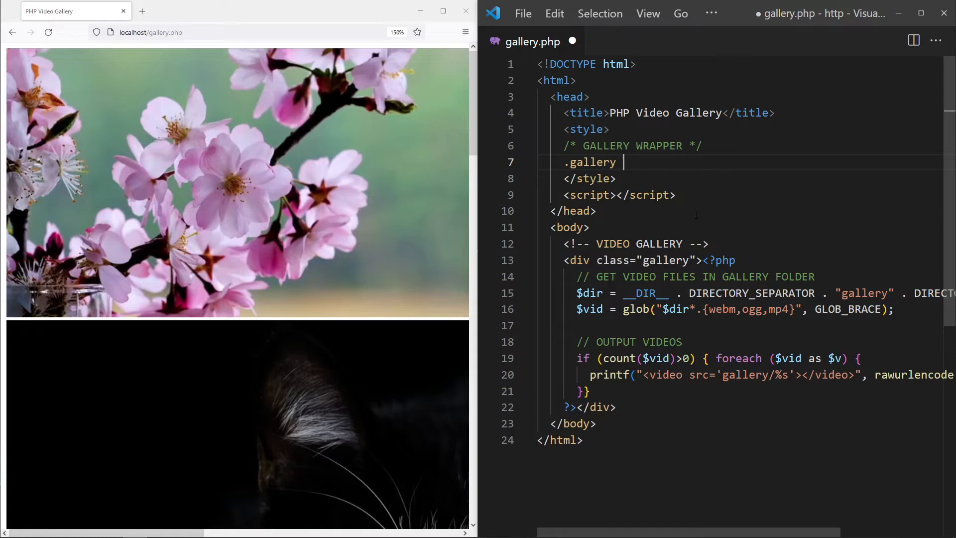
text({)
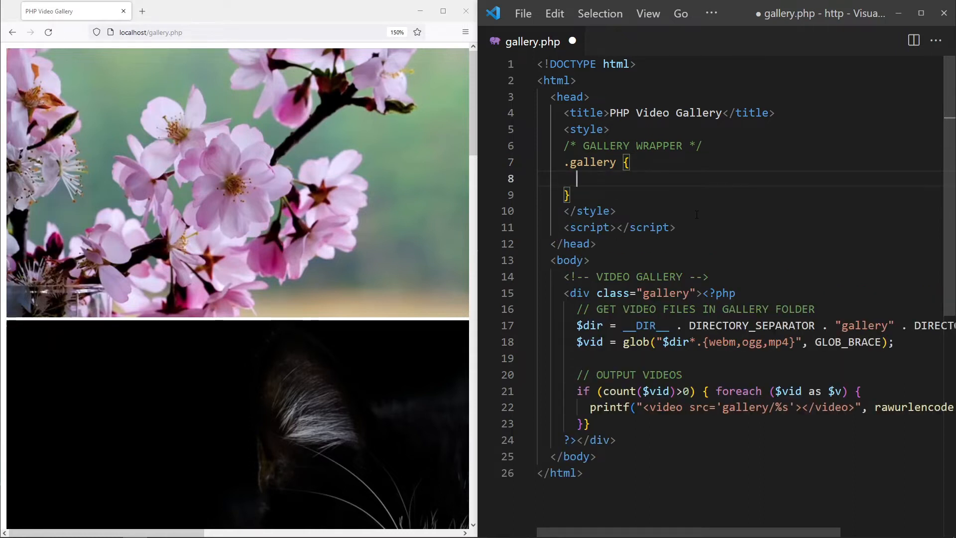
text(display: grid;)
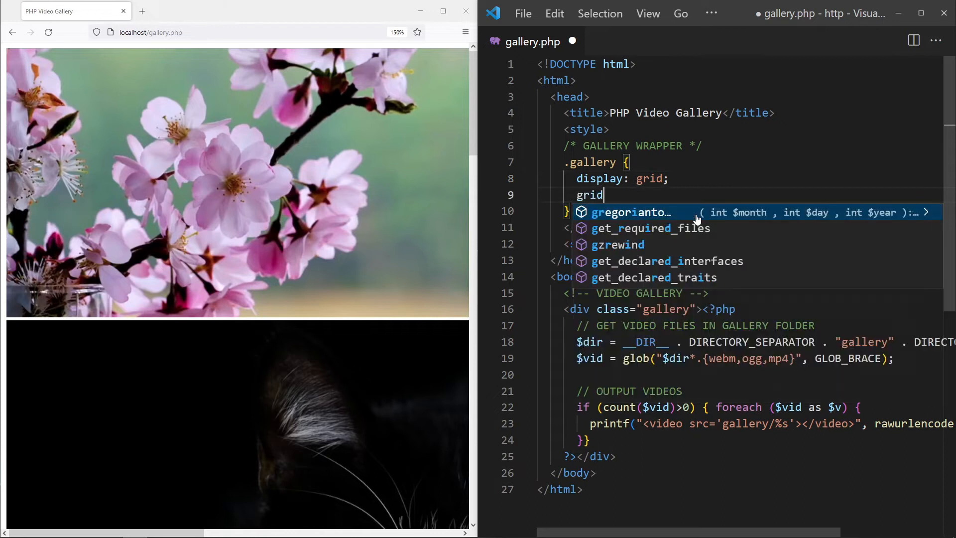
text(-template-colu)
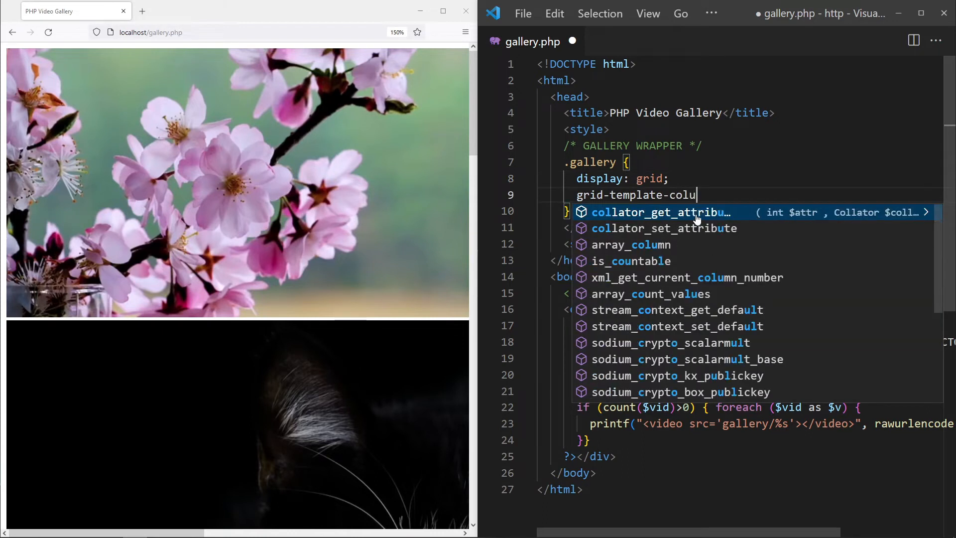
text(mns: repeat)
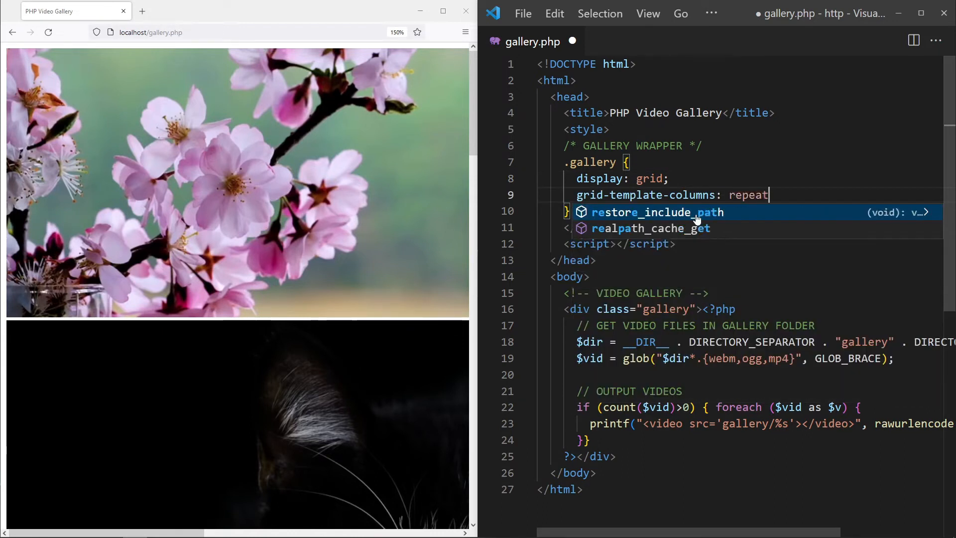
text((3, 1fr);)
text(grid-gap: 10p)
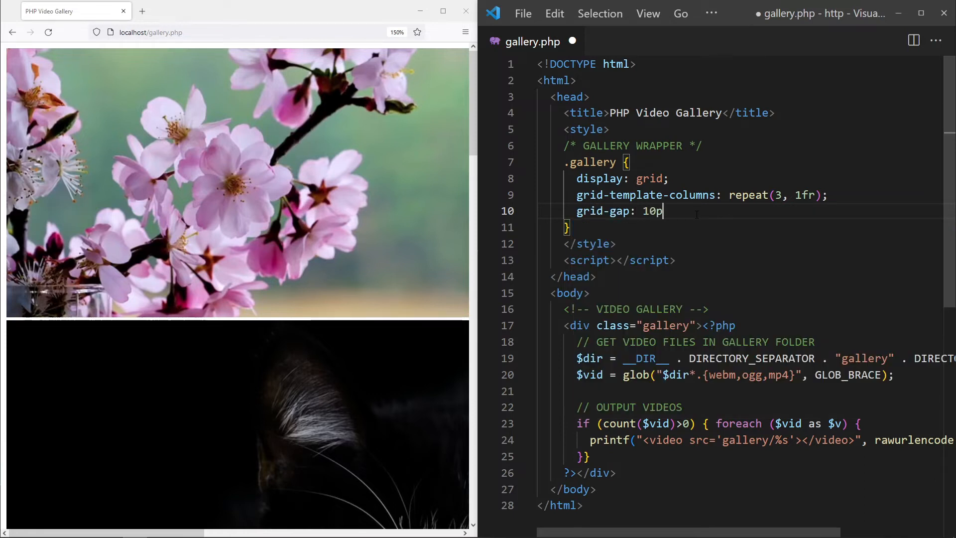
text(x;)
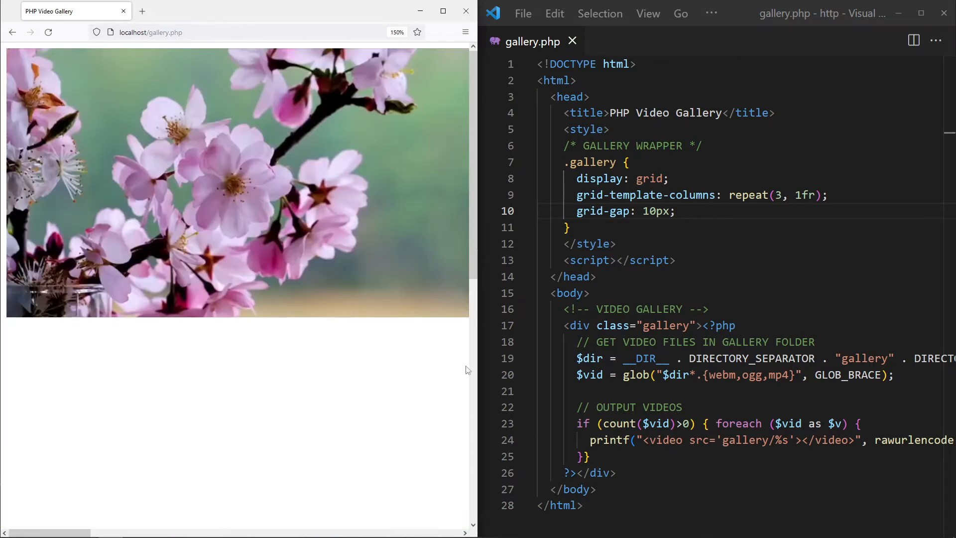
Step: Add a /* VIDEO THUMBNAILS */ .gallery video rule with width: 100% and check the page
text(/* V)
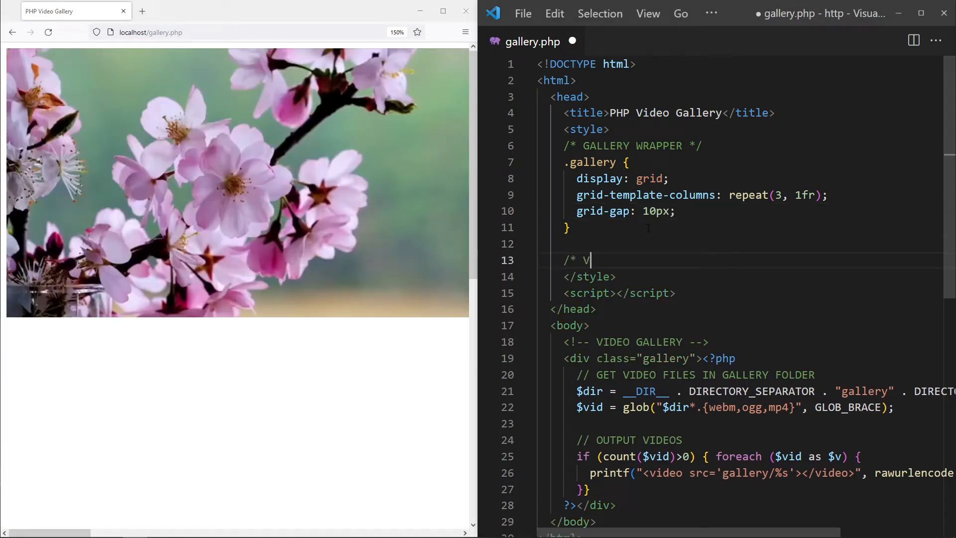
text(IDEO THUM)
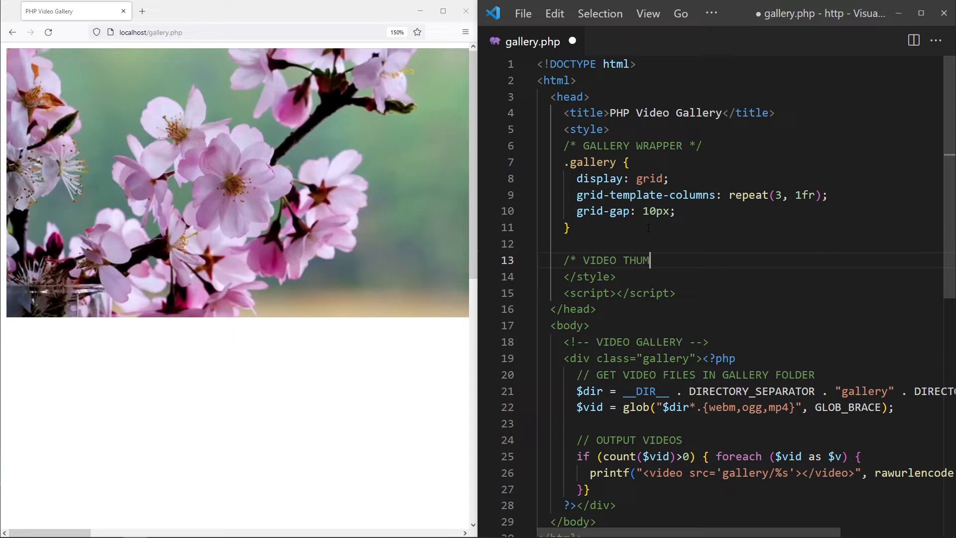
text(BNAILS */)
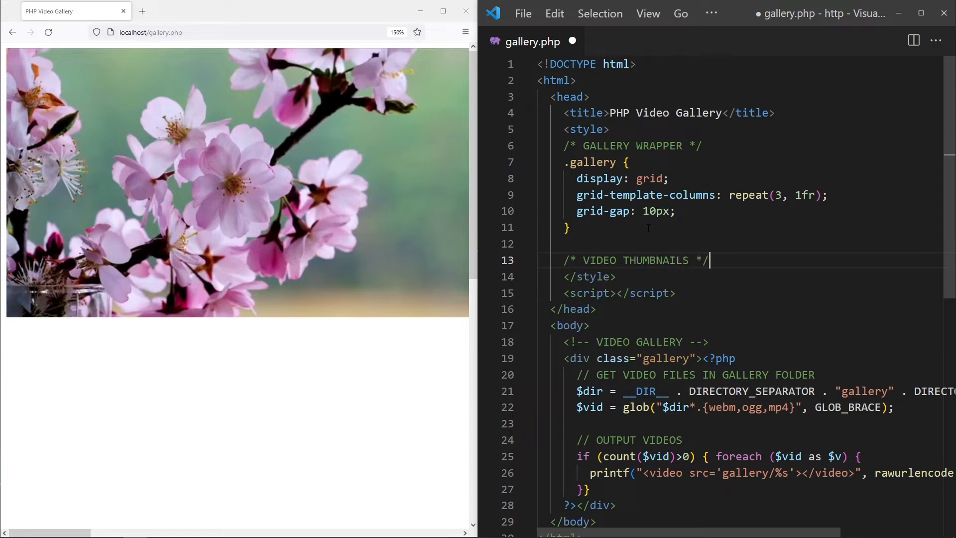
text(.gallery video)
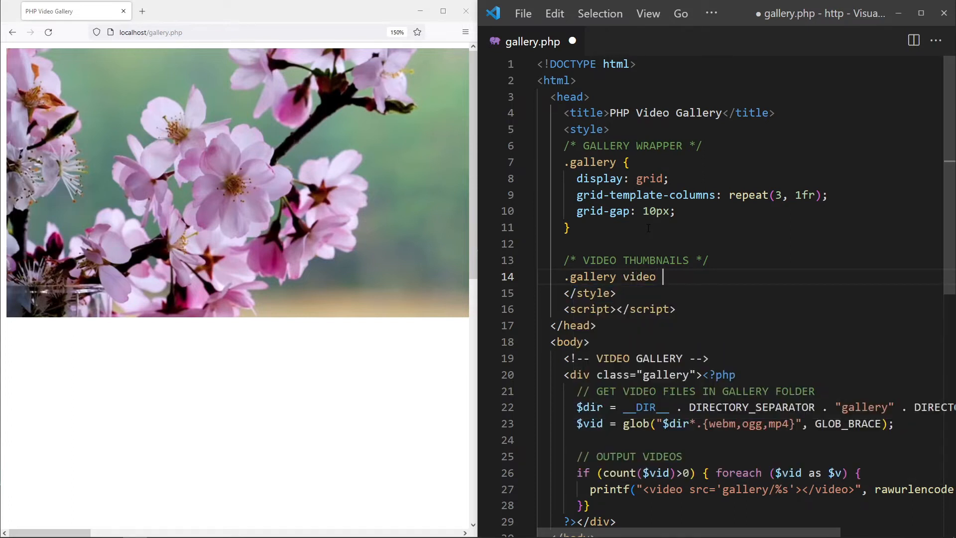
text({)
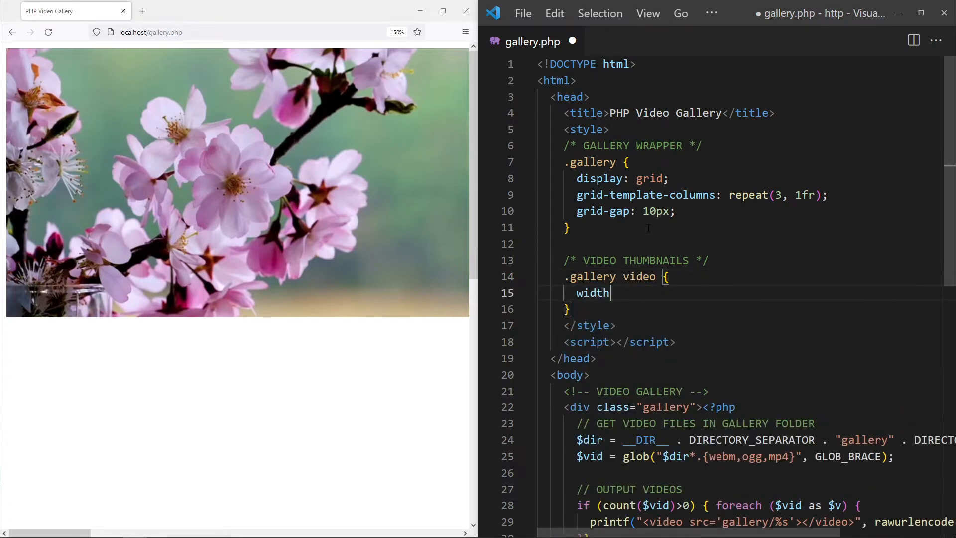
text(: 100%;)
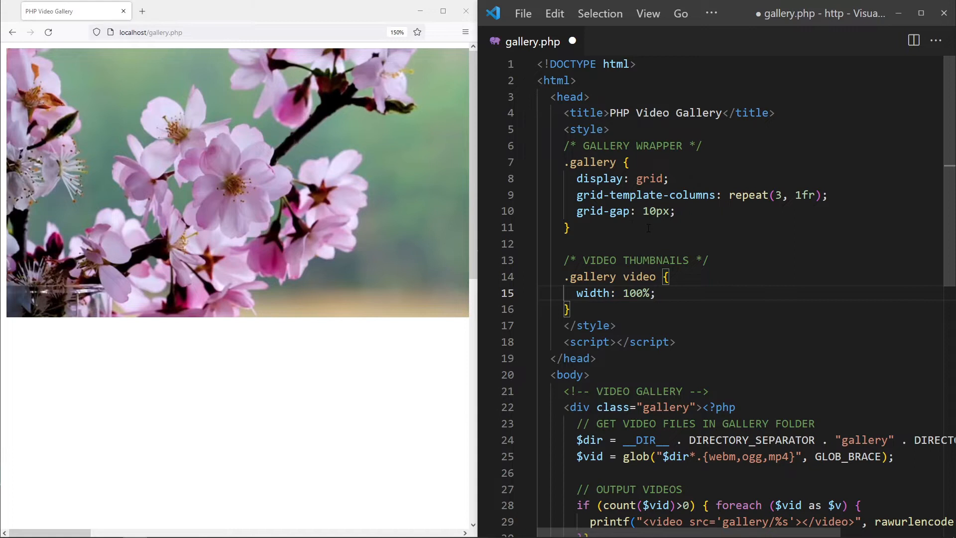
click(48, 32)
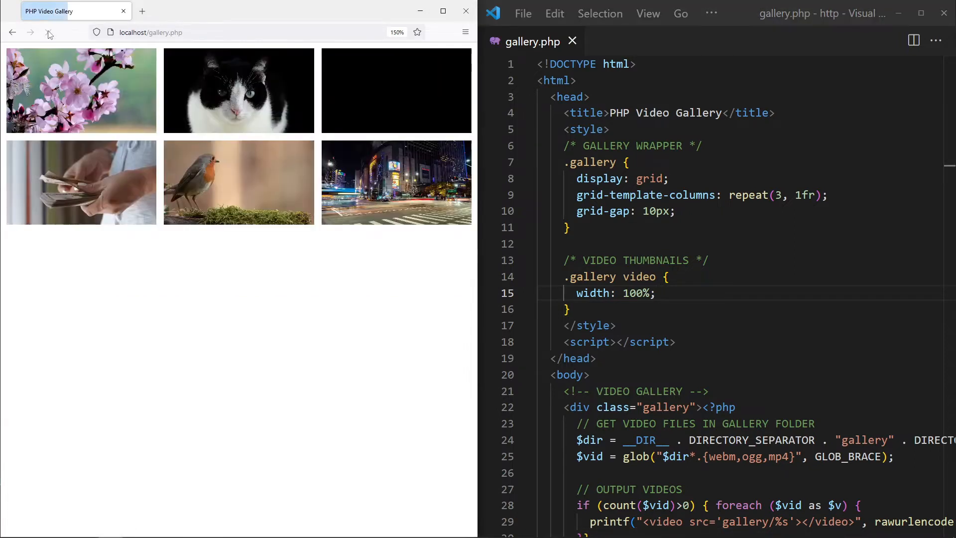
click(48, 32)
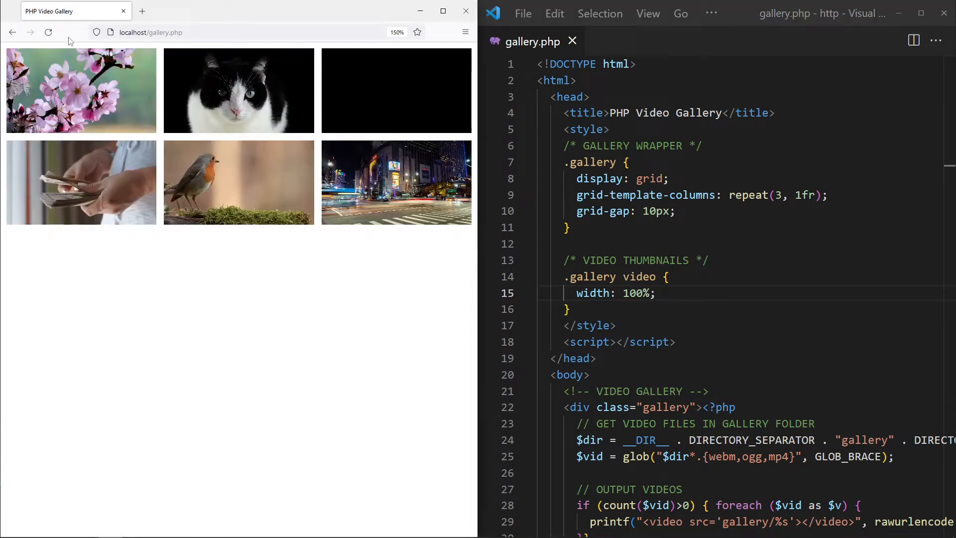
Step: Give gallery videos height: 200px and object-fit: cover, then reload Firefox to see the cropped tiles
text(height:)
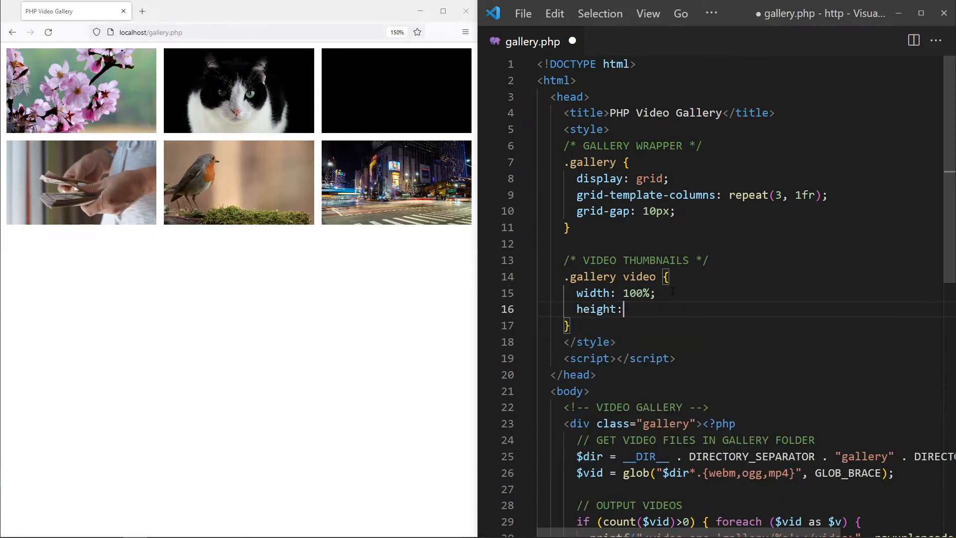
text(200px;)
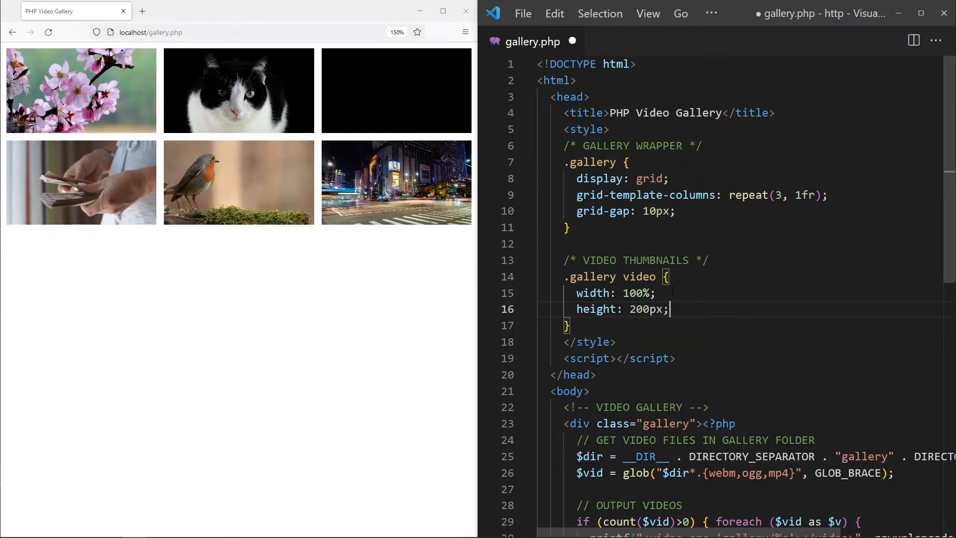
click(48, 31)
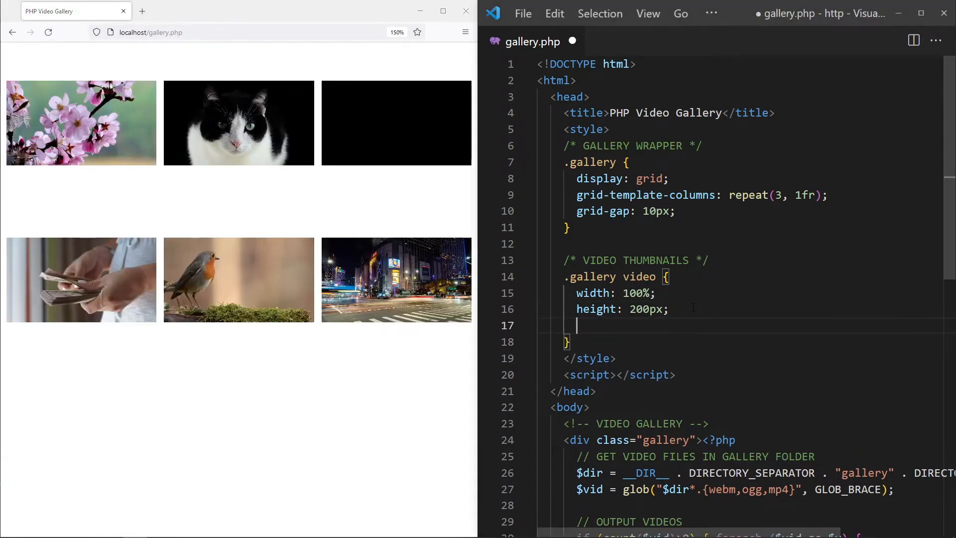
text(object-fit:)
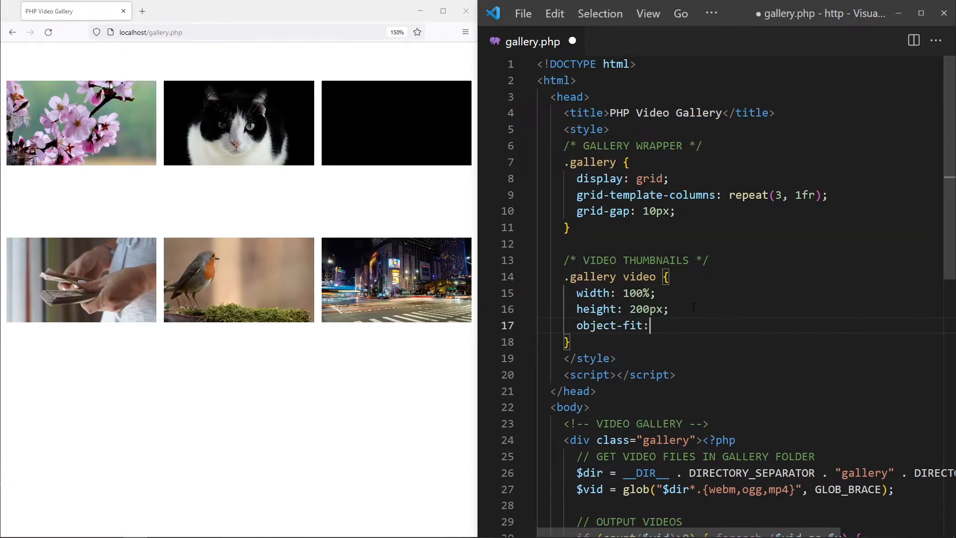
text(cover;)
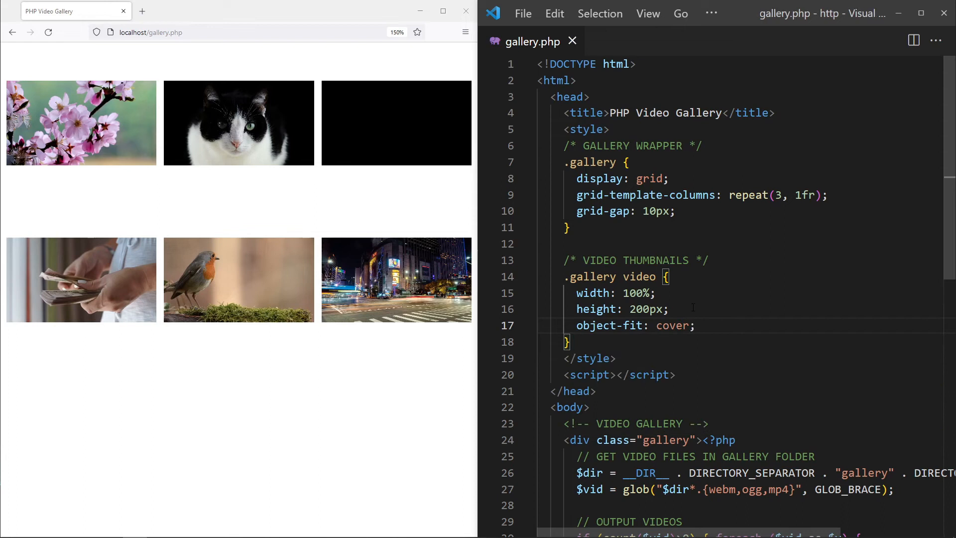
click(47, 32)
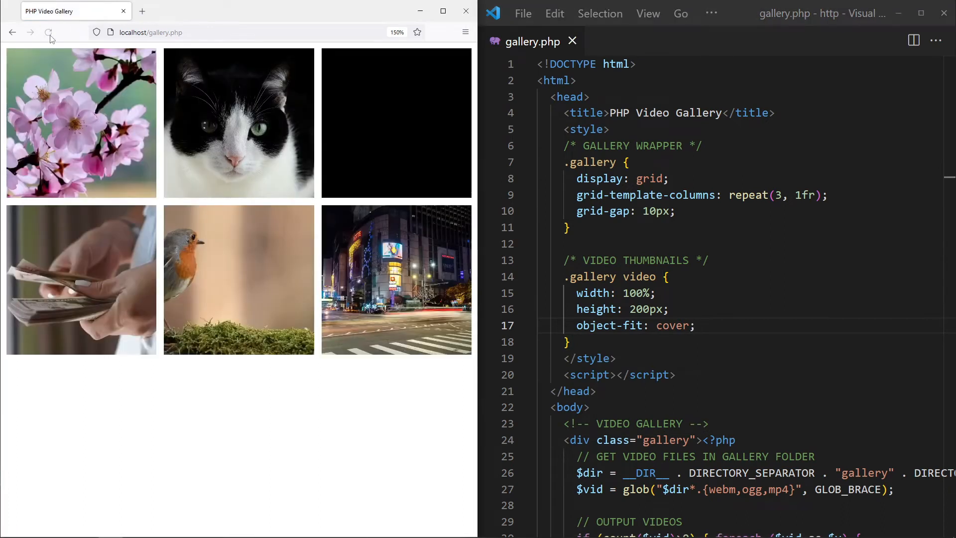
click(49, 31)
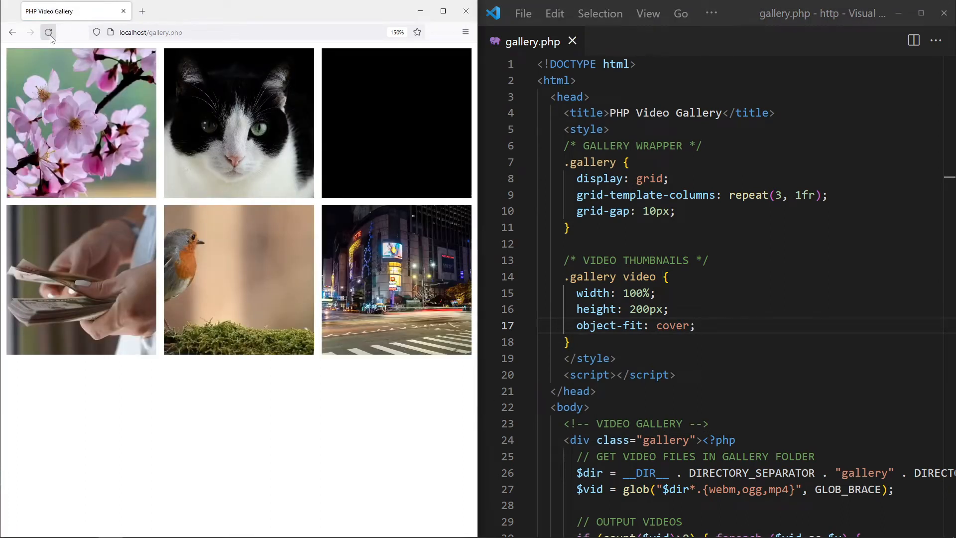
text(/* RE)
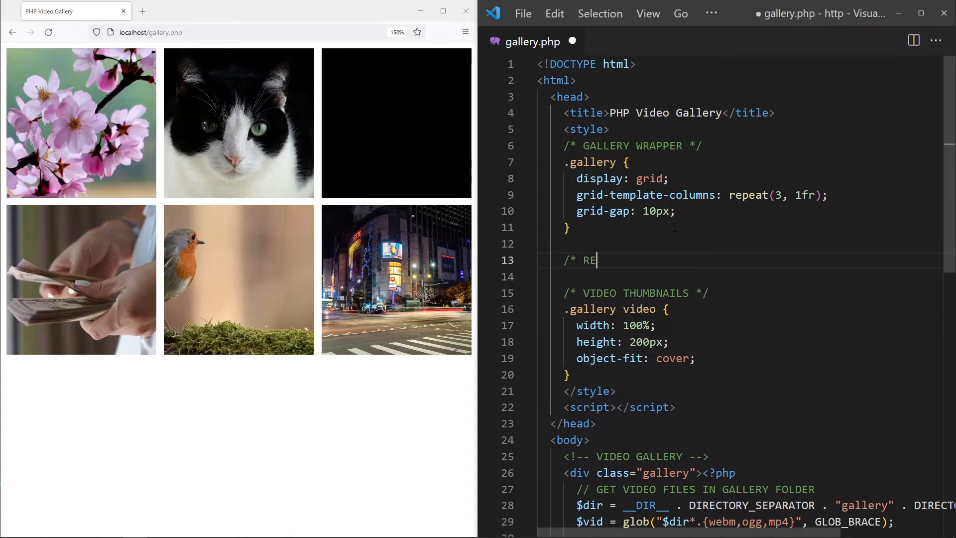
text(SPONSIVE */)
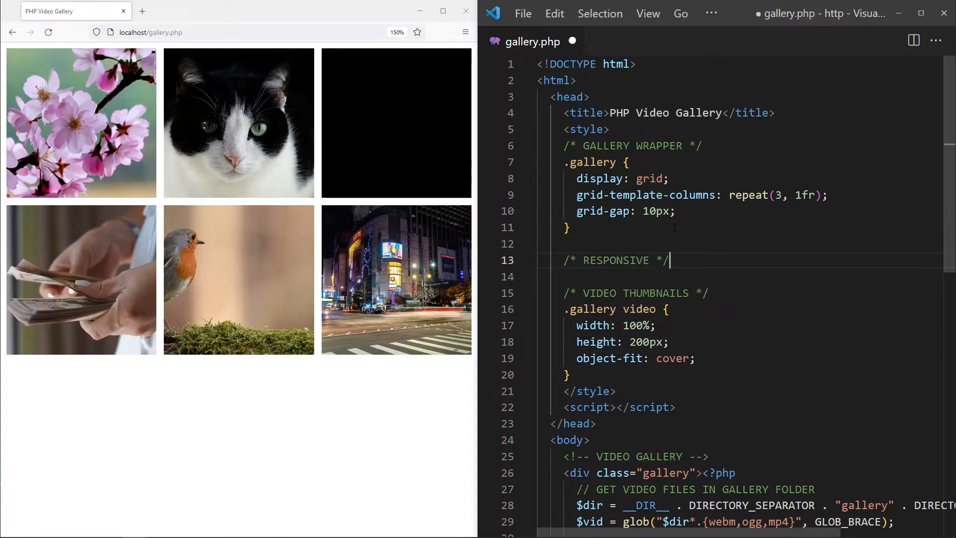
text(@media screen and)
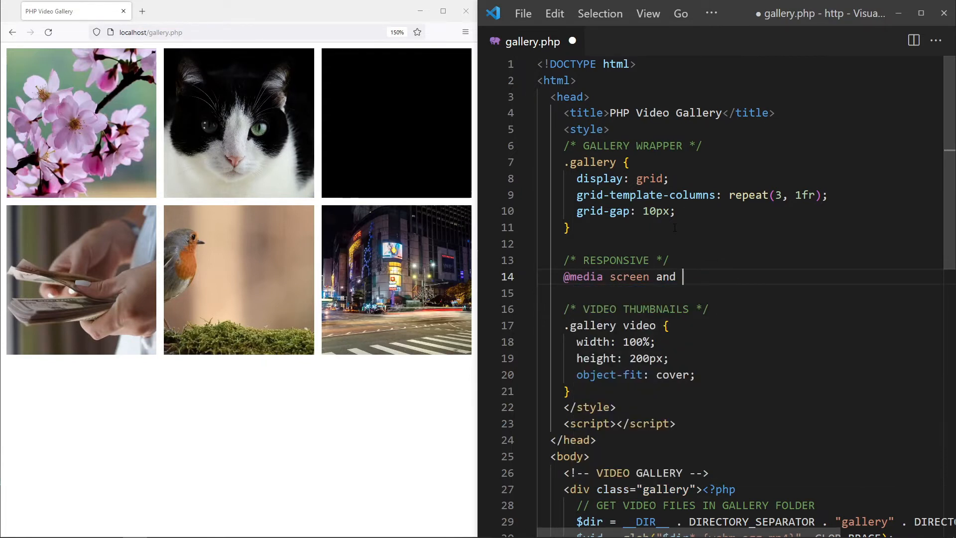
text((max-width:)
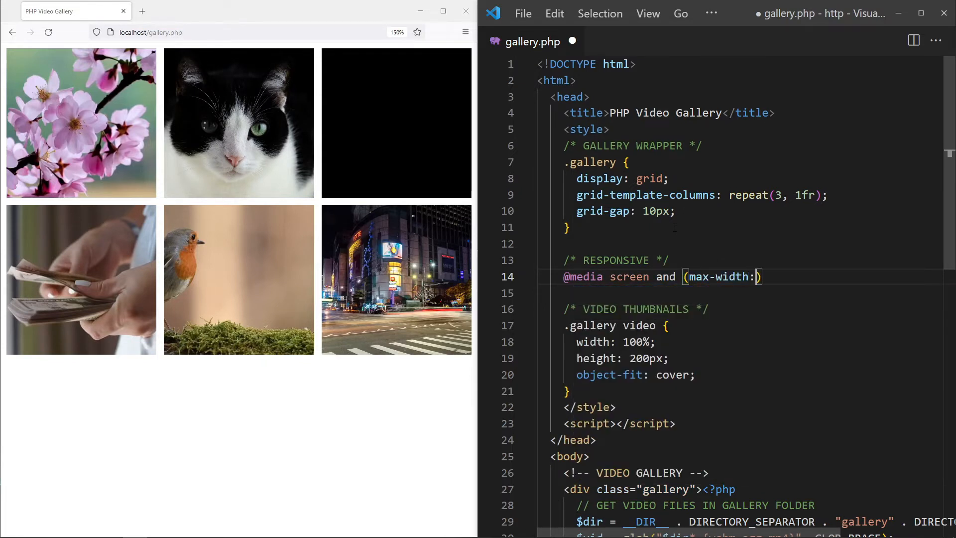
text(768px) {)
text(.gallery { grid-template-columns: repeat(3, 1fr); )
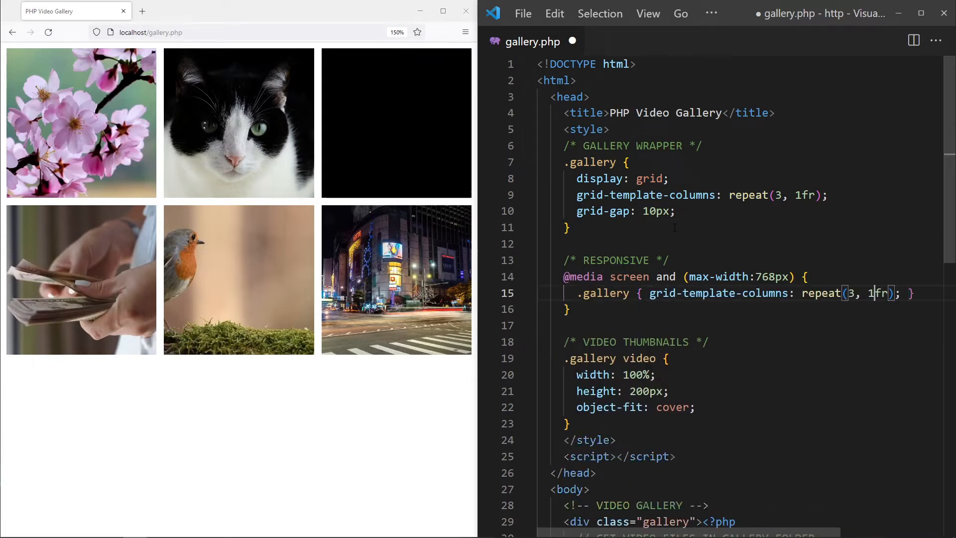
text(2)
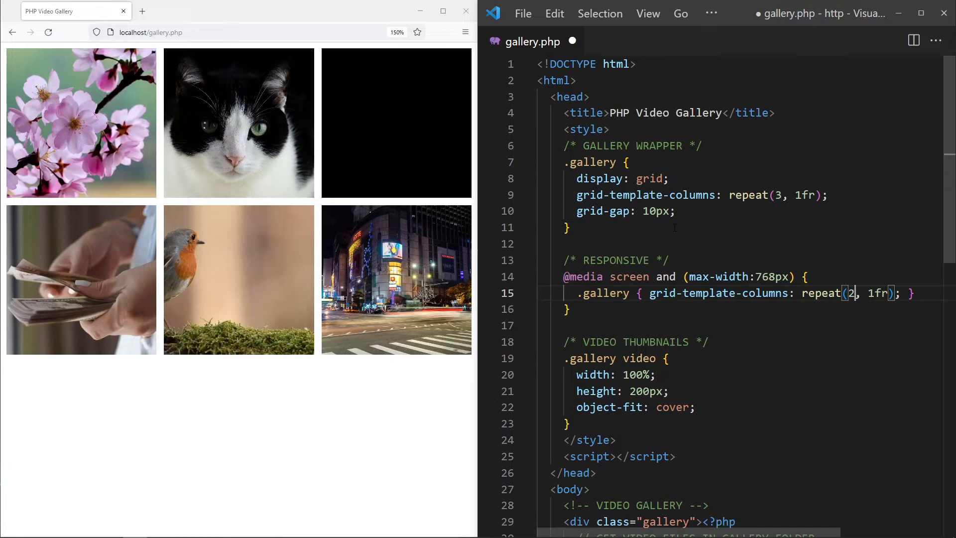
key(Ctrl+s)
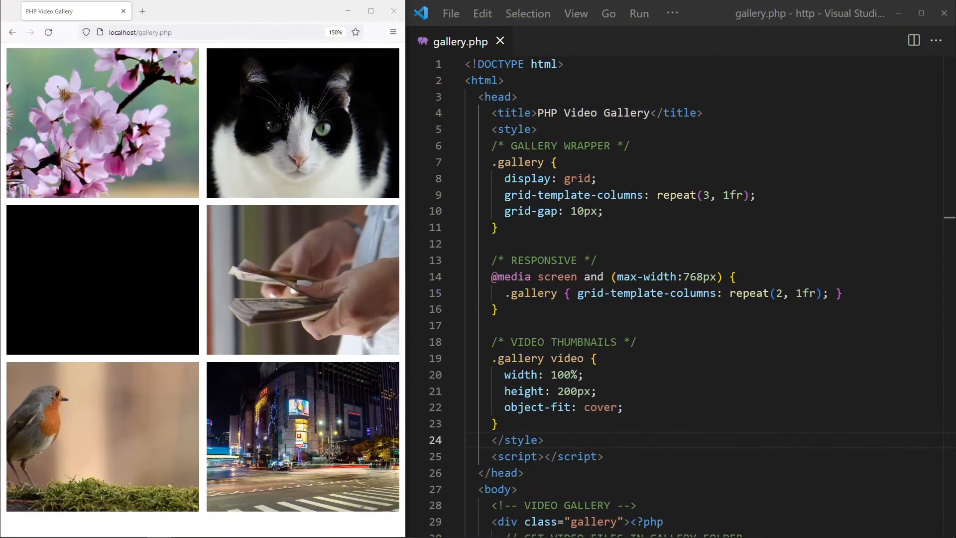
Step: Define a var vplay object with an init arrow function, set window.onload = vplay.init, and comment 'INIT : CLICK FULLSCREEN'
click(545, 457)
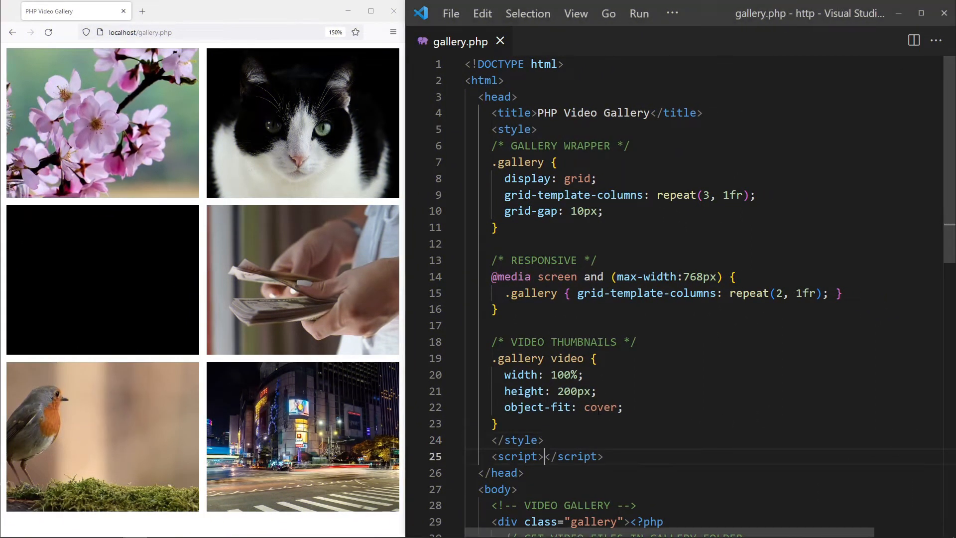
key(Enter)
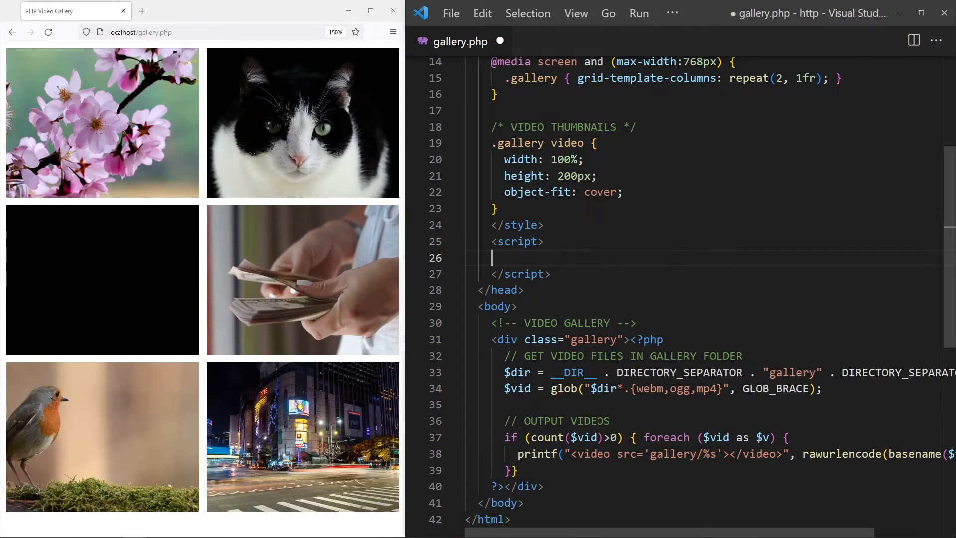
text(var vplay = {)
text(init: () =)
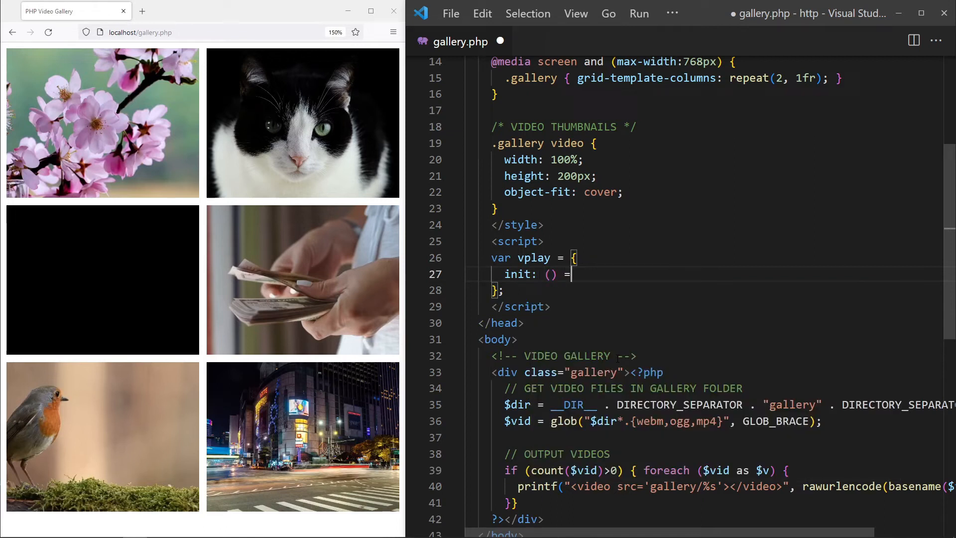
text(> {})
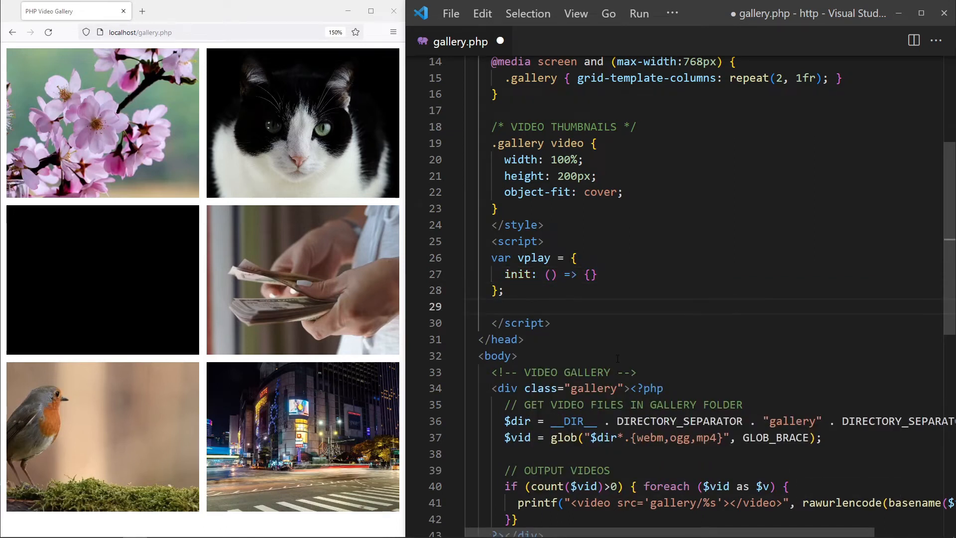
text(window.onload)
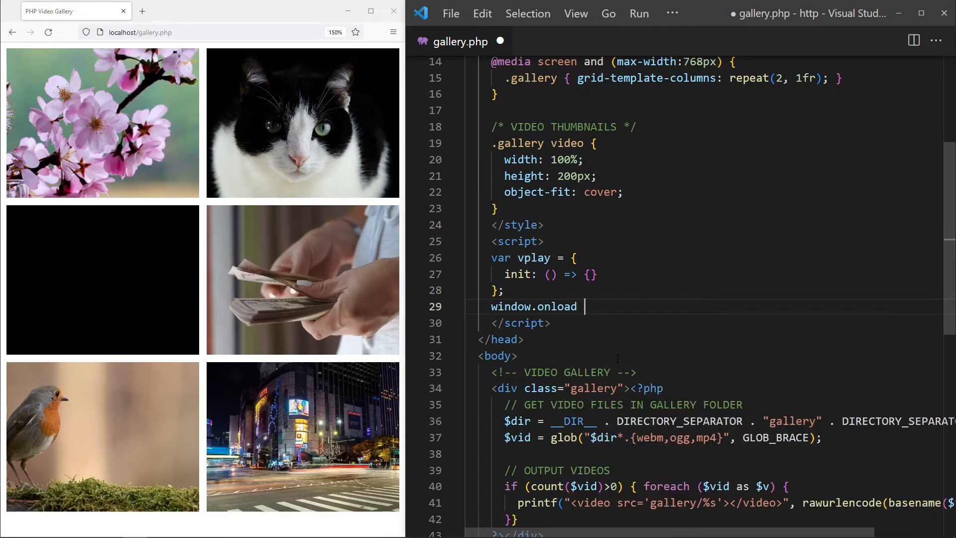
text(= vplay.init;)
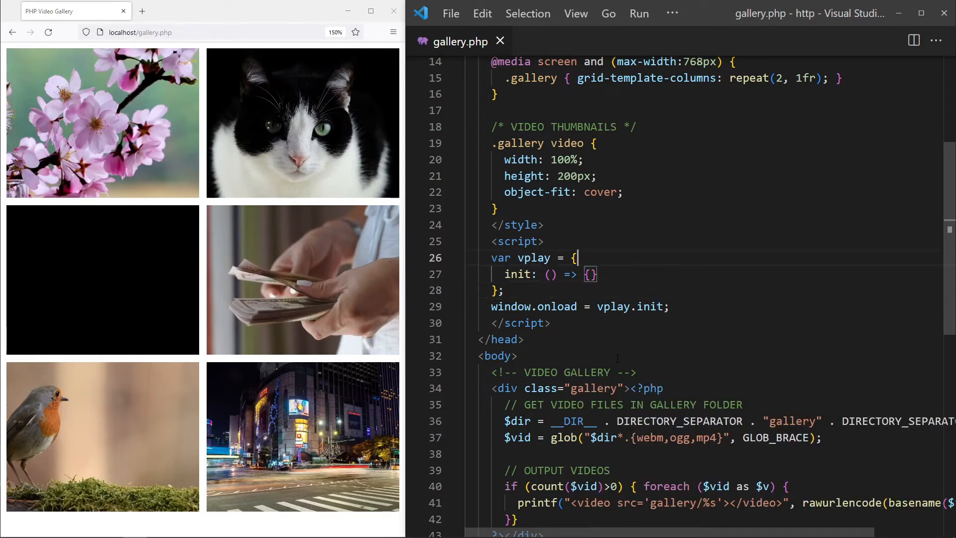
key(Enter)
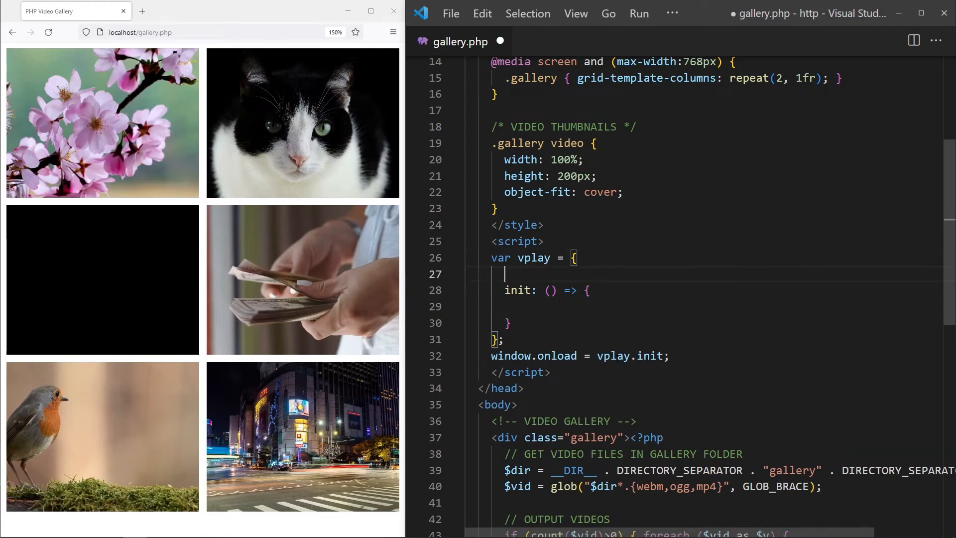
text(// INIT : CLICK VIDEO TO)
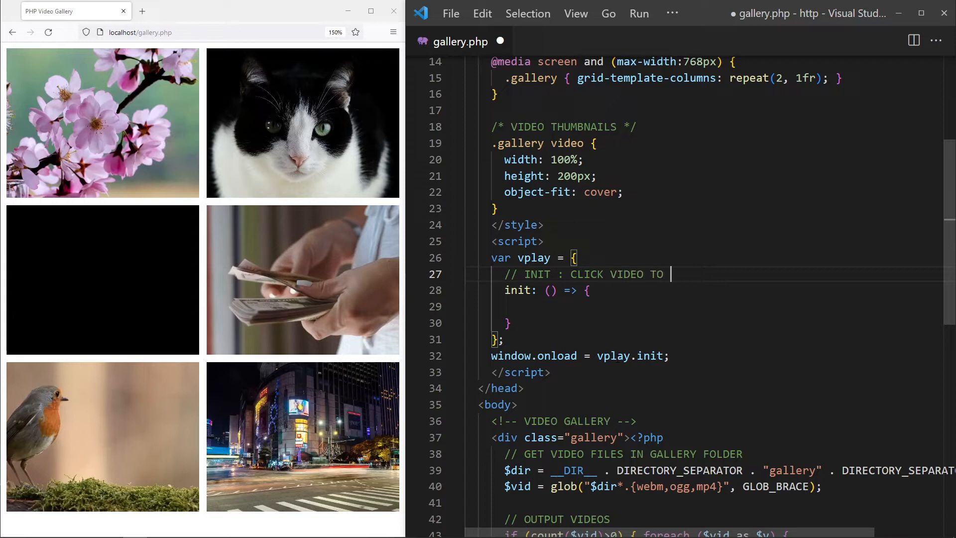
text(FULLSCREEN)
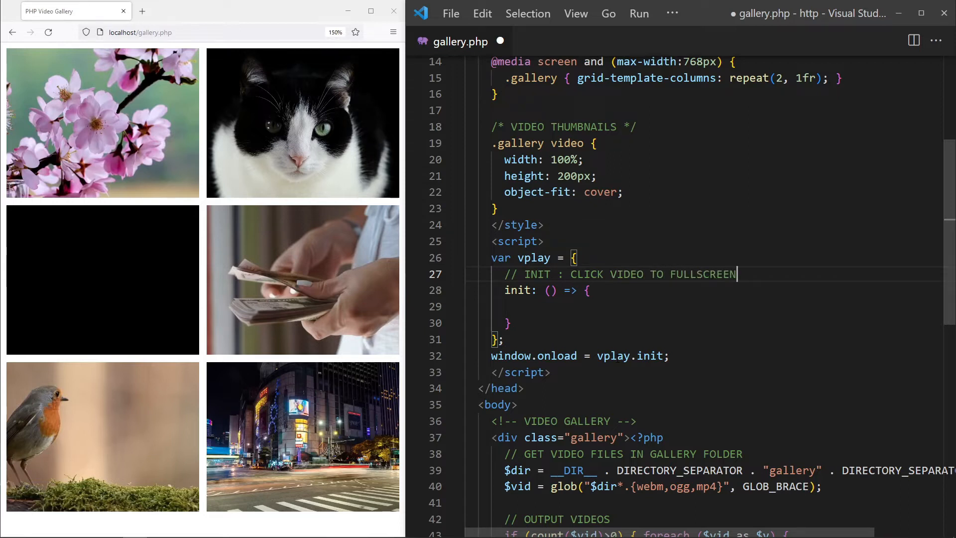
Step: Query all '.gallery video' elements and give each an onclick that calls vplay.toggle(v) when it lacks the "full" class
text(let all)
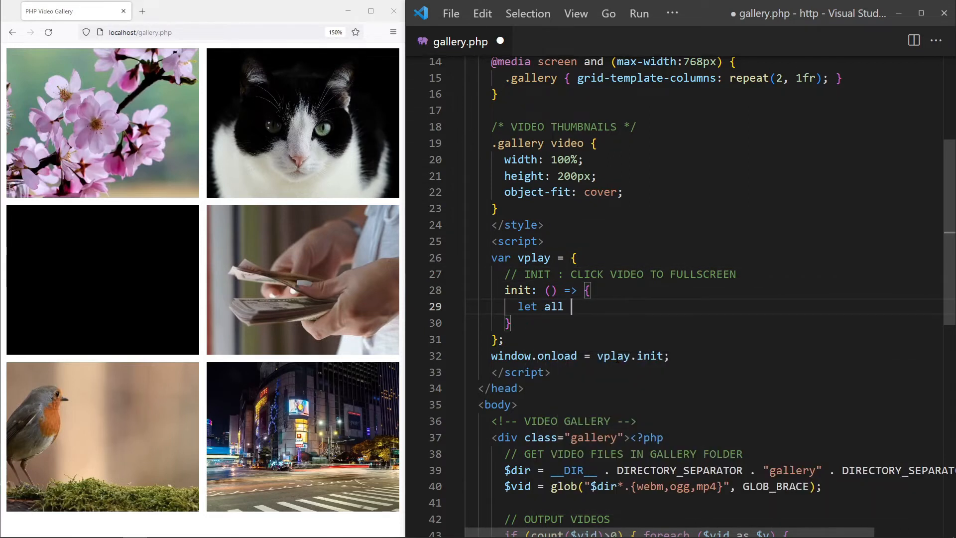
text(= document.querySelectorAll("");)
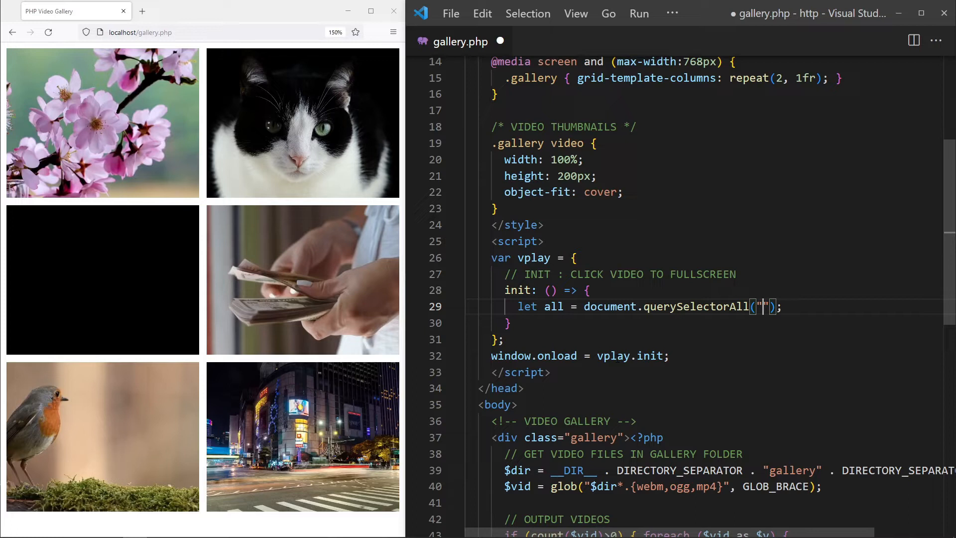
text(.gallery video)
text(for (let v of all) {)
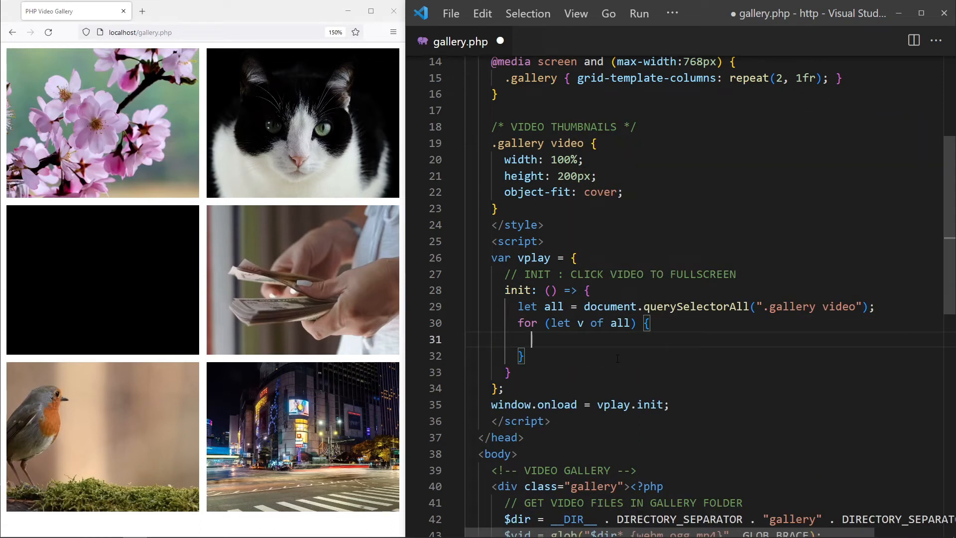
text(v.onclick)
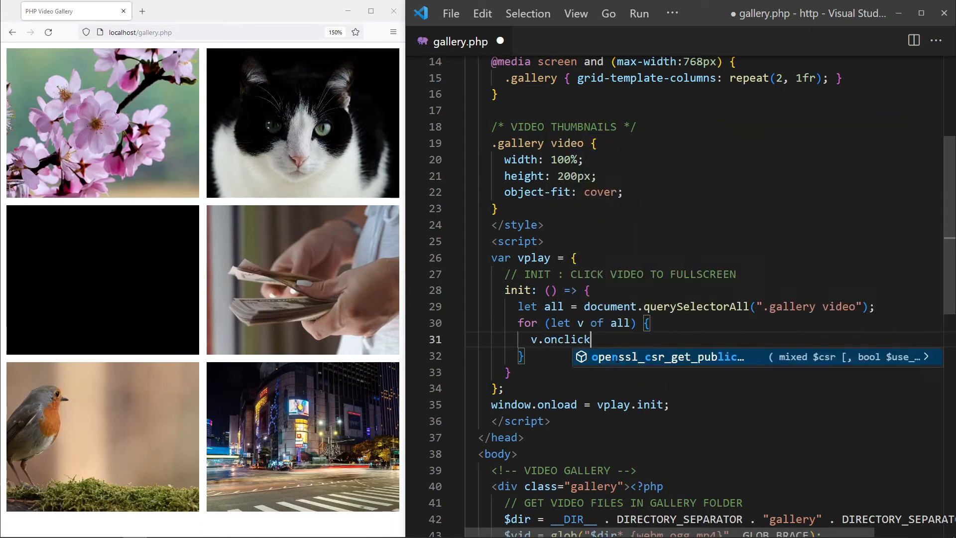
text(= () => {})
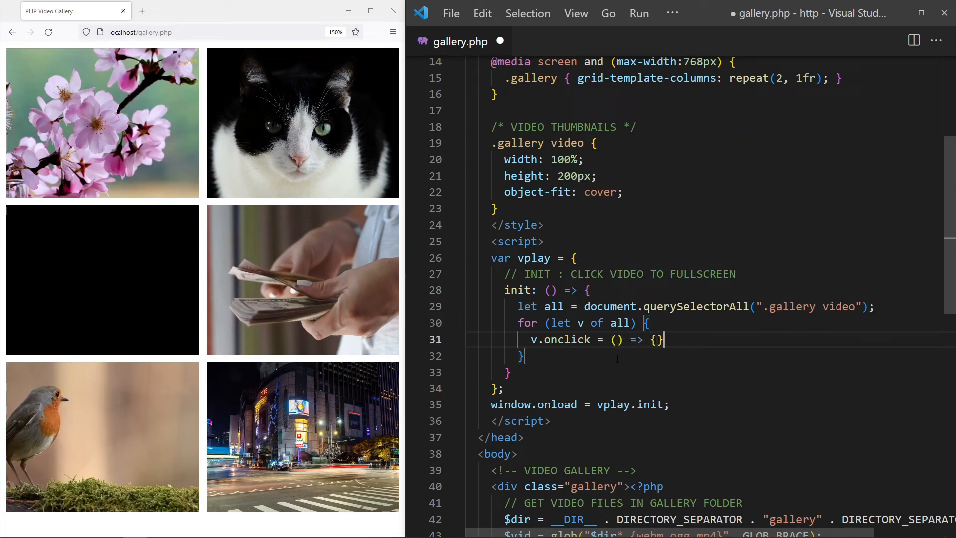
key(Enter)
text(if (!)
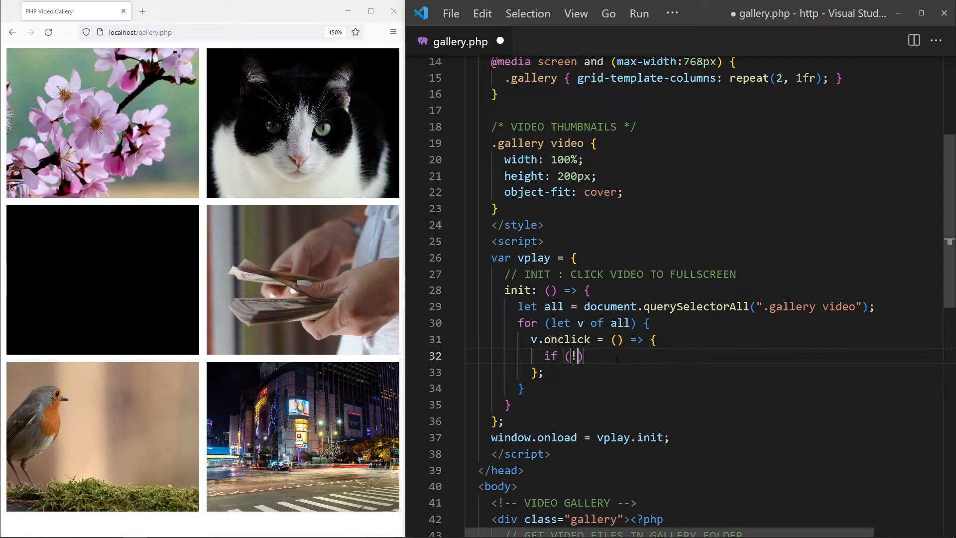
text(v.classList.)
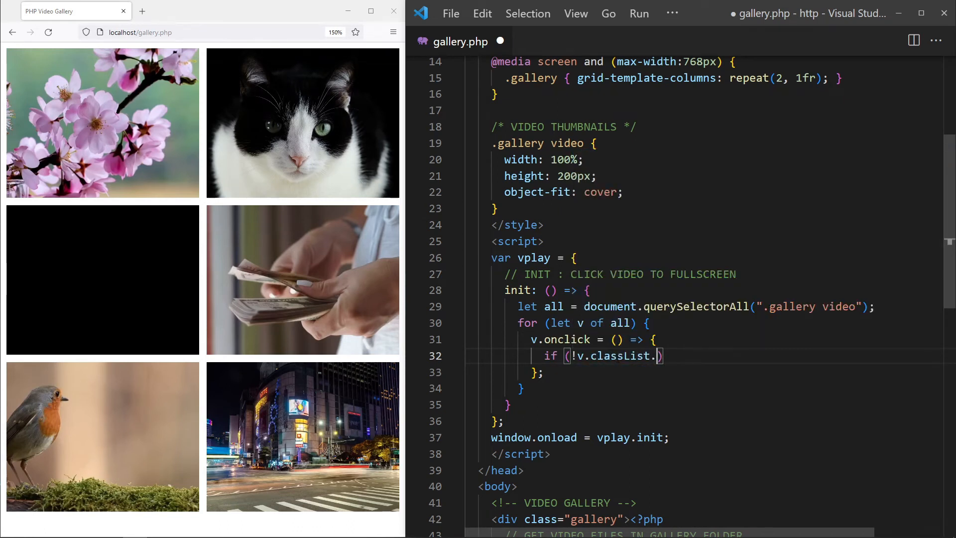
text(contain)
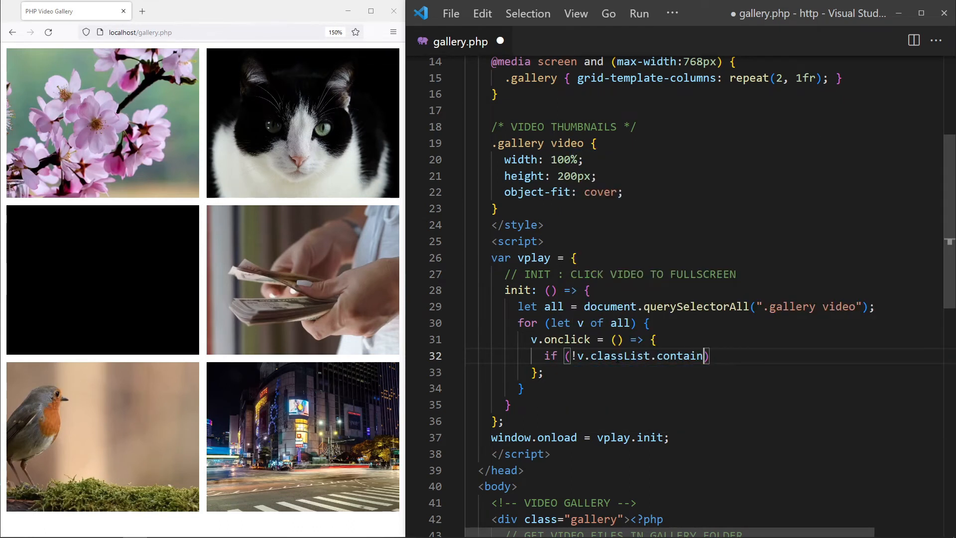
text(("full")
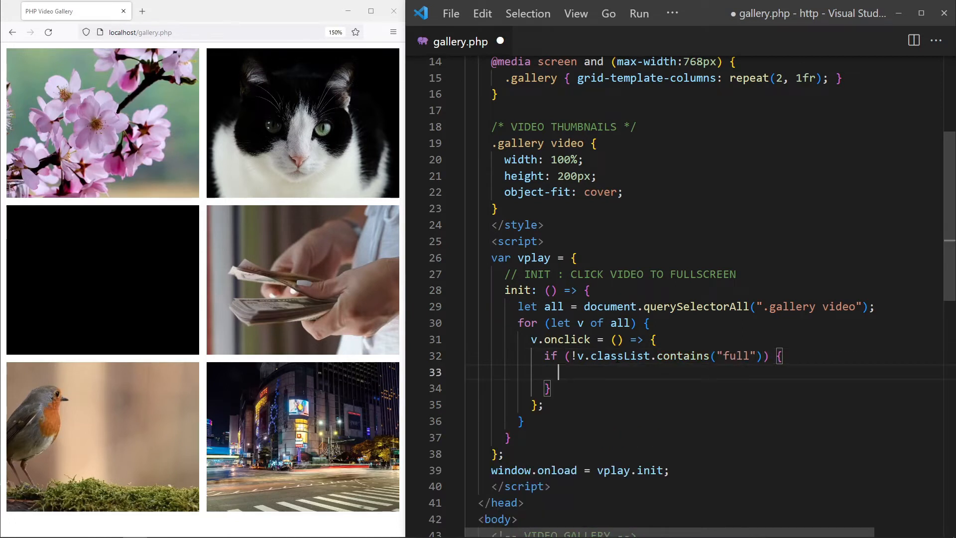
text(vplay.toggle)
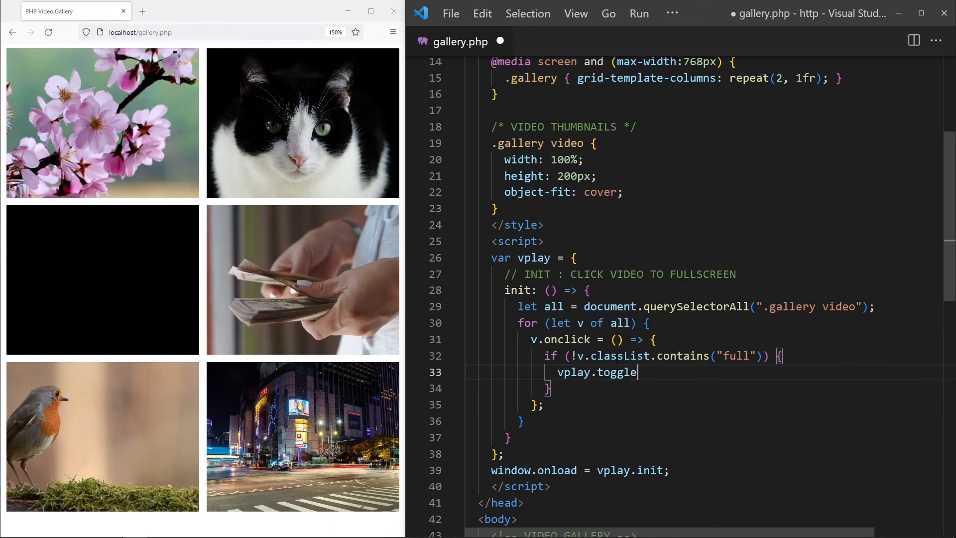
text((v);)
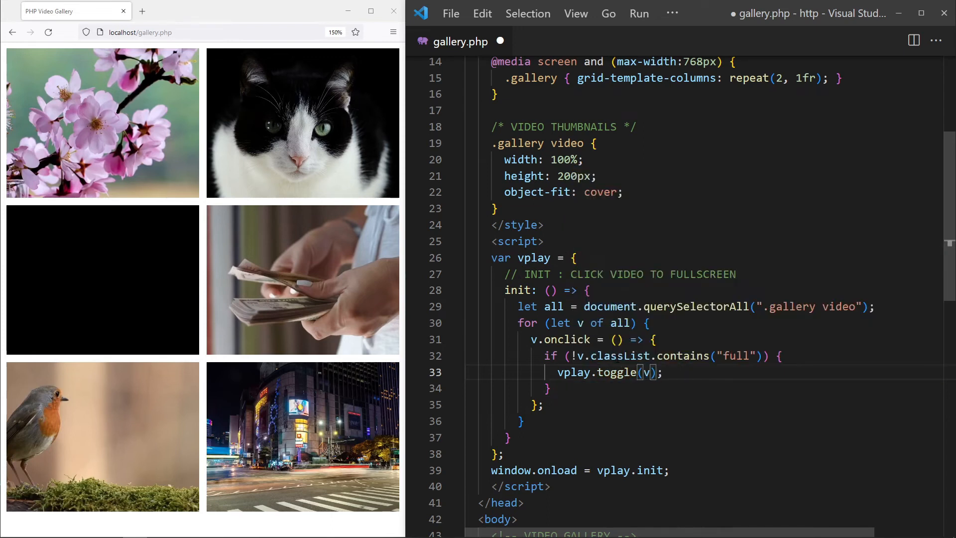
scroll(down, 3)
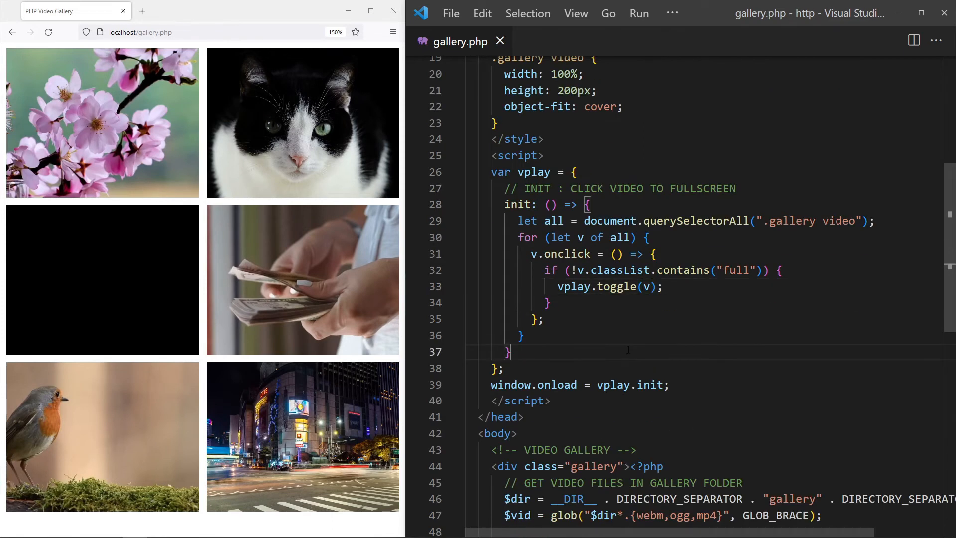
Step: Add a // TOGGLE FULLSCREEN MODE comment and a toggle function that toggles e's "full" class and sets e.controls = true
text(// TOG)
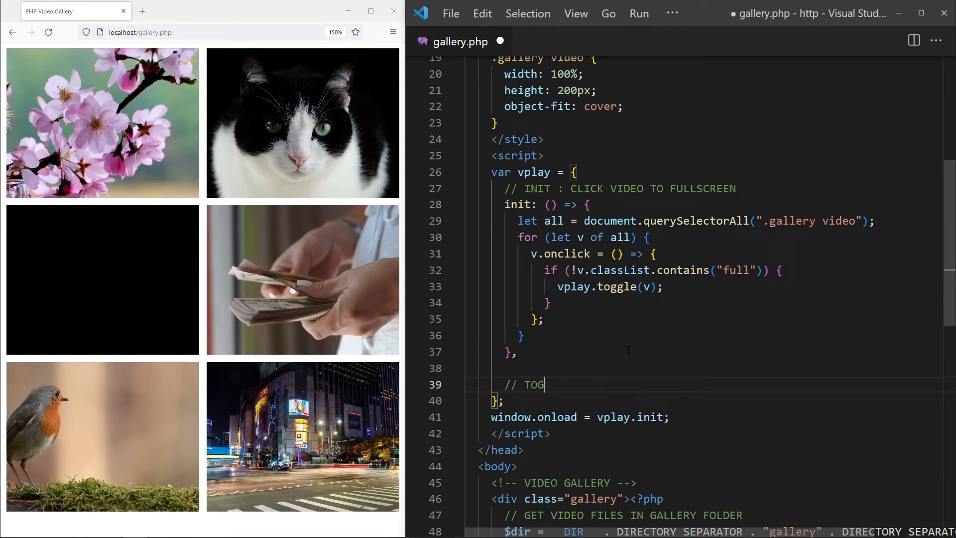
text(GLE FULLSCREEN MODE)
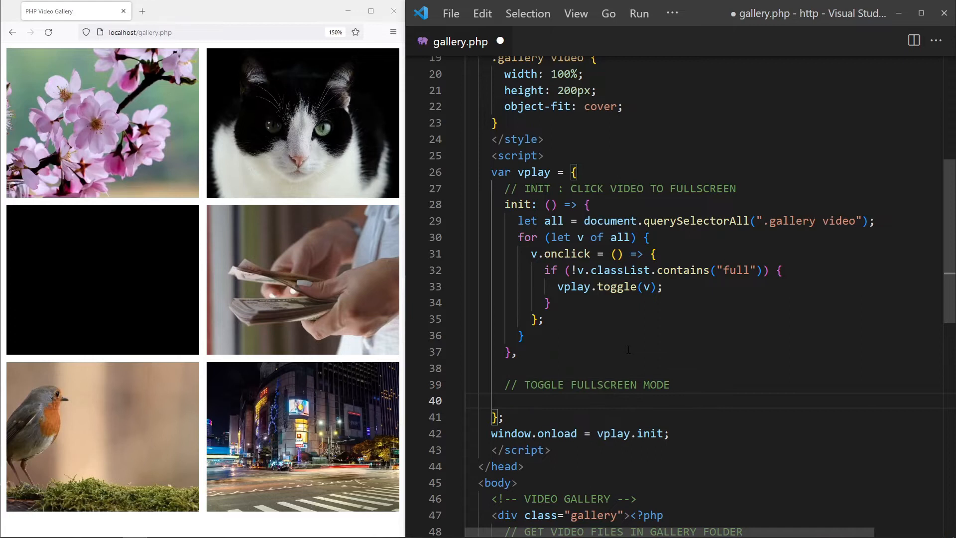
text(toggle :)
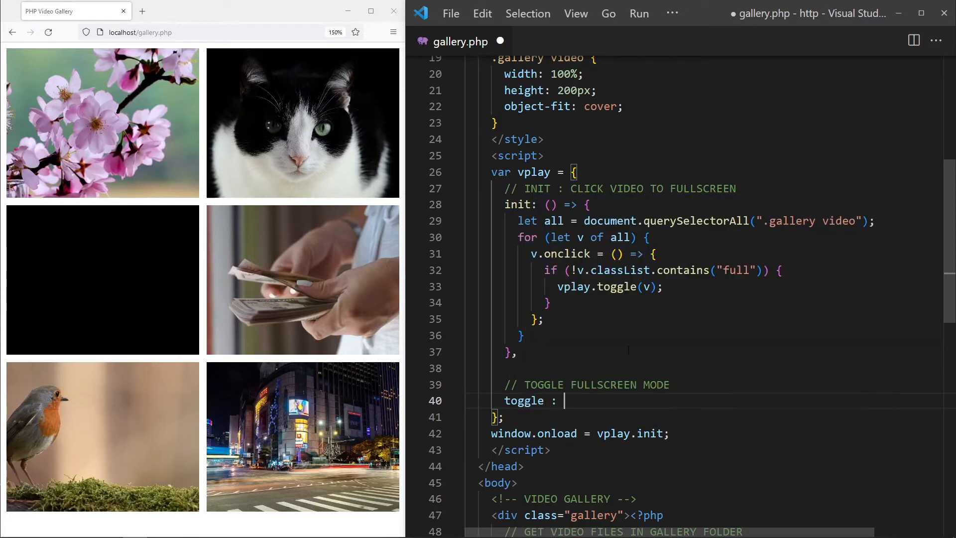
text(e => {)
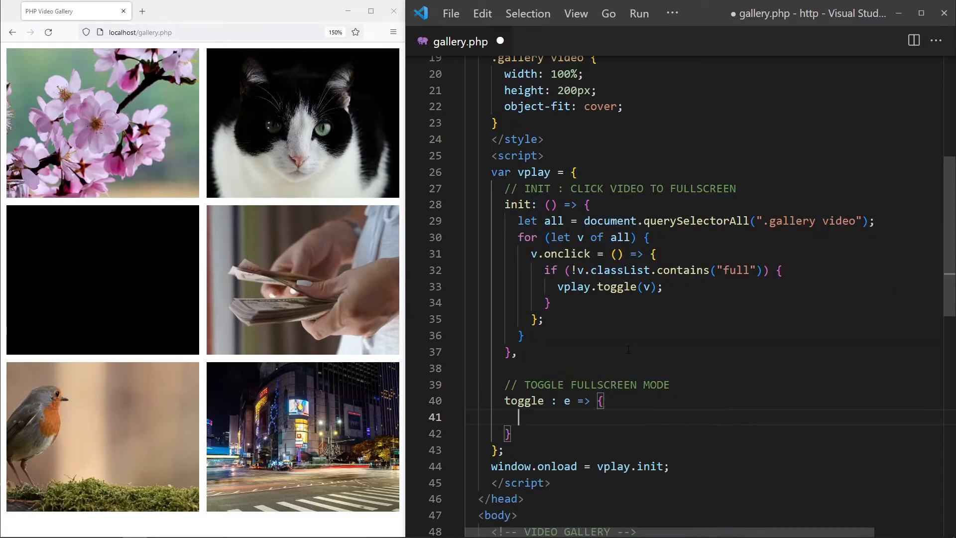
text(e.classL)
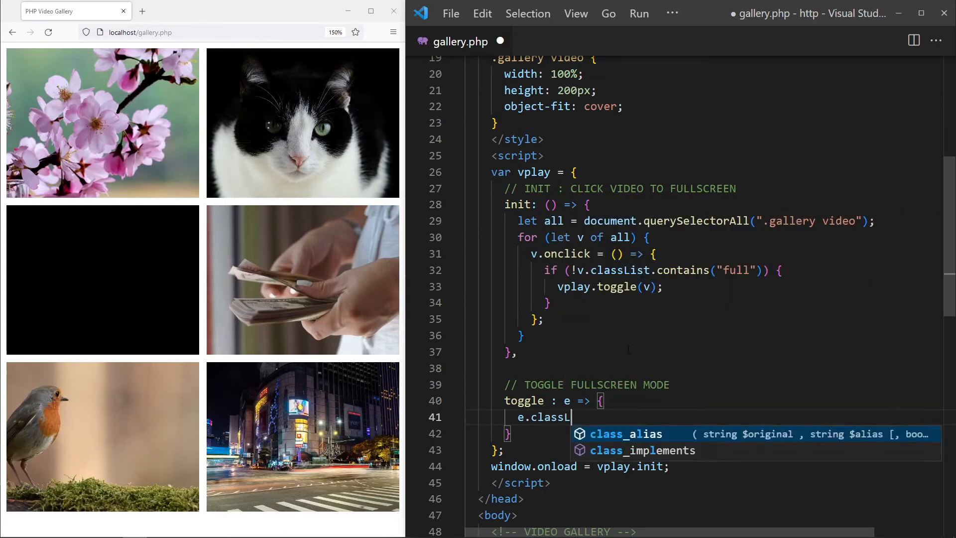
text(ist.toggle())
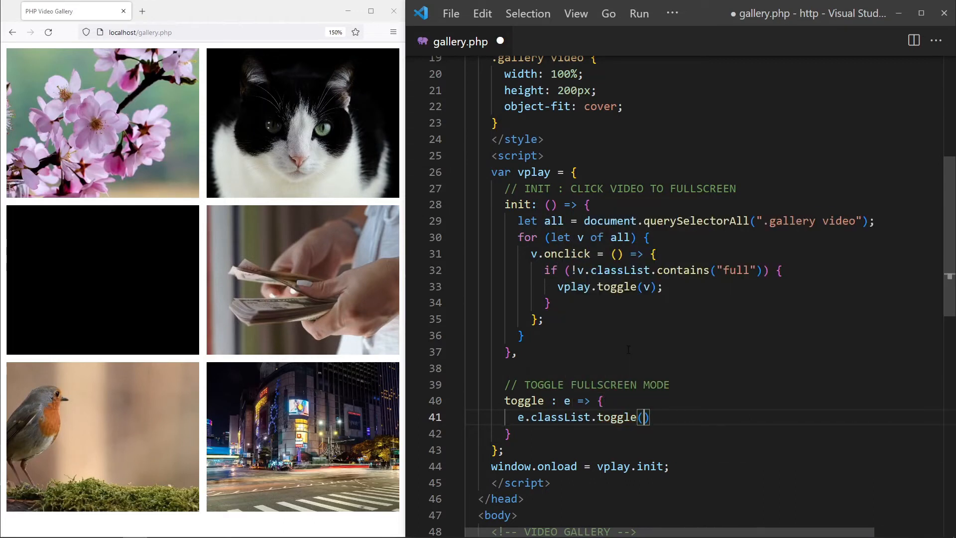
text("full");)
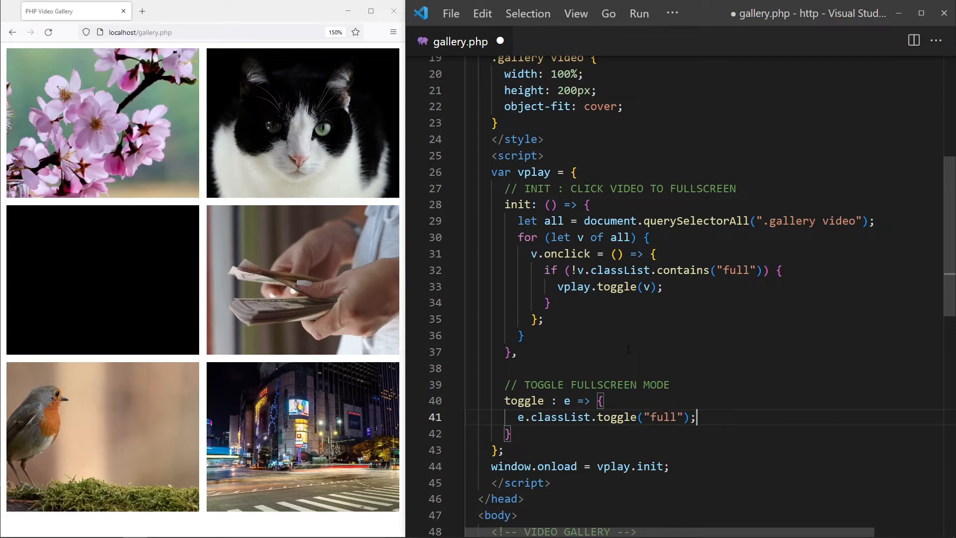
text(e.controls)
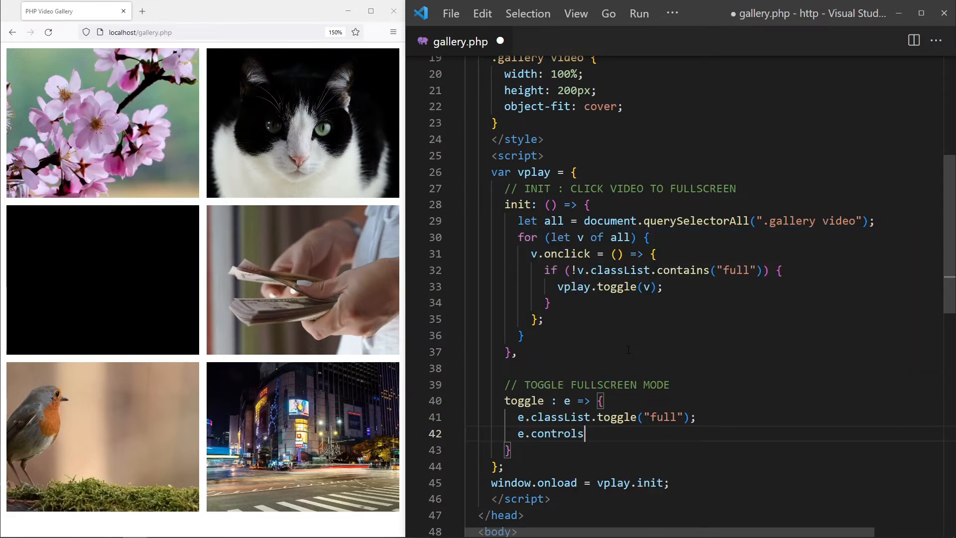
text(= true;)
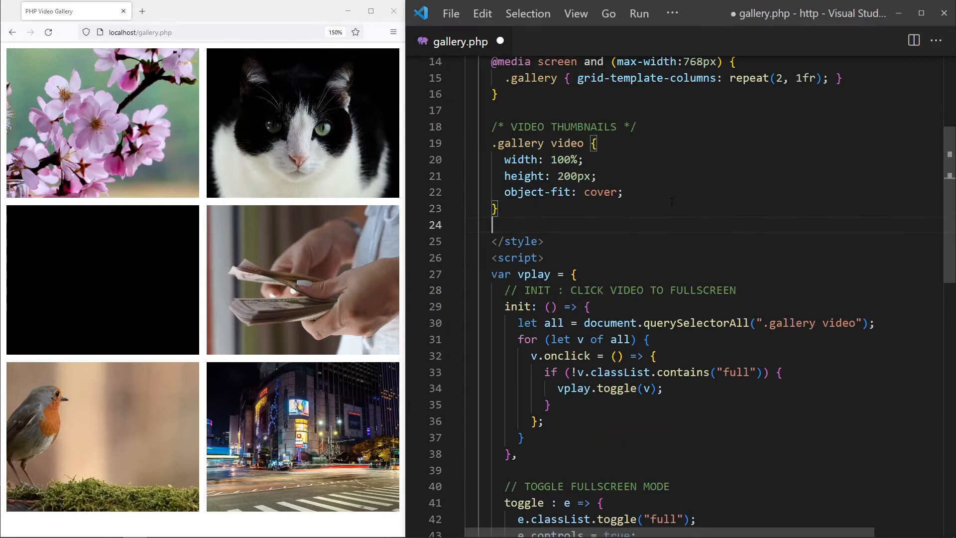
Step: Add a /* FULLSCREEN VIDEO */ comment and start the .gallery video.full rule sized 100vw by 100vh
text(/* FULL)
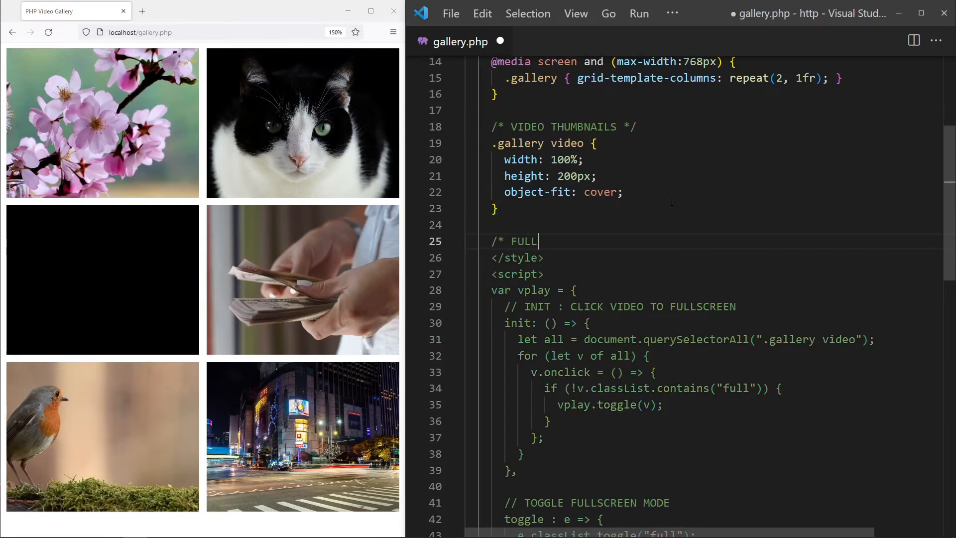
text(SCREEN VIDEO)
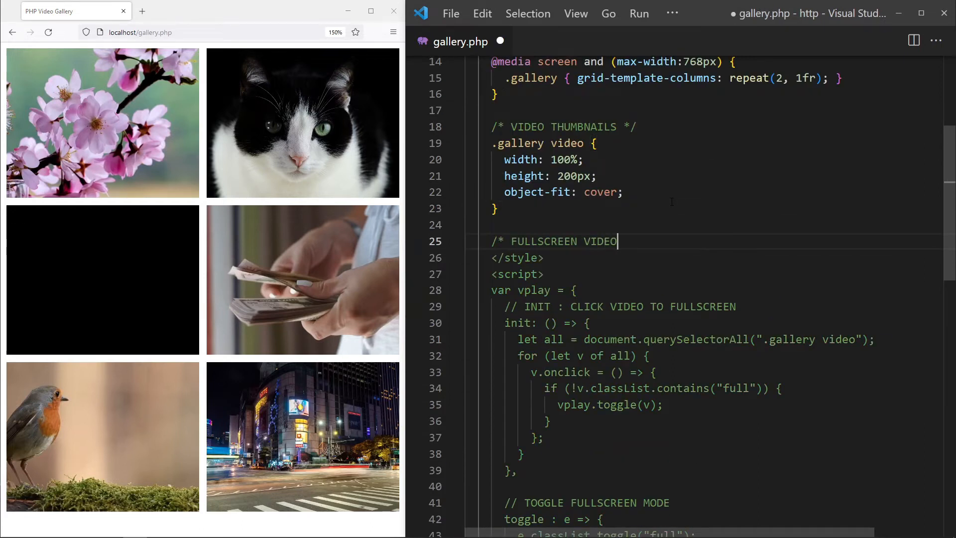
text(*/)
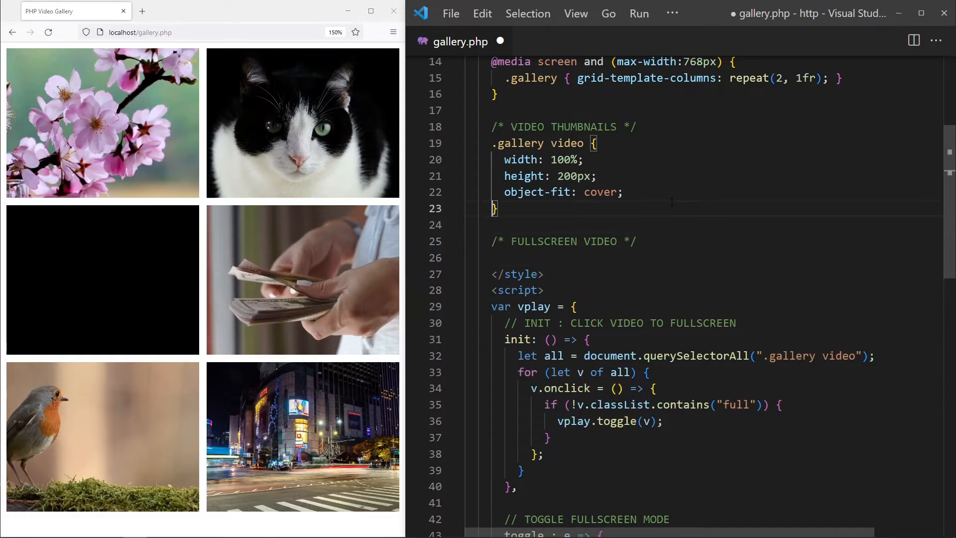
click(497, 241)
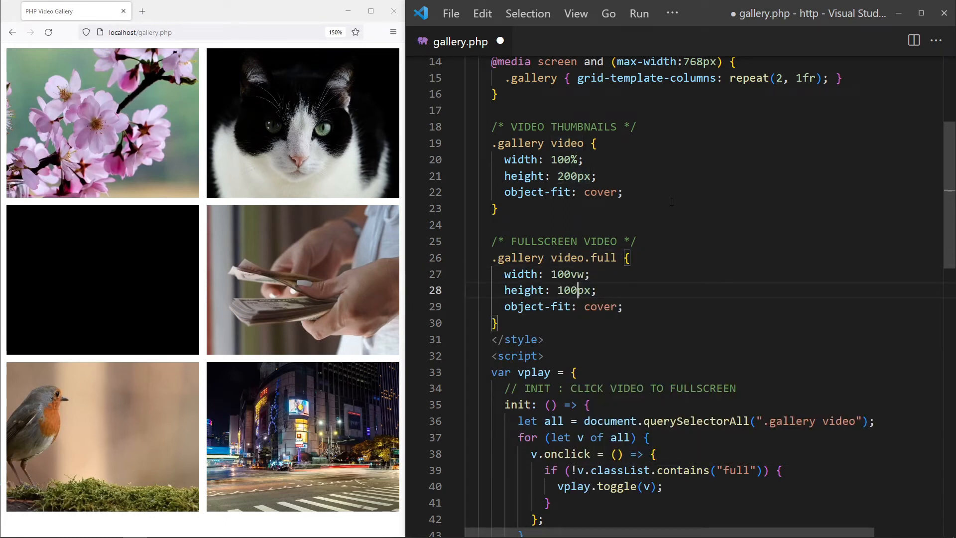
Step: Give the rule position fixed, top/left 0, z-index 999, background #000 and object-fit scale-down, then save
text(positio)
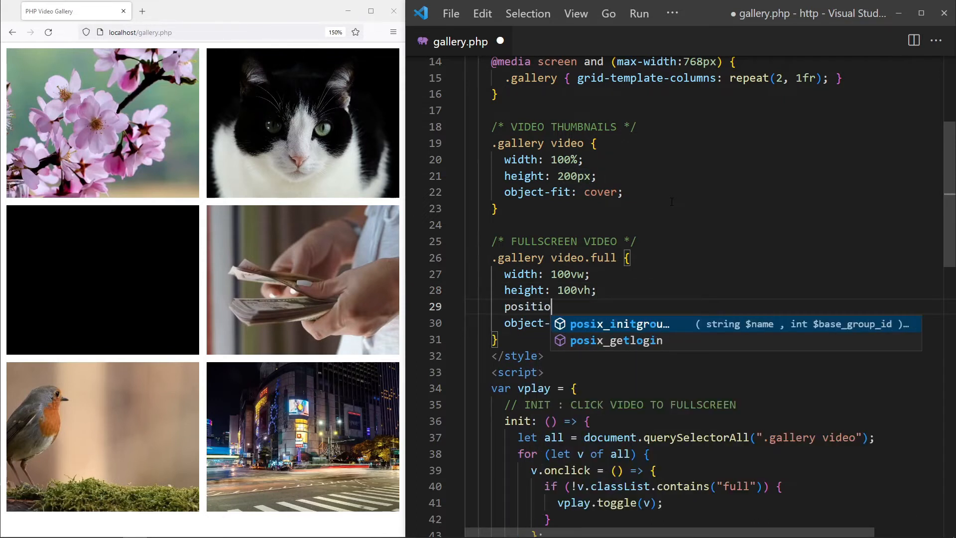
text(n: fixed; top)
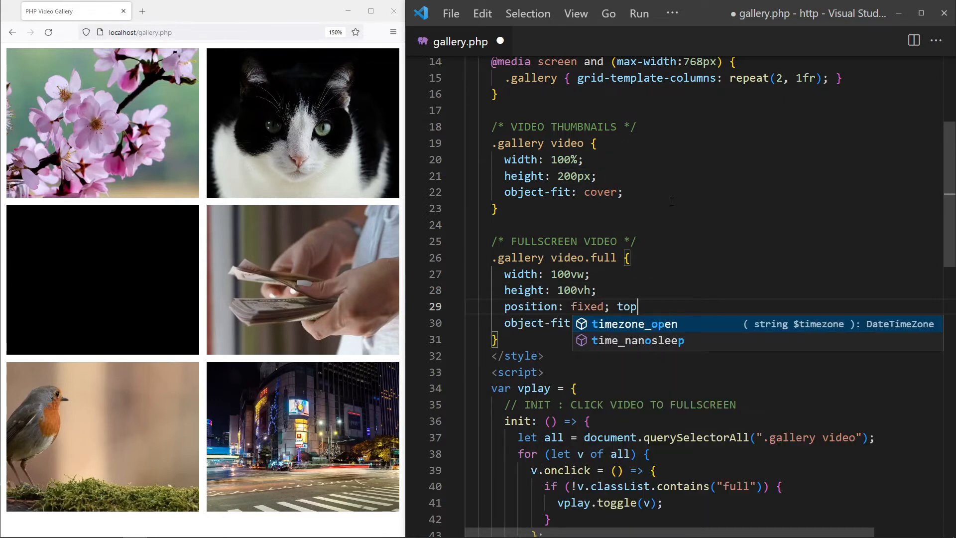
text(:0; left:0;)
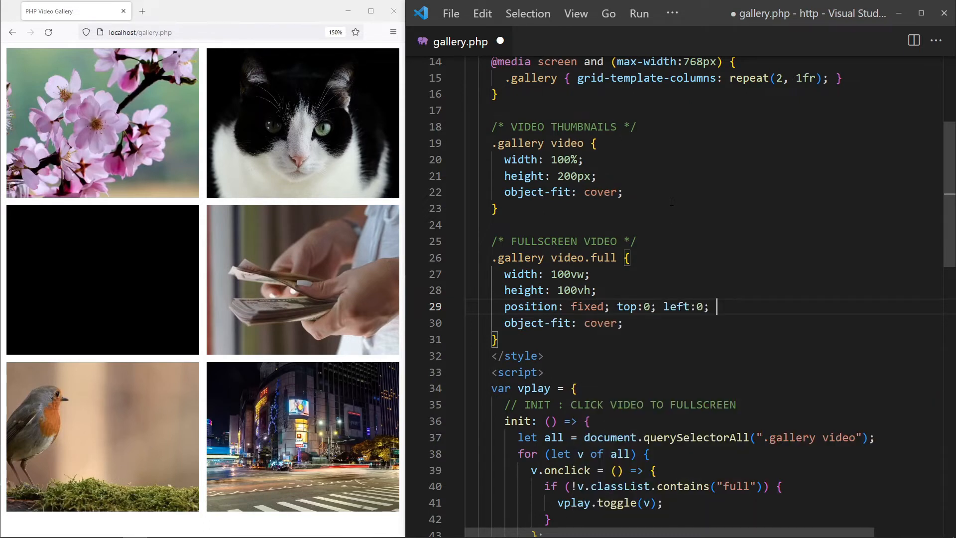
text(z-index:999;)
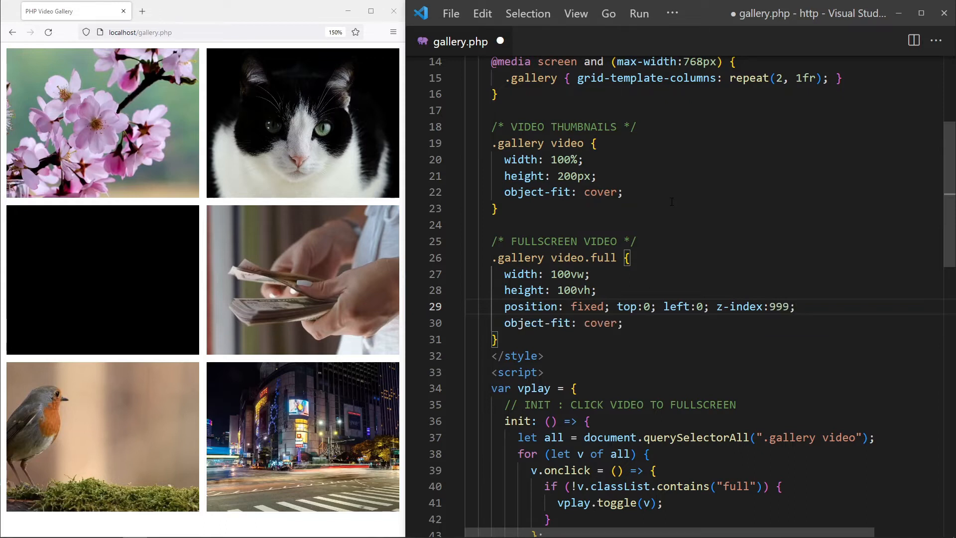
text(background)
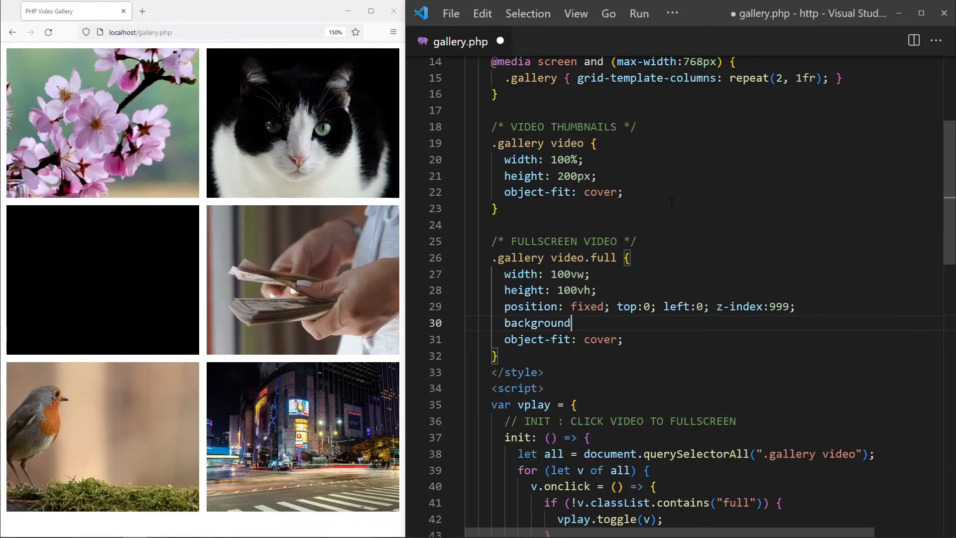
text(:#000)
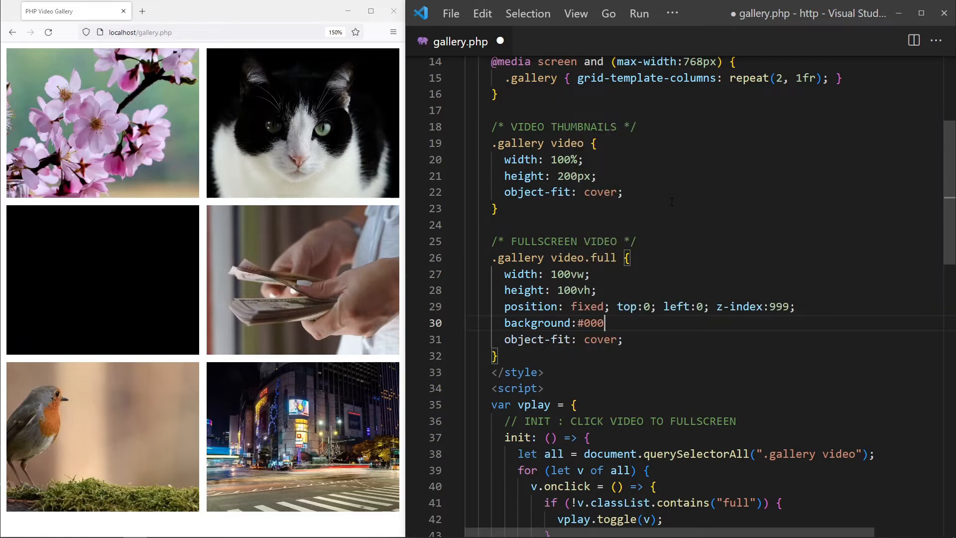
text(scale-do)
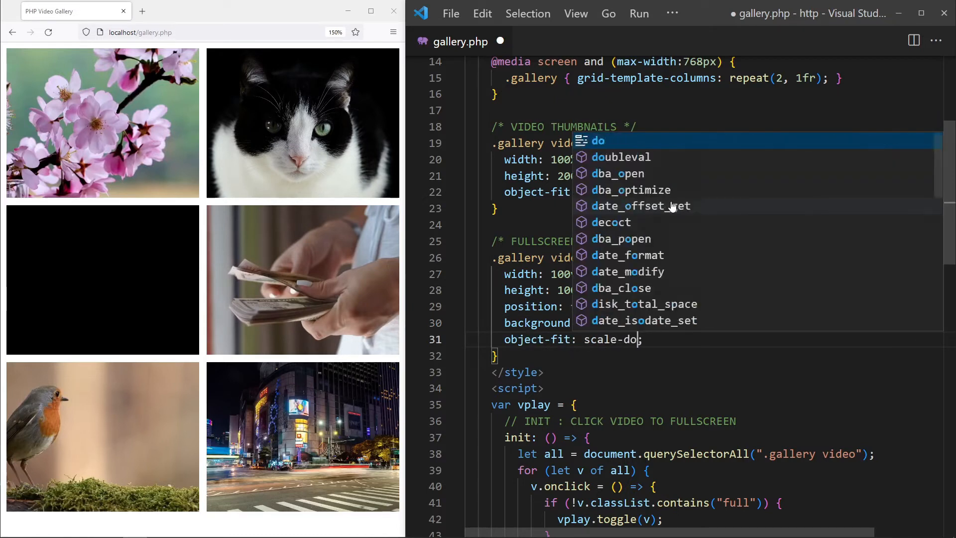
key(Escape)
text(wn)
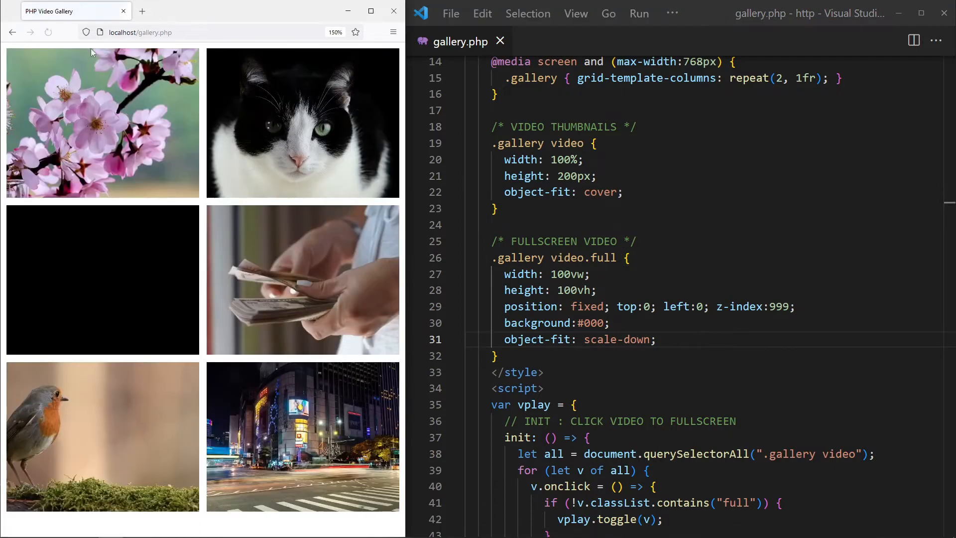
Step: Click a gallery video in Firefox to confirm it fills the page on black, then return to the toggle code
click(302, 279)
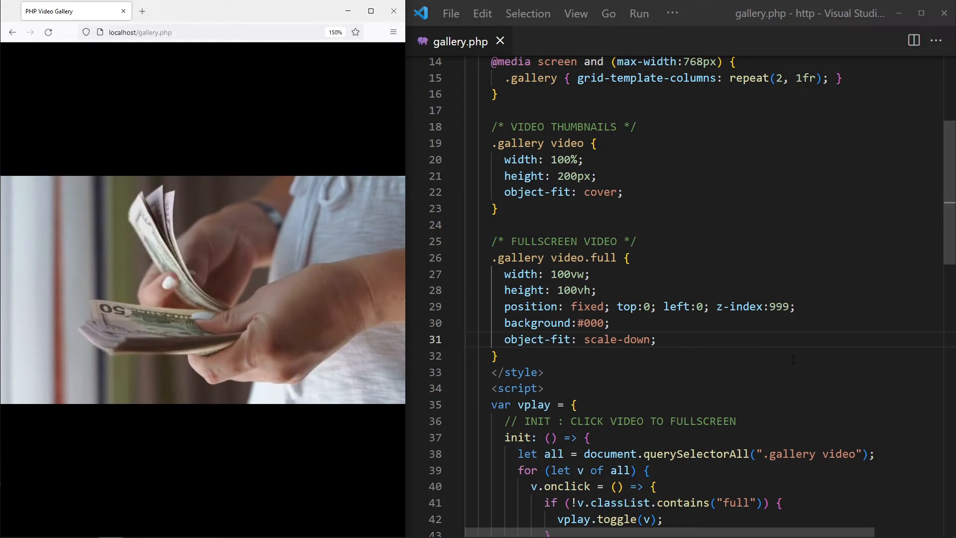
scroll(down, 3)
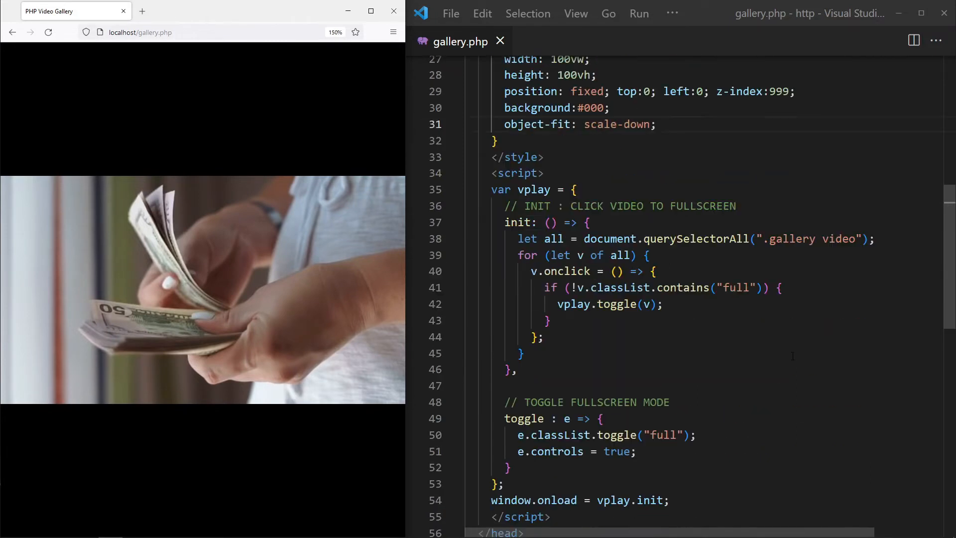
scroll(down, 3)
text(<!--)
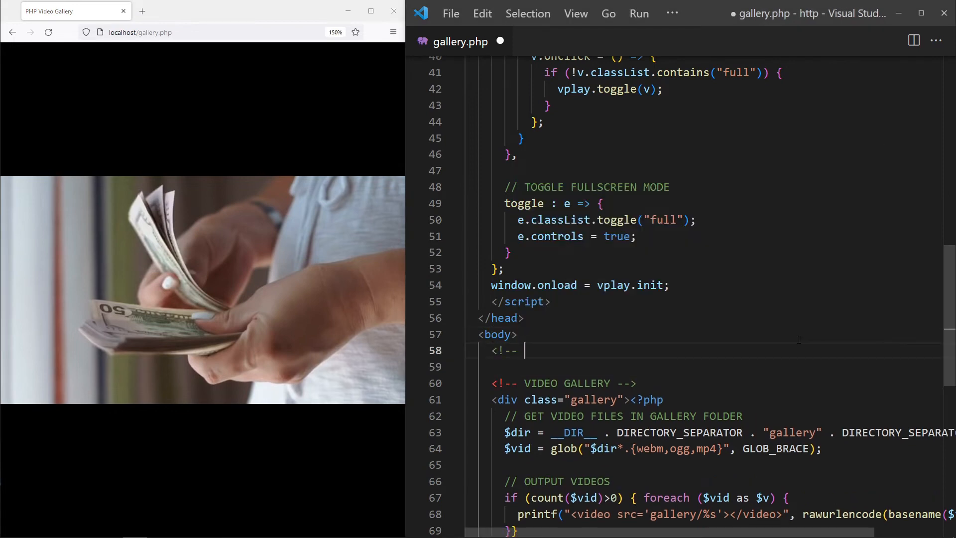
Step: Add a CLOSE FULLSCREEN BUTTON comment and <div id="vClose">X</div> at the top of the body, saved
text(CLOSE FULLSC)
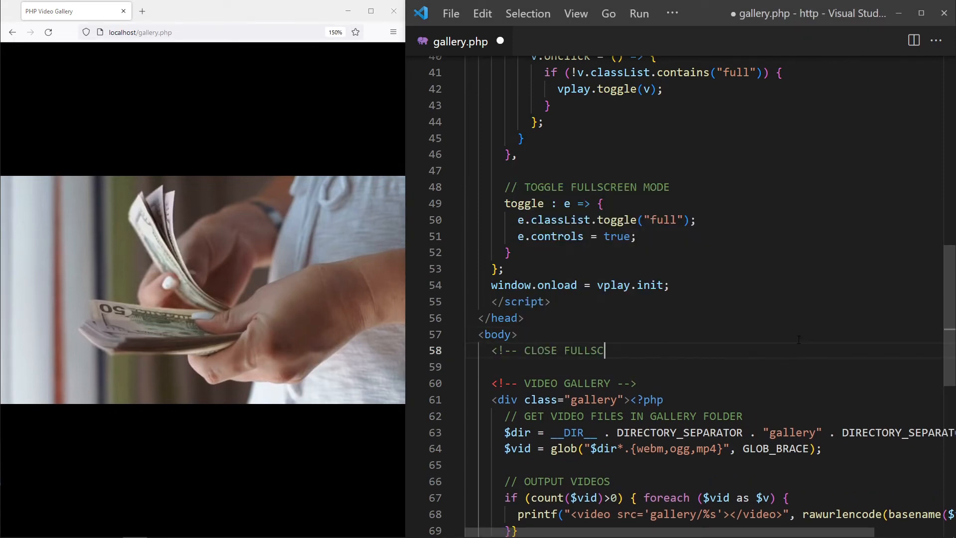
text(REEN BUTTON -->)
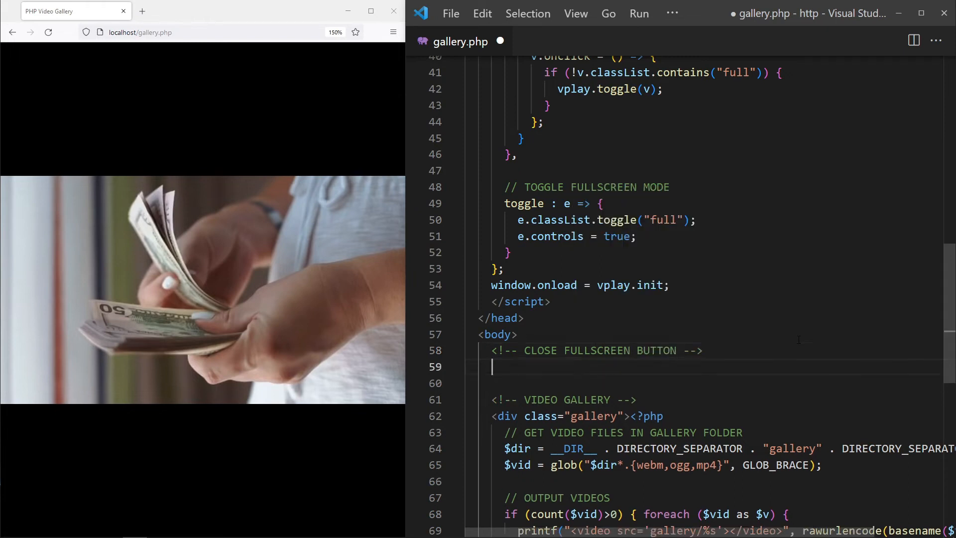
text(<div></div>)
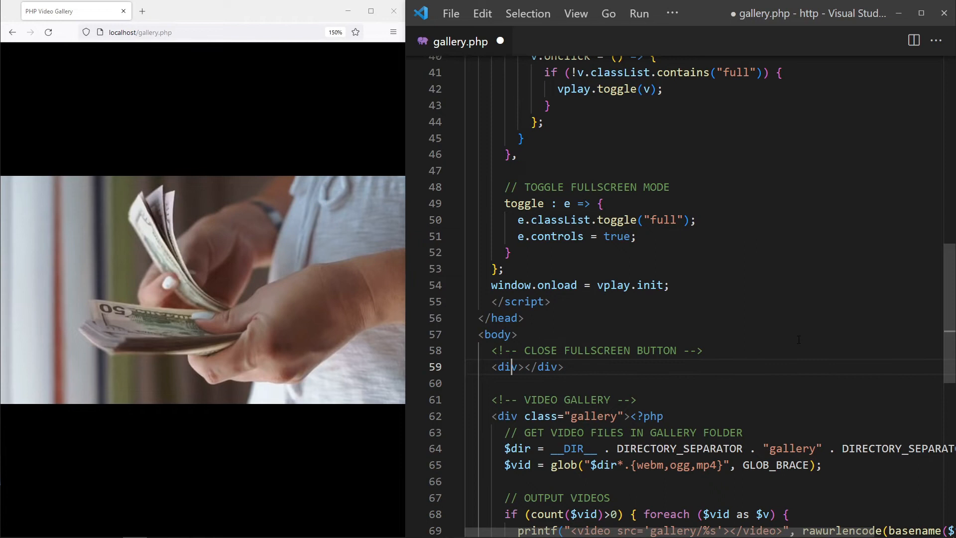
text(id="vClose)
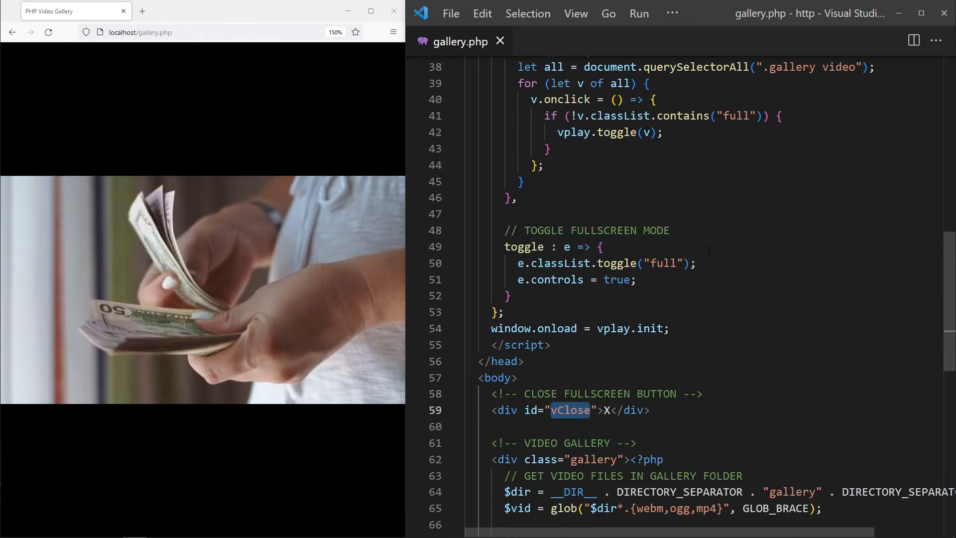
scroll(up, 3)
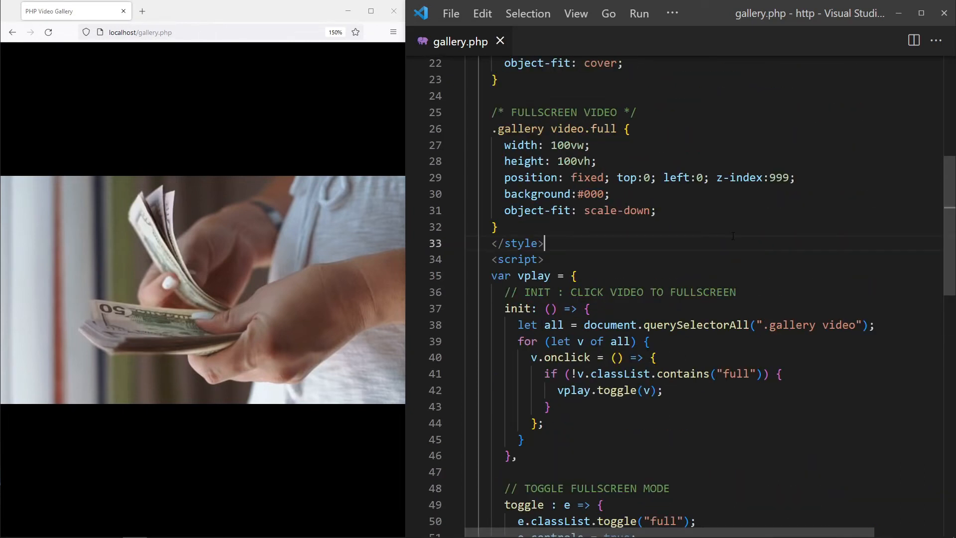
Step: Add a /* CLOSE FULLSCREEN BUTTON */ comment and an empty #vClose rule before </style>
text(/* CL)
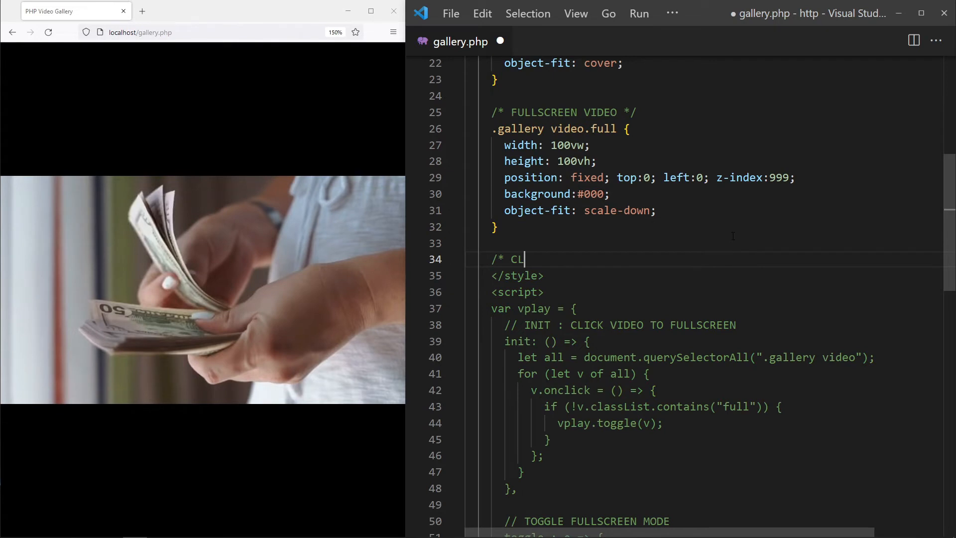
text(OSE FULLSCREEN BUT)
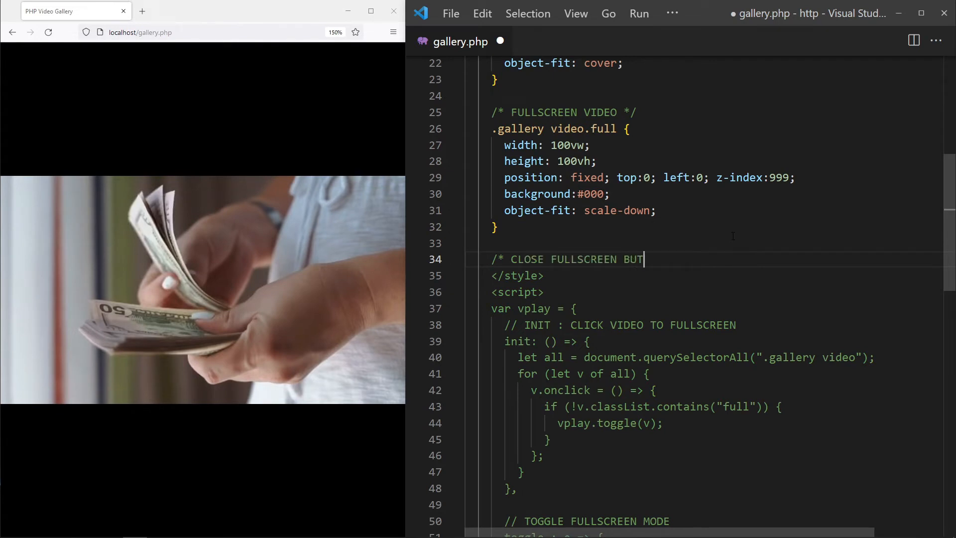
text(TON */)
text(#vClose {)
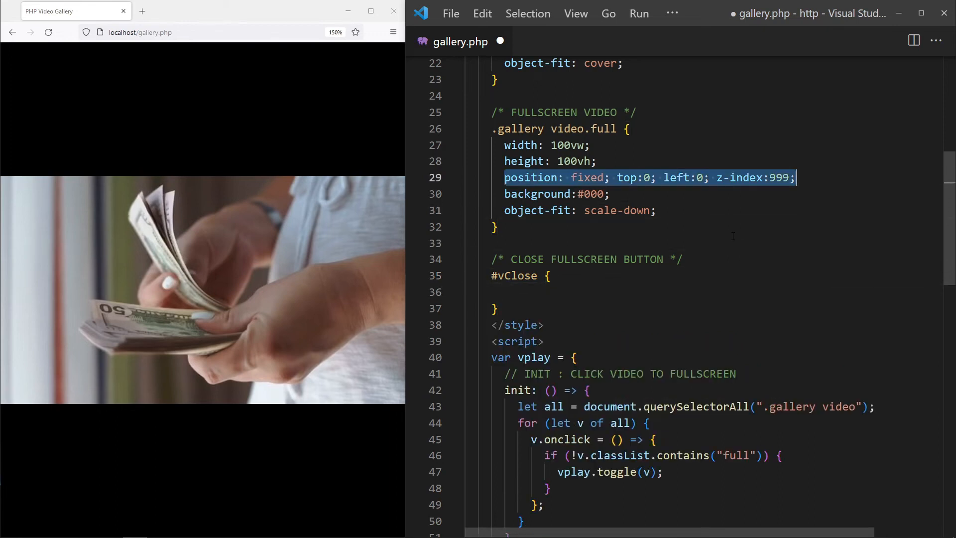
click(506, 292)
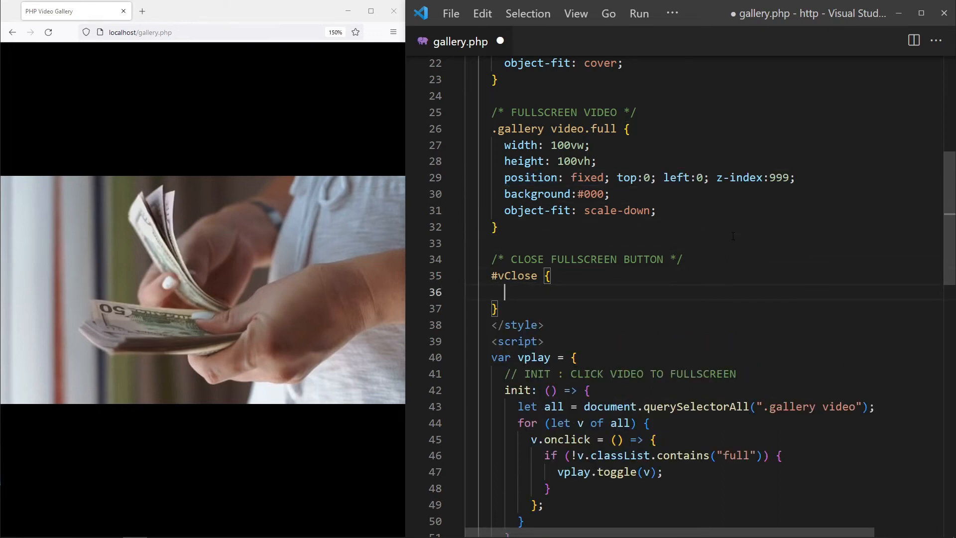
Step: Give #vClose position fixed, top/right 0, z-index 9999, 20px font, 10px padding, color #fff on background #f00
text(position: fixed; top:0; left:0; z-index:999;)
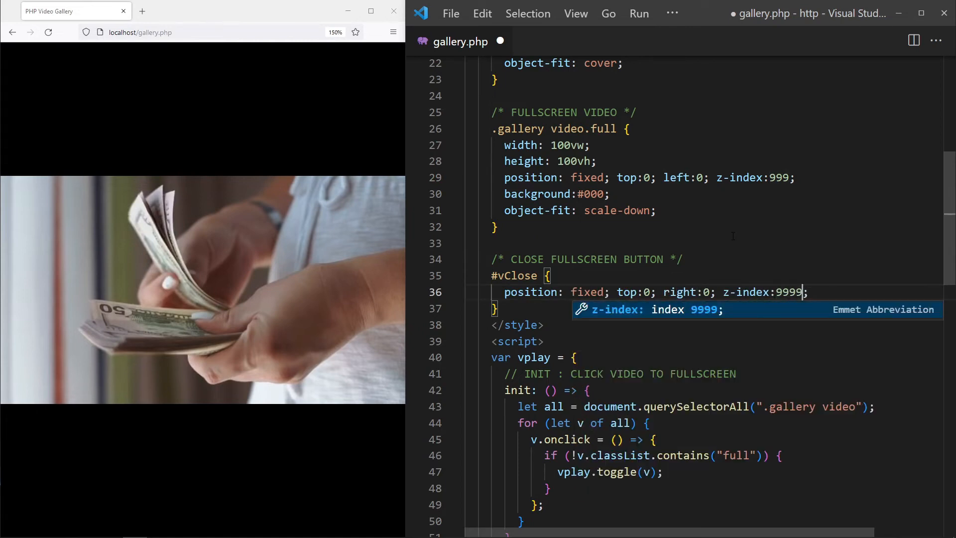
text(font-)
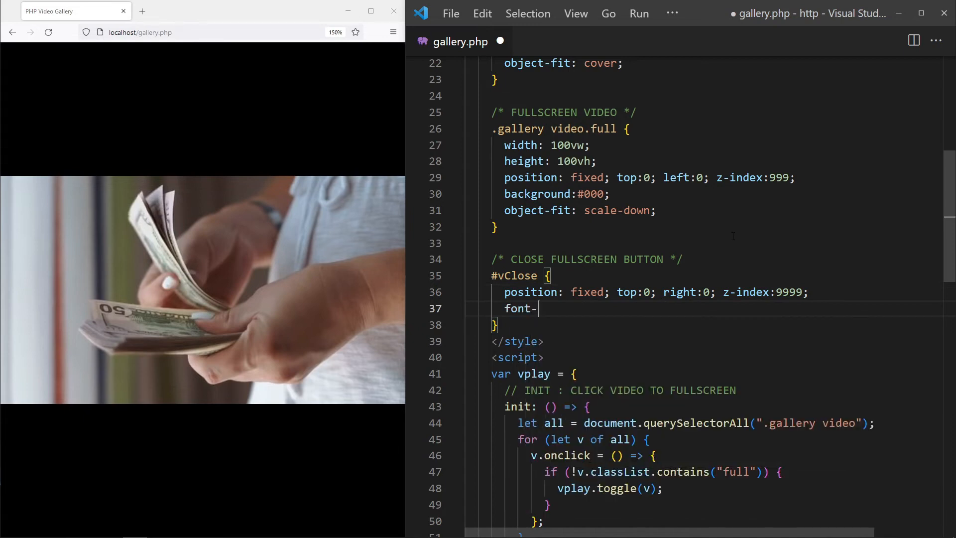
text(size: 20px; padding: 10px;)
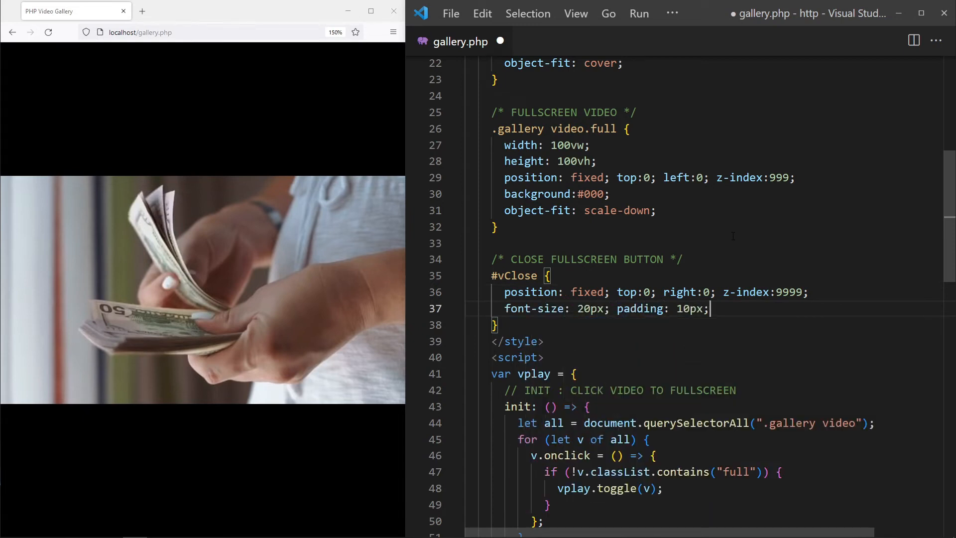
text(color: #fff; background:)
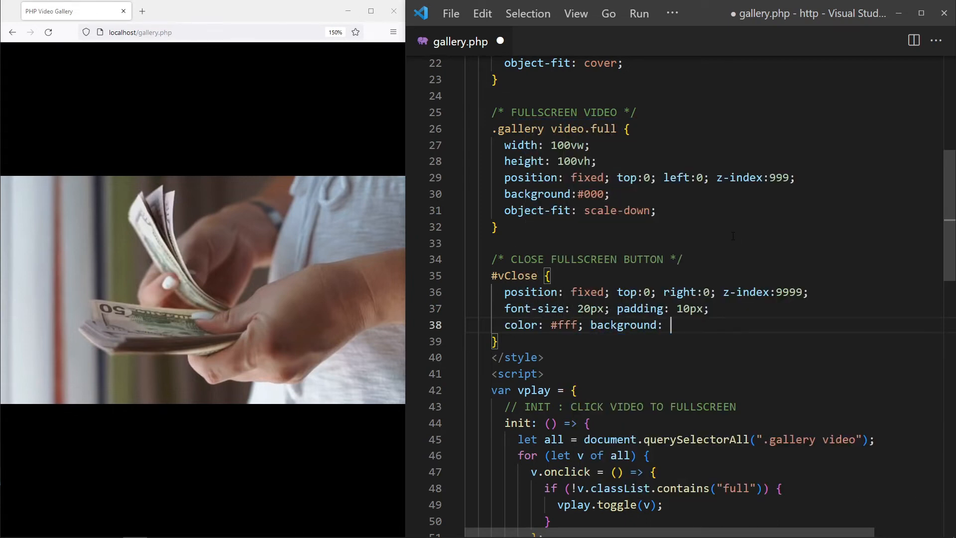
text(#f00;)
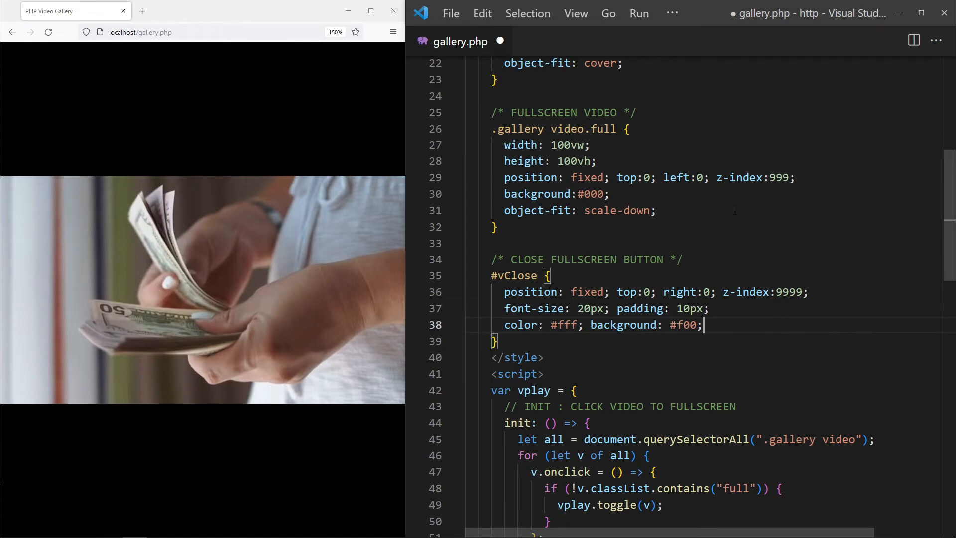
Step: Save gallery.php and reload Firefox to see the red X at the page's top right
click(48, 32)
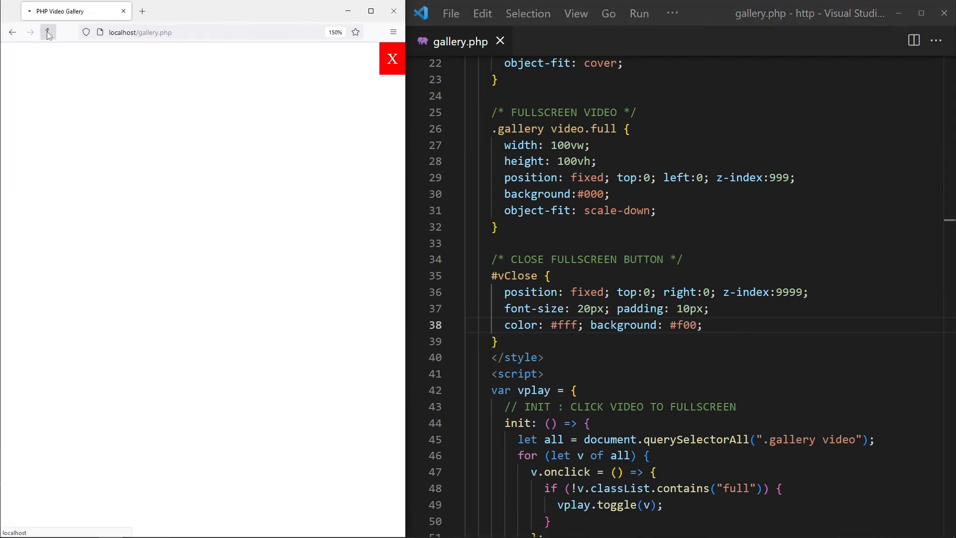
click(48, 32)
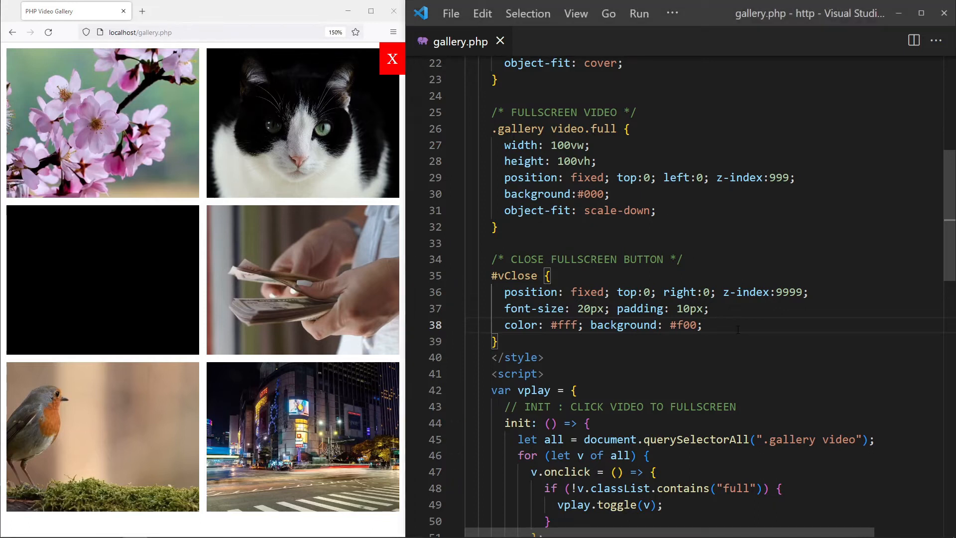
Step: Add display: none to #vClose and a #vClose.show rule with display: block, saved and reloaded
text(display:)
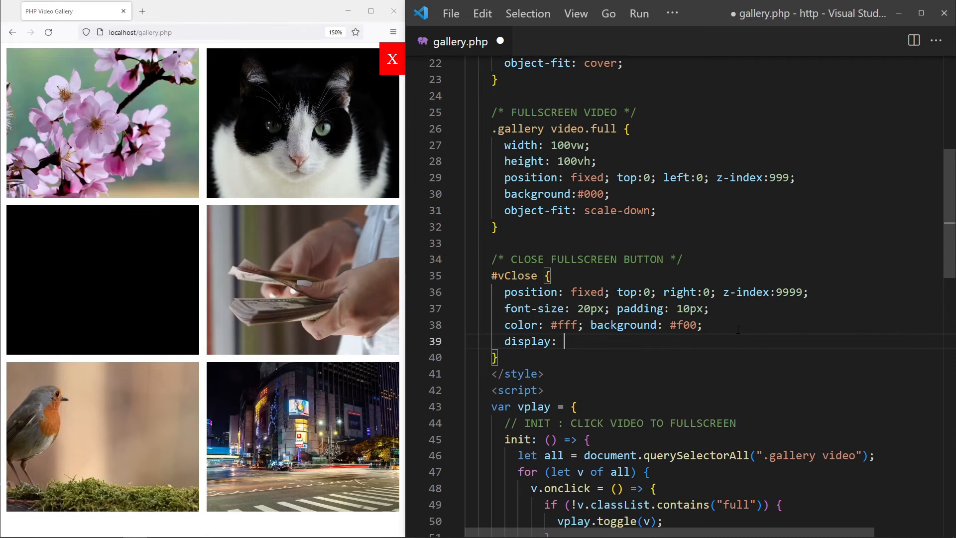
text(none;)
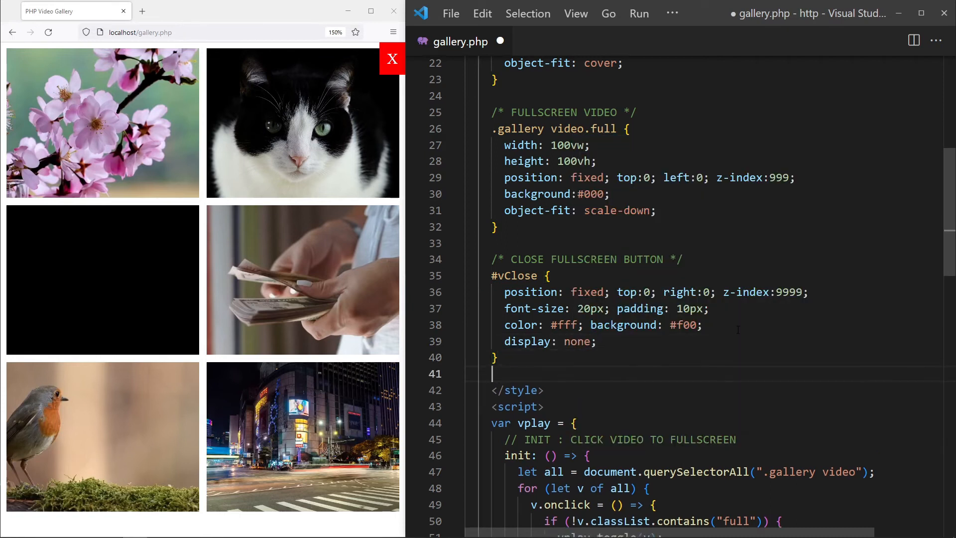
text(#vClose)
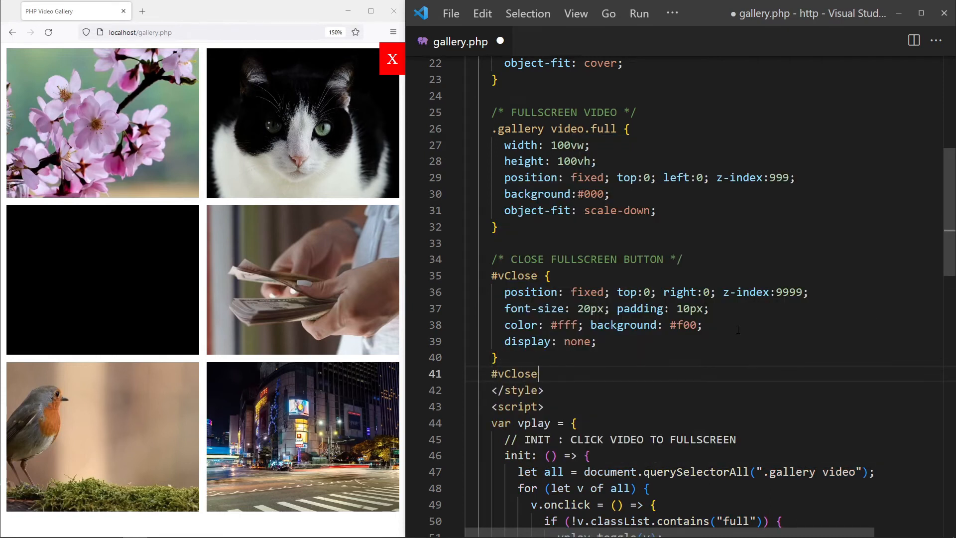
text(.show {})
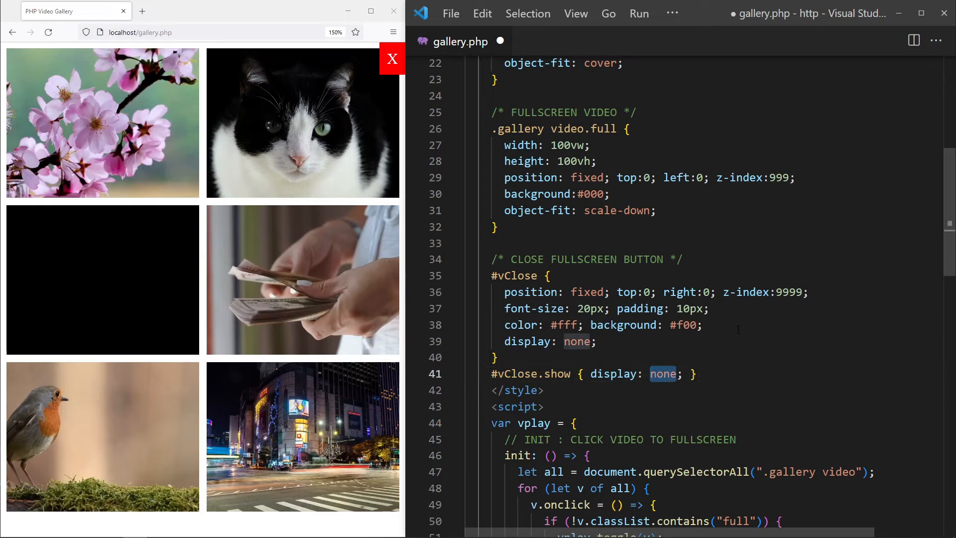
text(block)
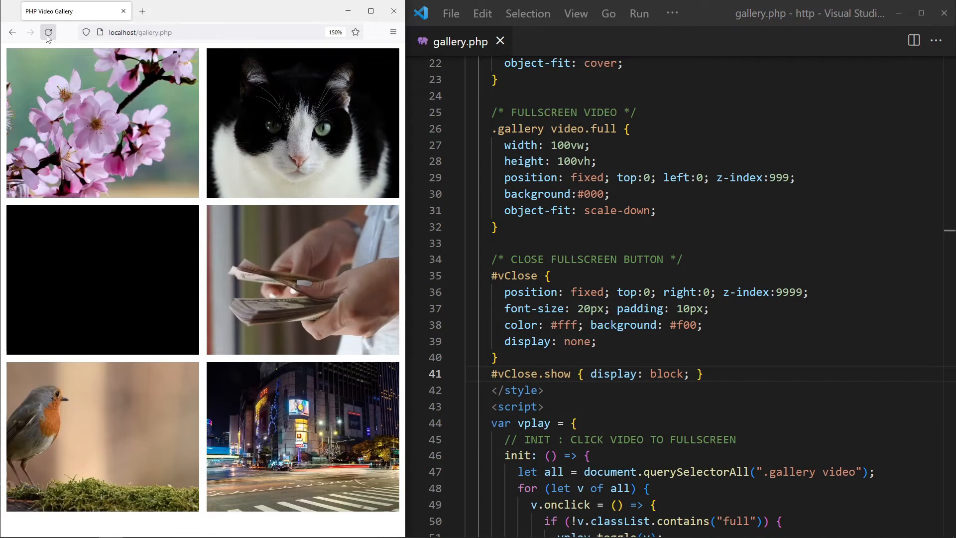
Step: Comment toggle's E===<VIDEO> and E===FALSE modes and give the vClose div onclick="vplay.toggle(false)"
scroll(down, 3)
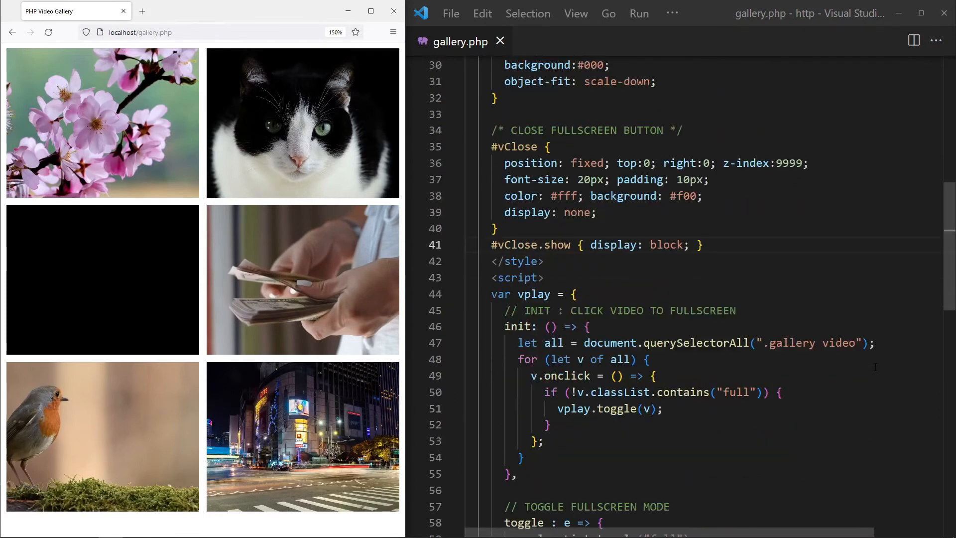
scroll(down, 3)
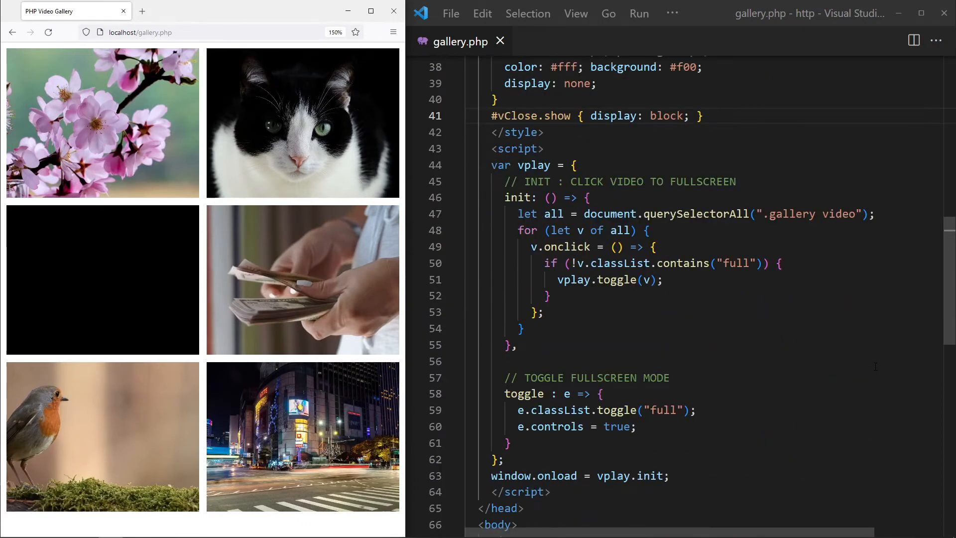
scroll(down, 3)
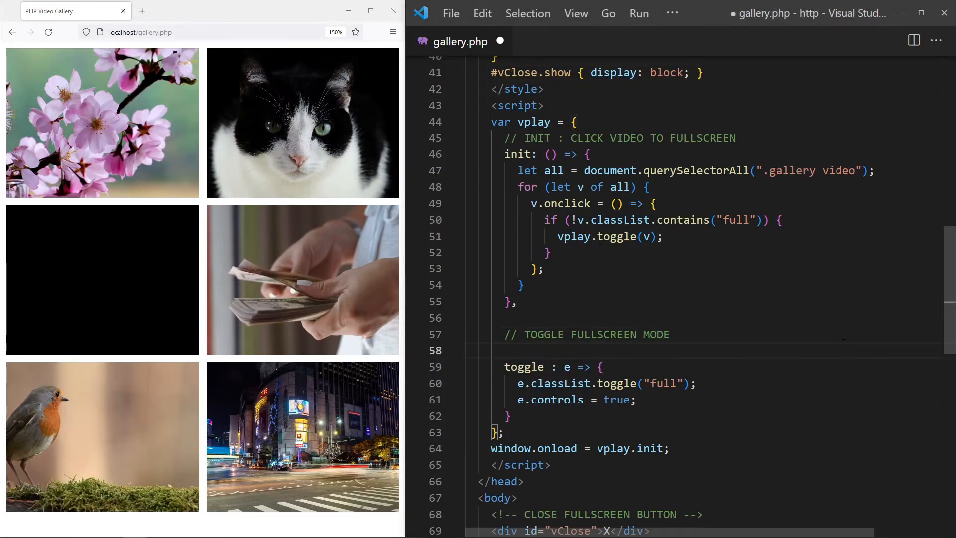
text(// E=)
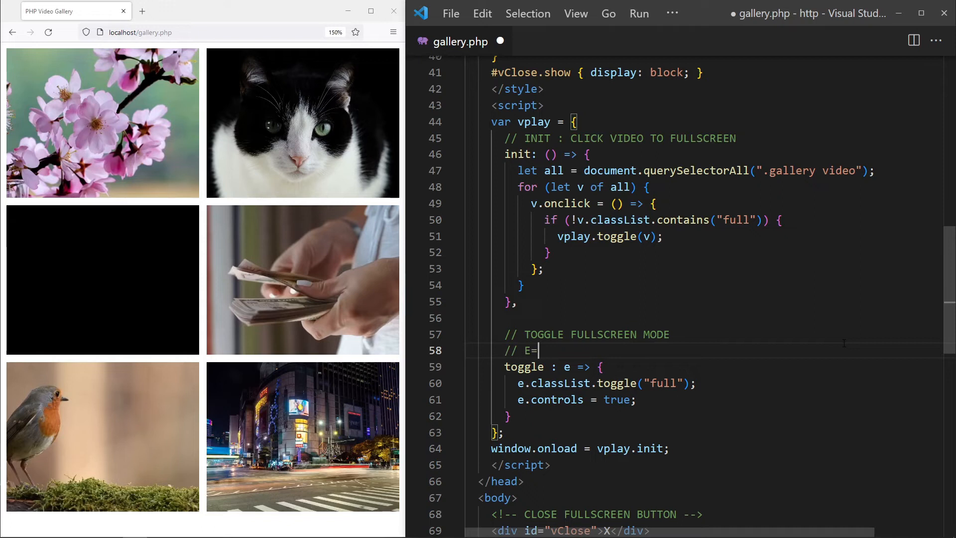
text(==<VIDEO> : SHOW)
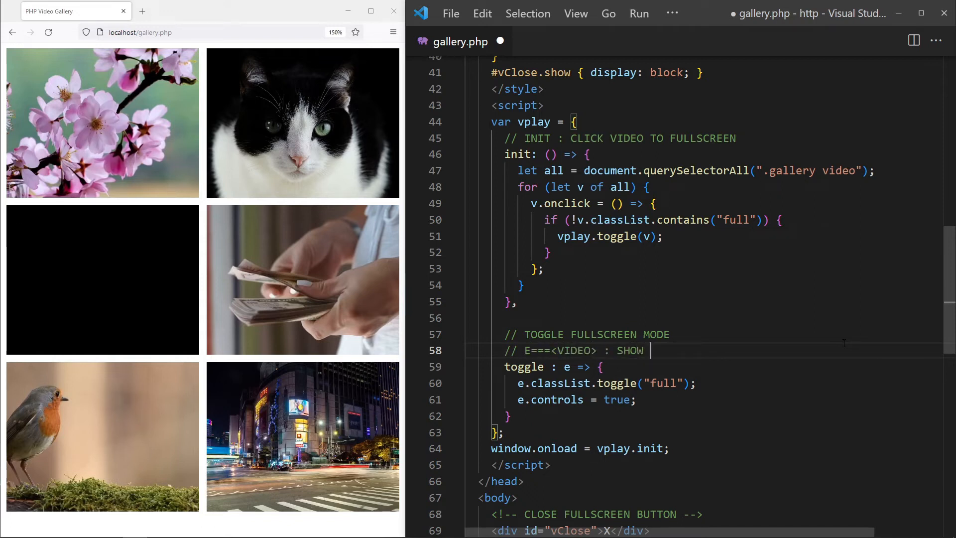
text(IN FULLSCREEN)
text(// E)
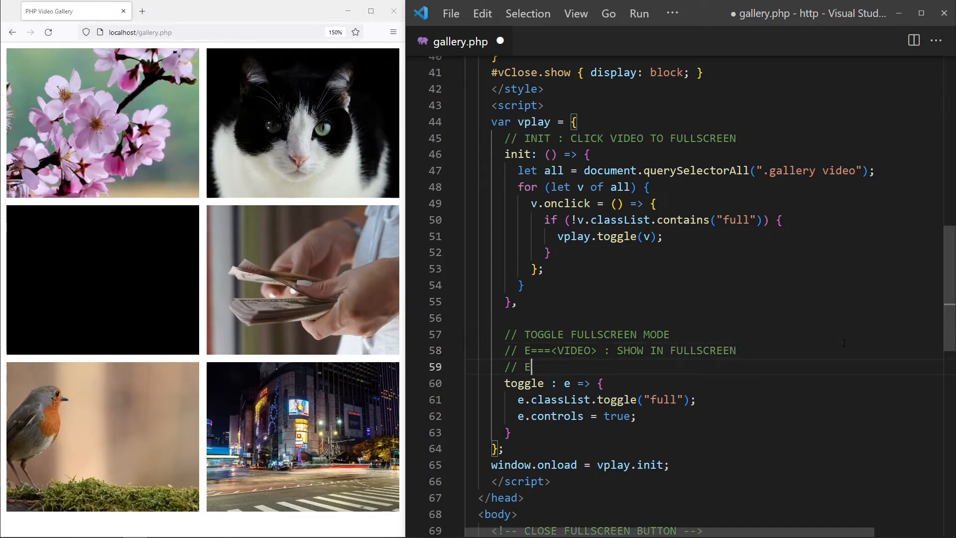
text(===FALSE :)
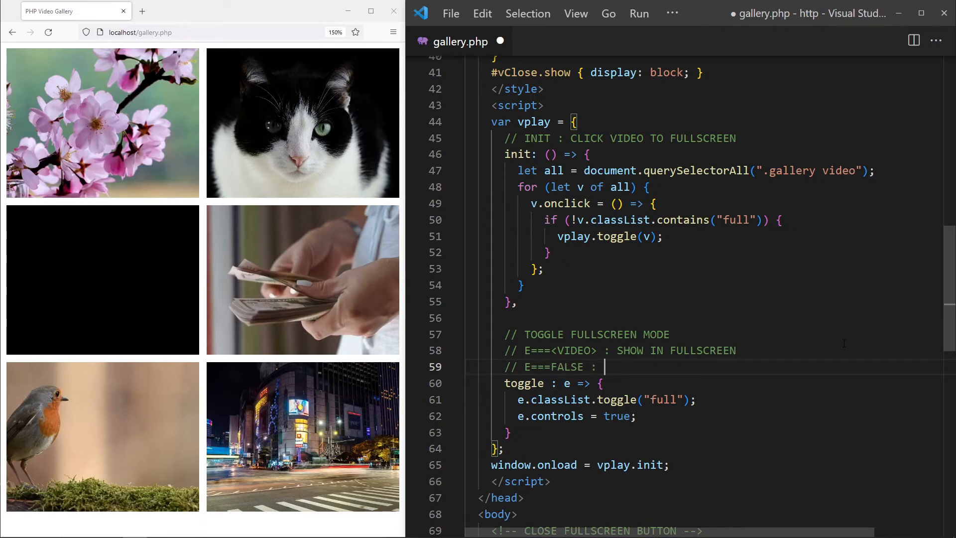
text(CLOSE FULLSCREEN)
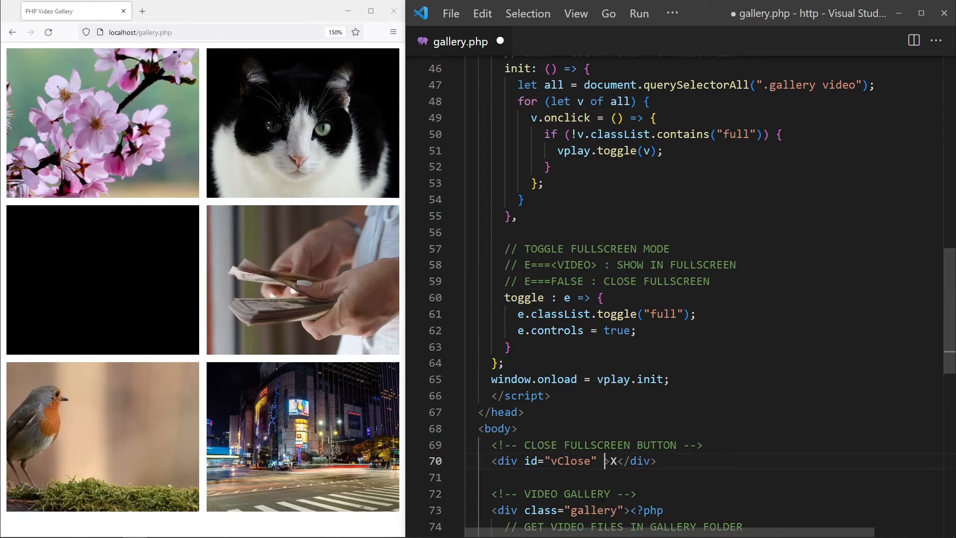
text(onclick="")
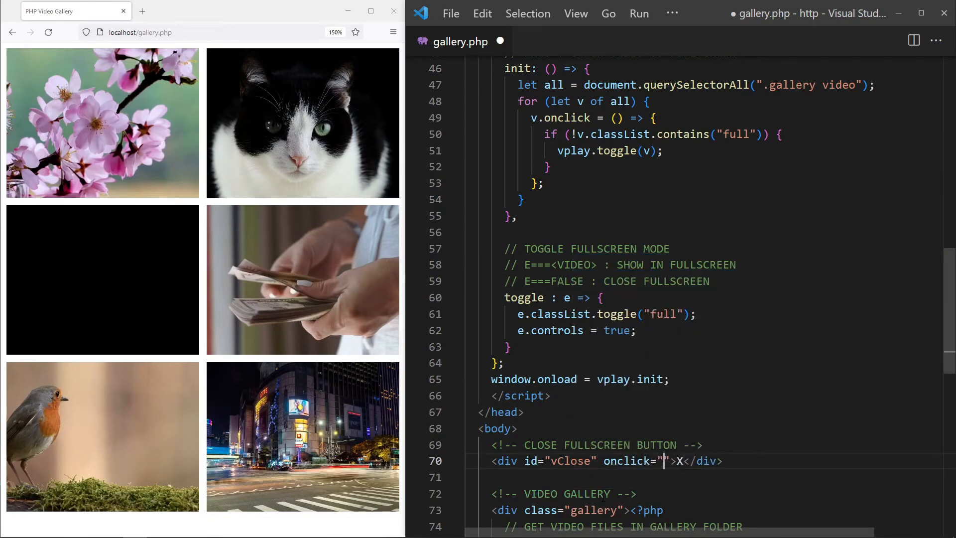
text(vplay.toggle(false)
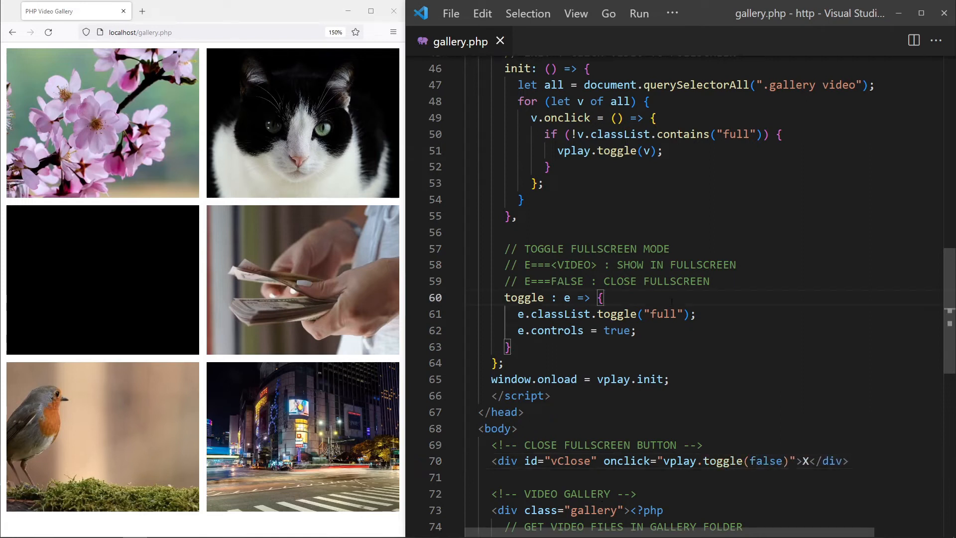
Step: In toggle, add a TOGGLE CLOSE BUTTON comment and toggle vClose's "show" class via getElementById
text(// TOG)
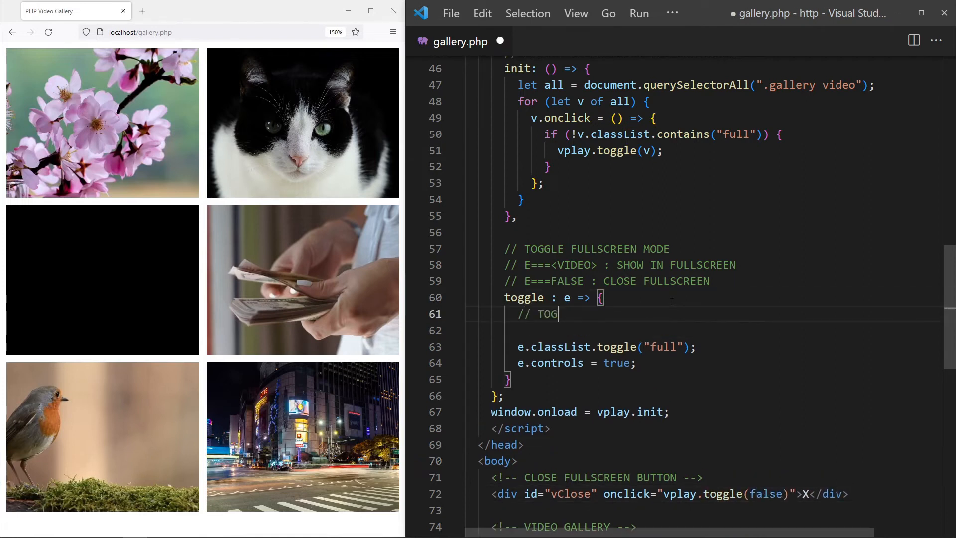
text(GLE CLOSE BUTTON)
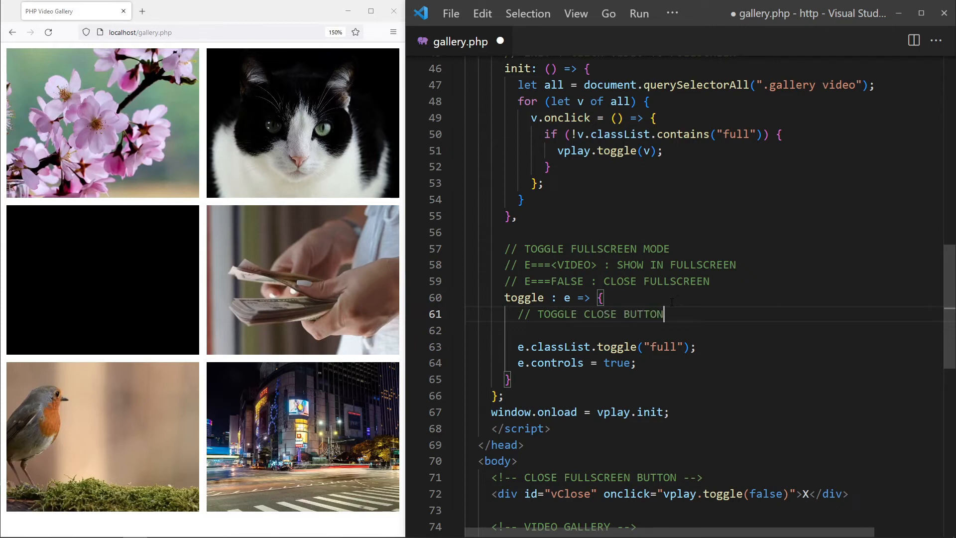
text(document)
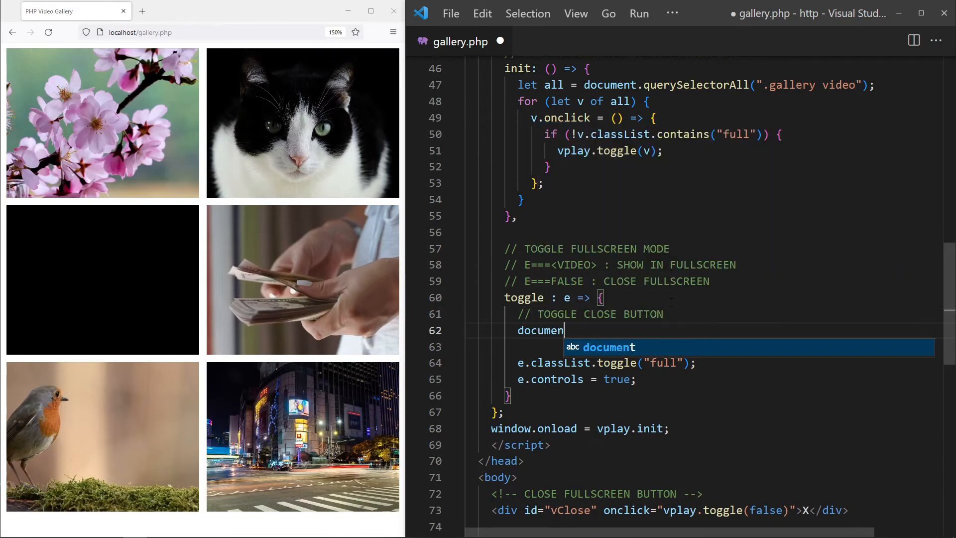
text(t.getElementById)
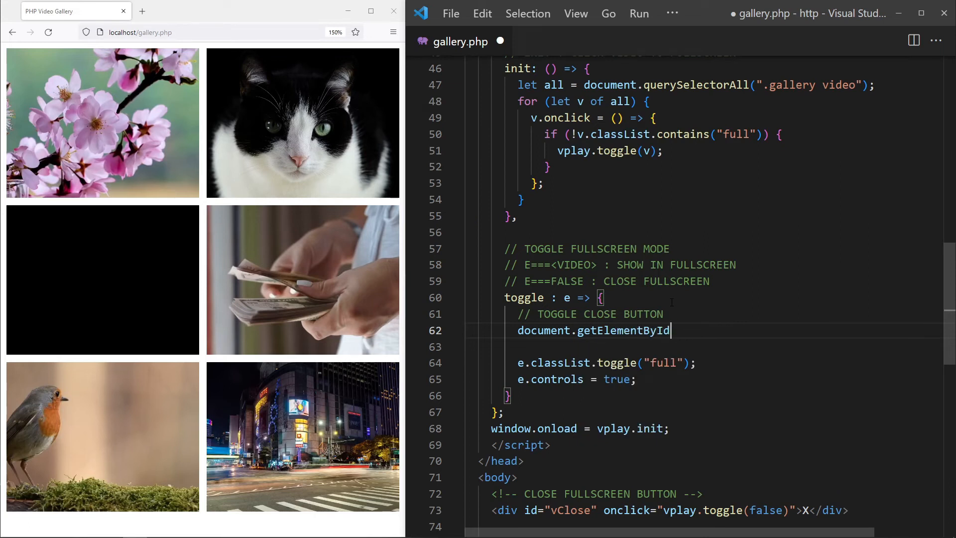
text(("vClose"))
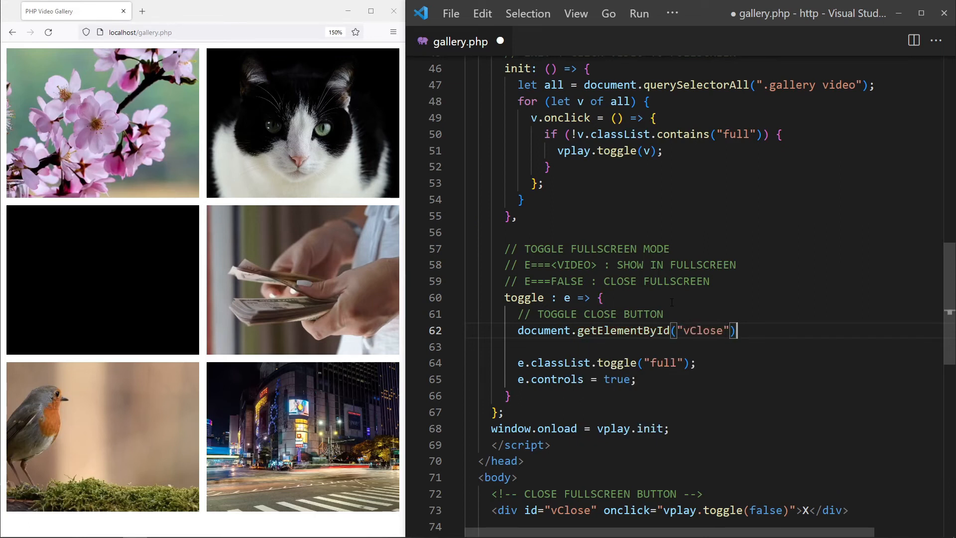
text(.classLIst.)
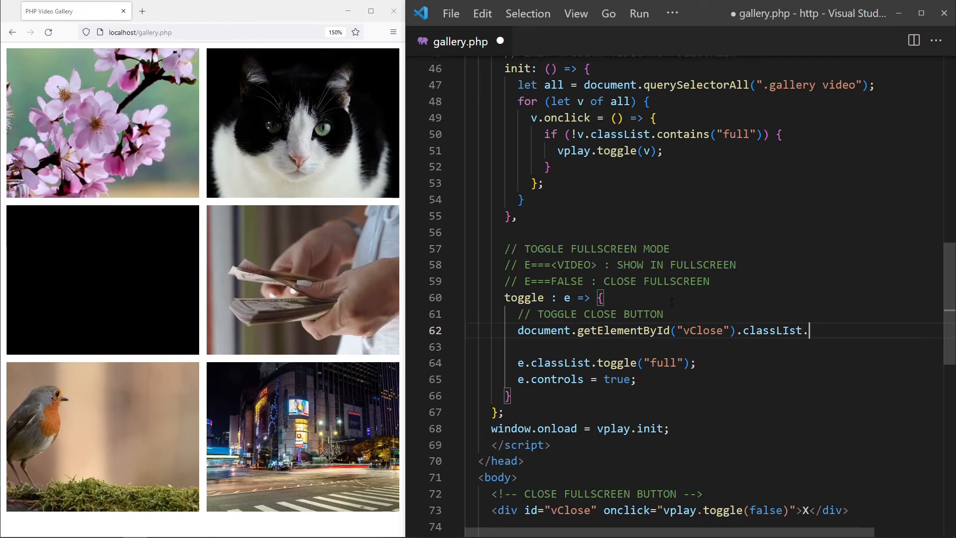
text(t)
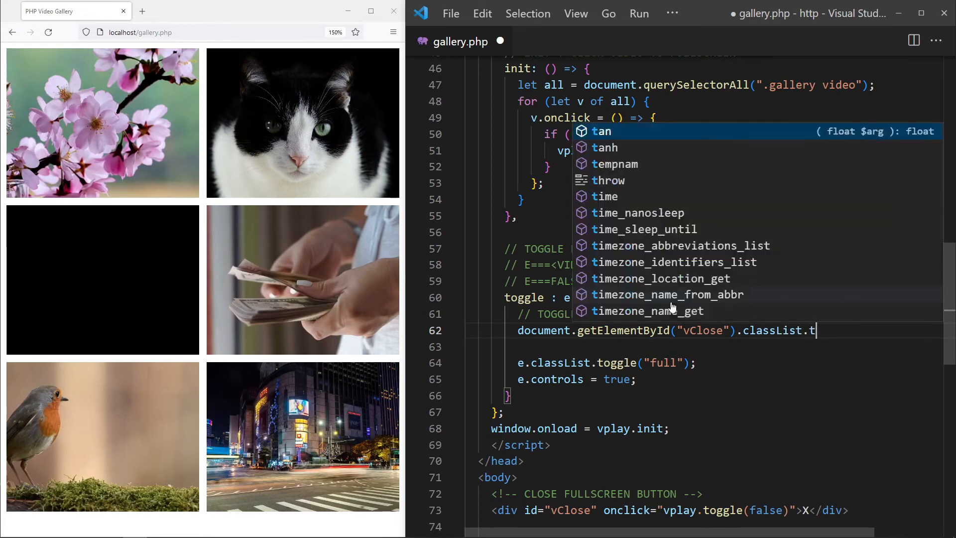
text(oggle("show");)
text(//)
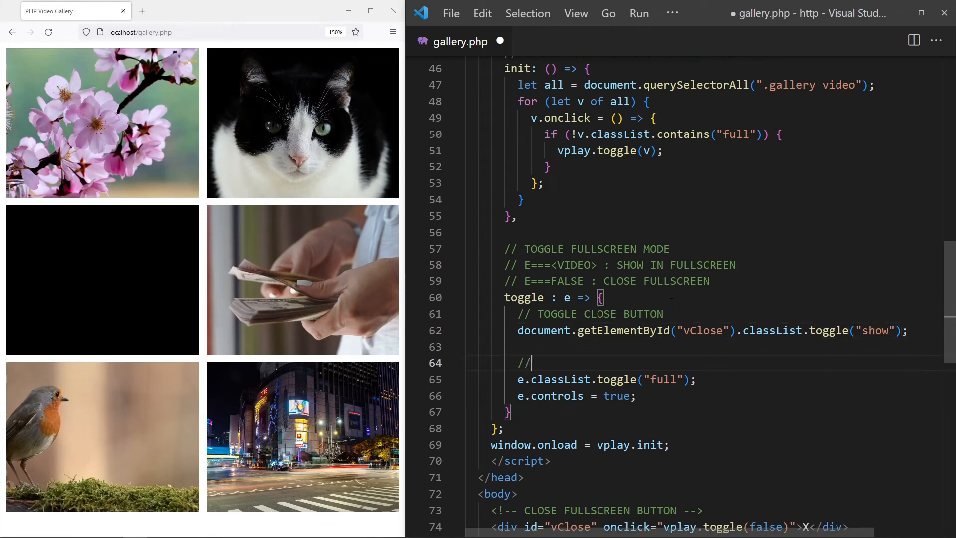
Step: Define let v as document.querySelector(".gallery .full") when e===false, otherwise e
text(TOGGLE FULLSCREEN)
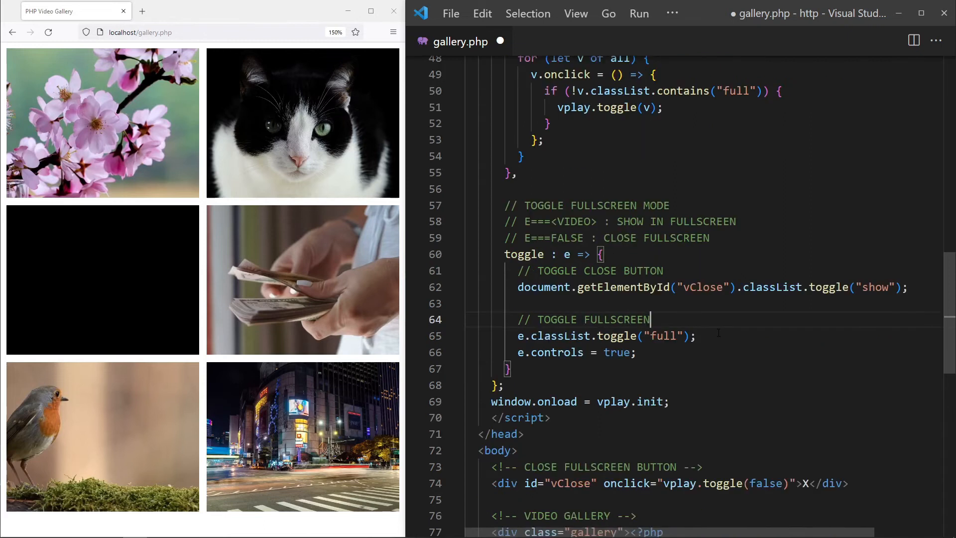
text(let v)
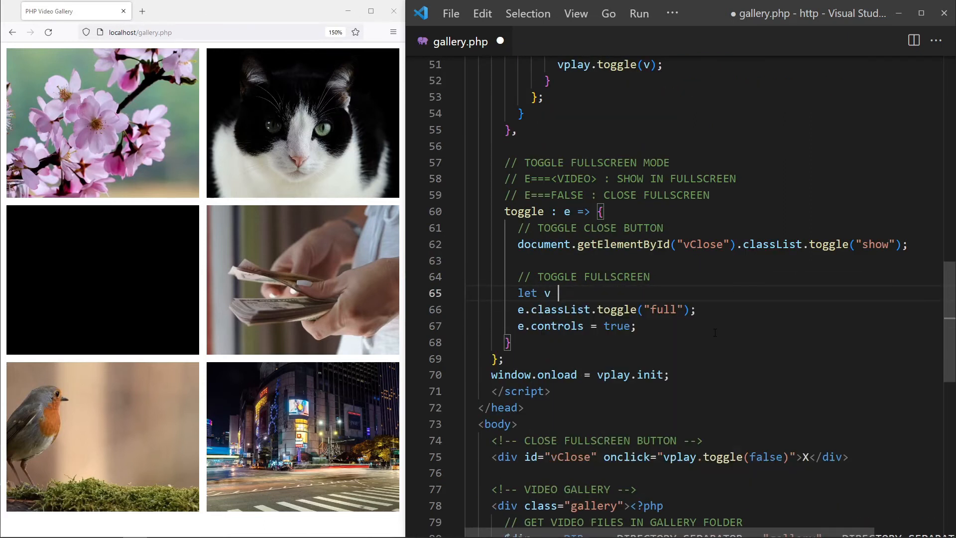
text(= e==)
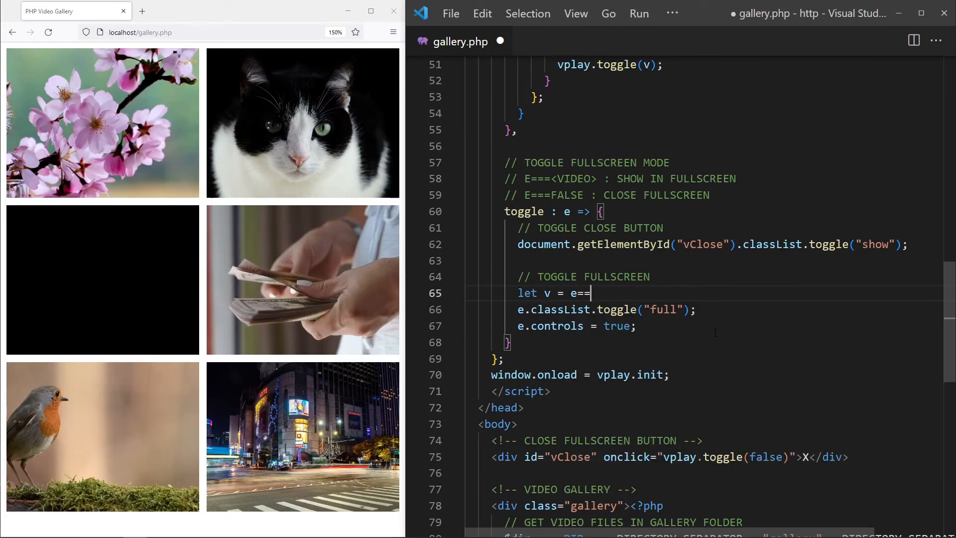
text(false)
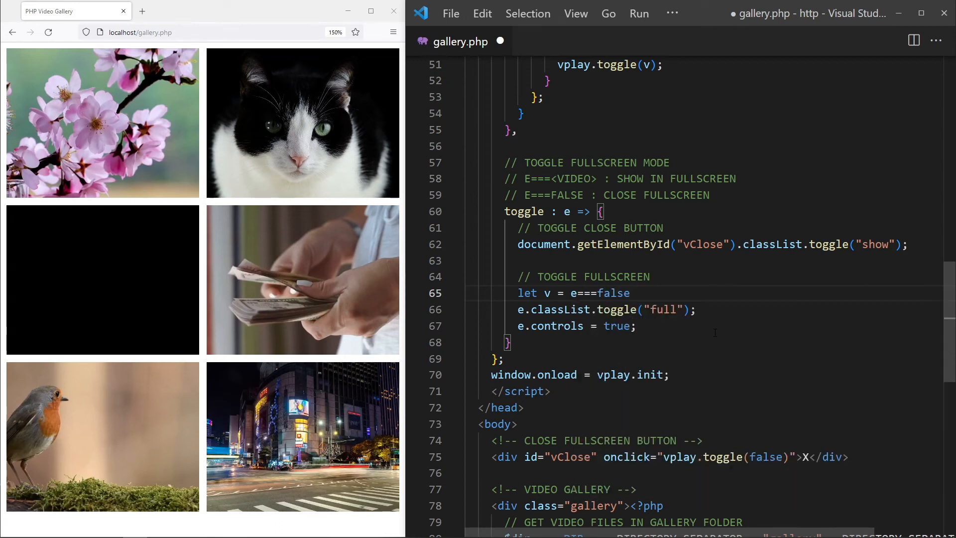
text(?)
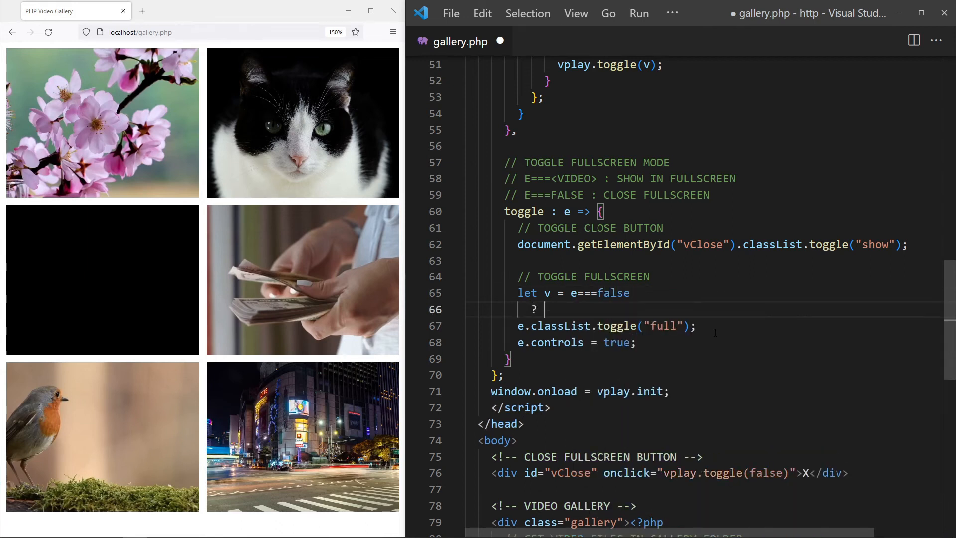
text(document.query)
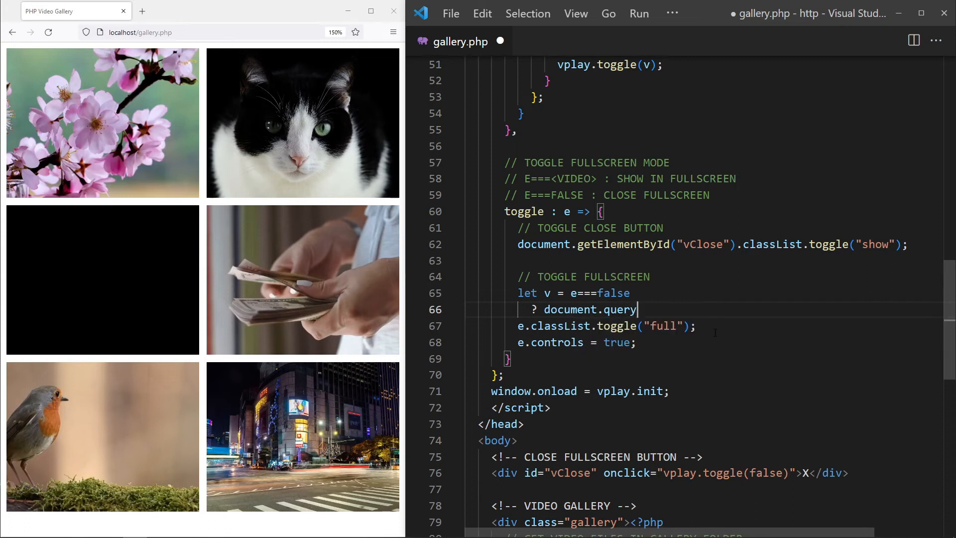
text(Selector())
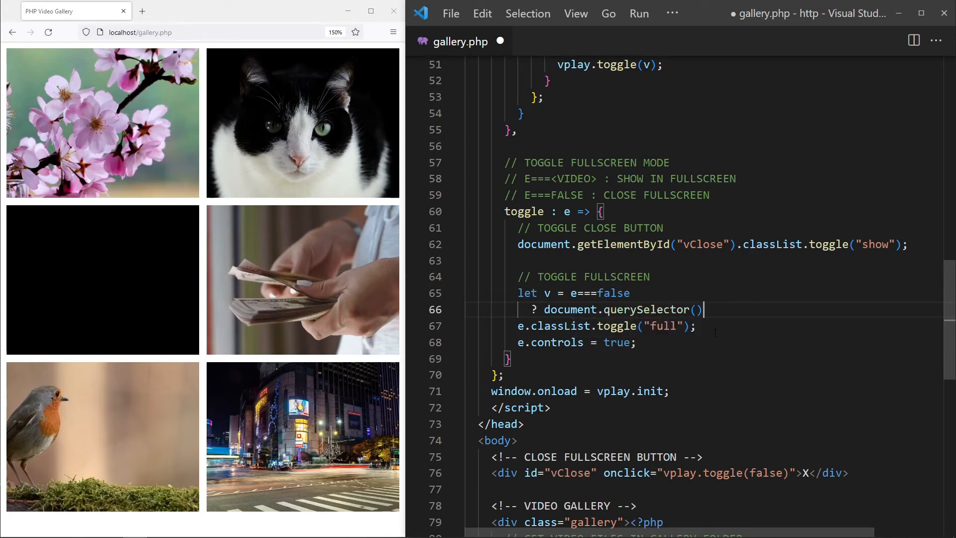
text(".gallery .full)
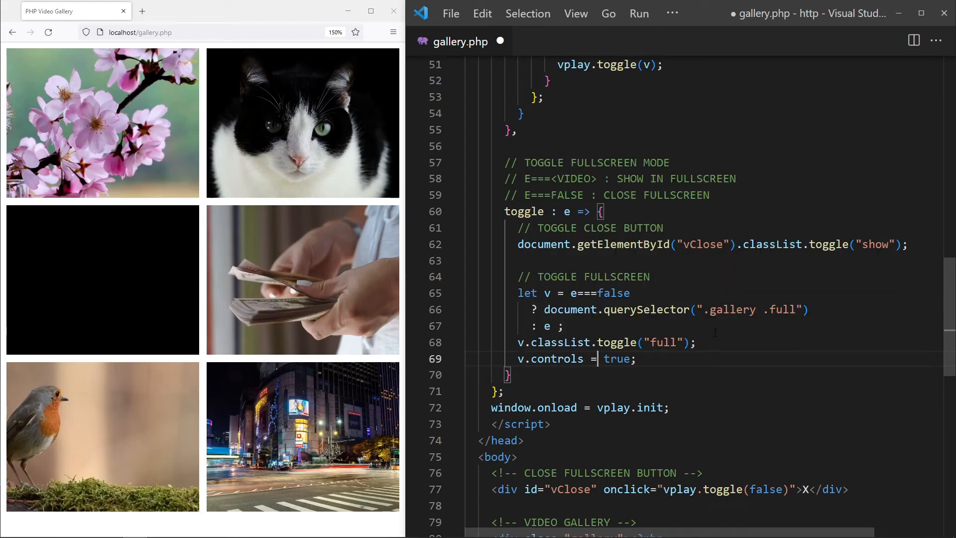
Step: Set controls conditionally on e, pause the video when closing, and save the file
text(e===false ? false :)
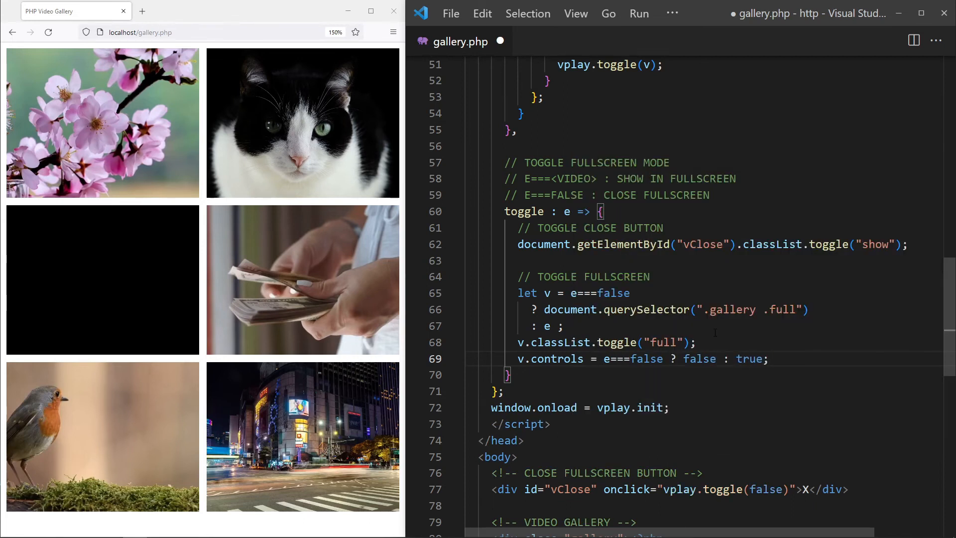
text(if (e===false) {)
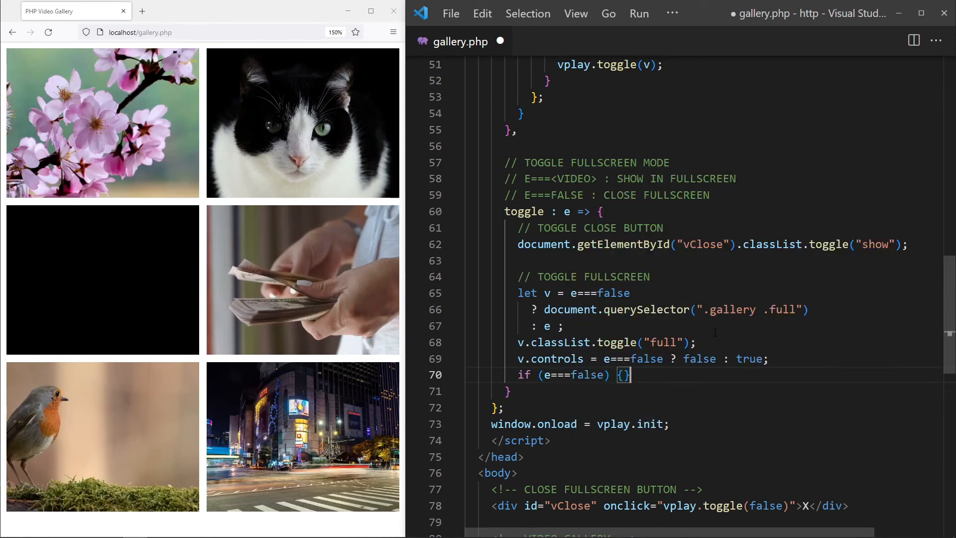
text(v.pause();)
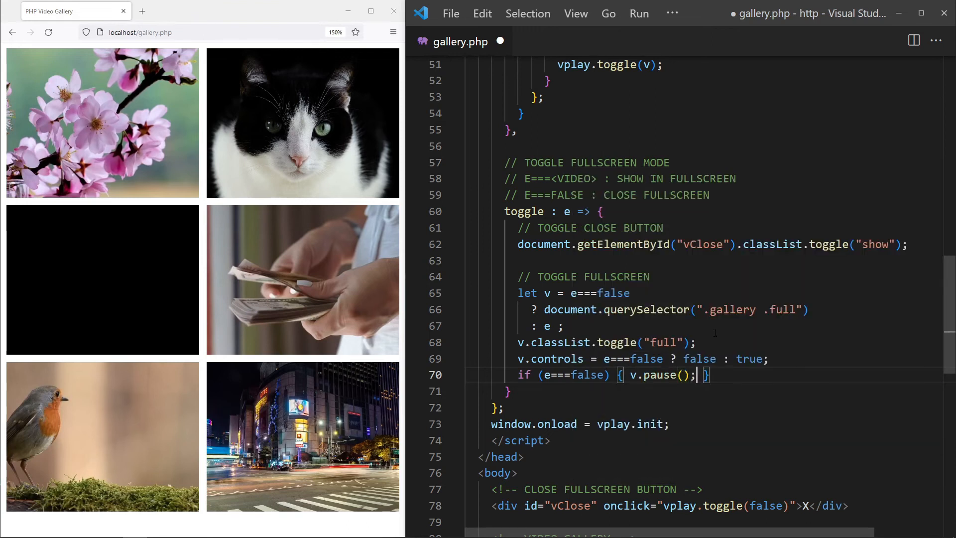
key(ctrl+s)
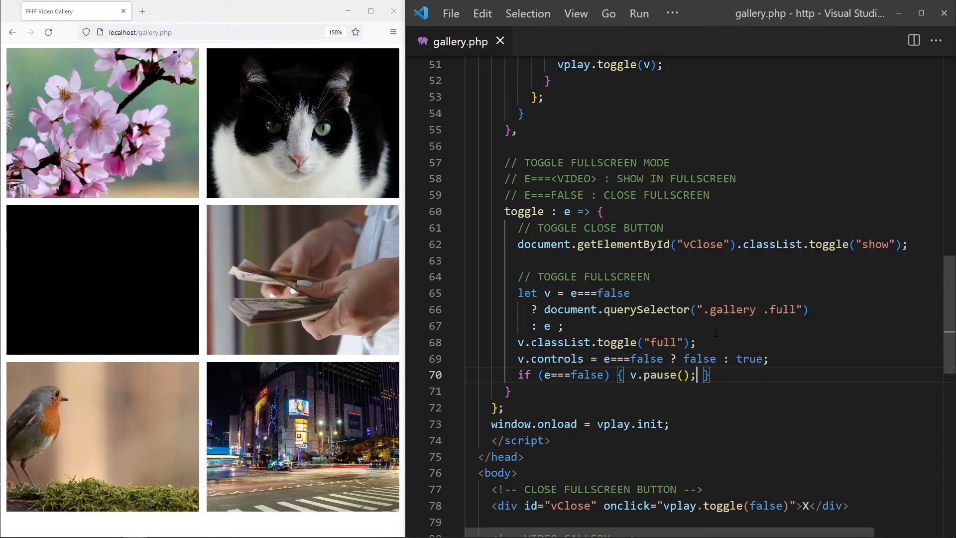
click(48, 32)
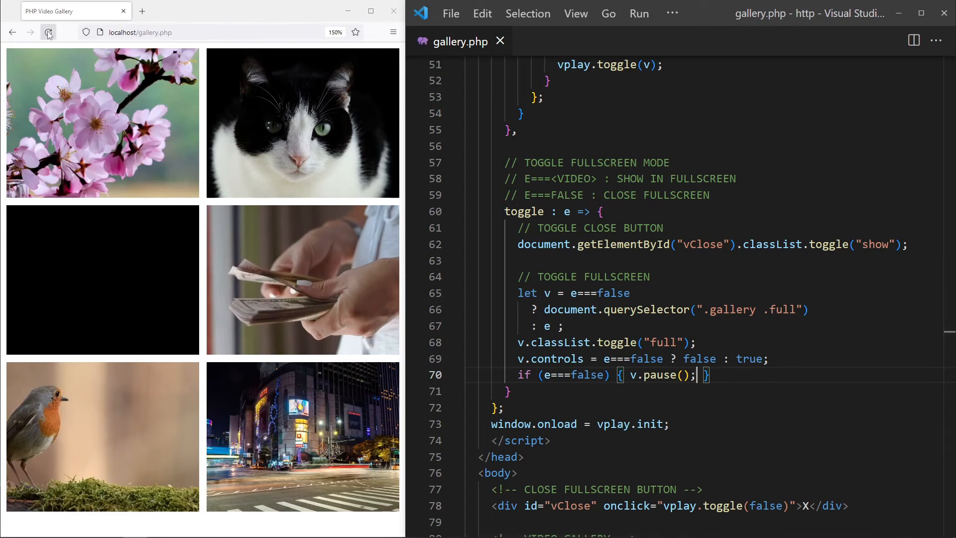
click(302, 122)
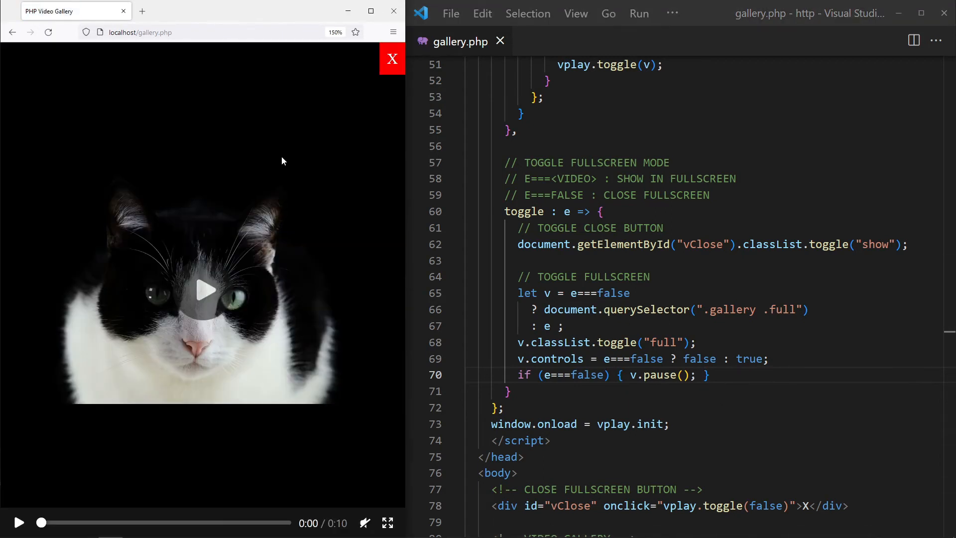
click(203, 290)
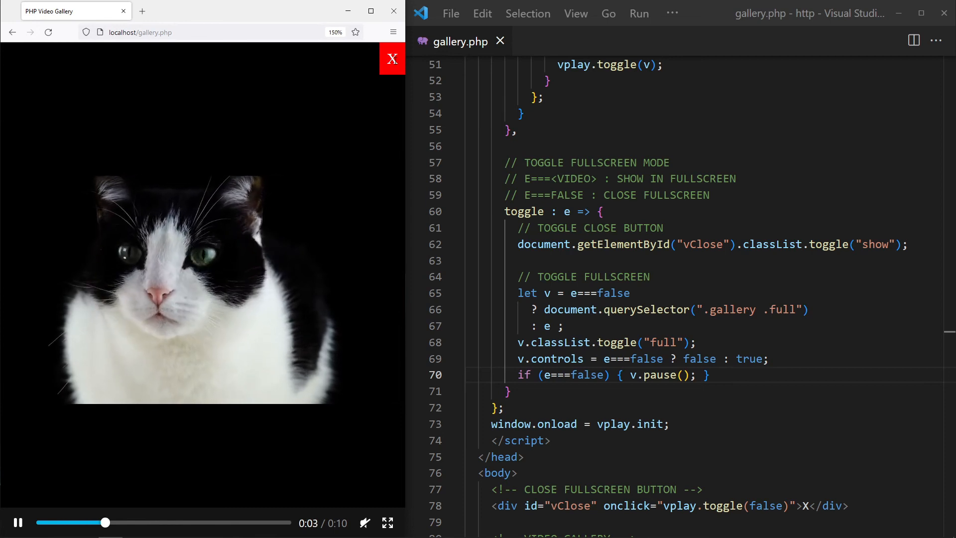
click(392, 59)
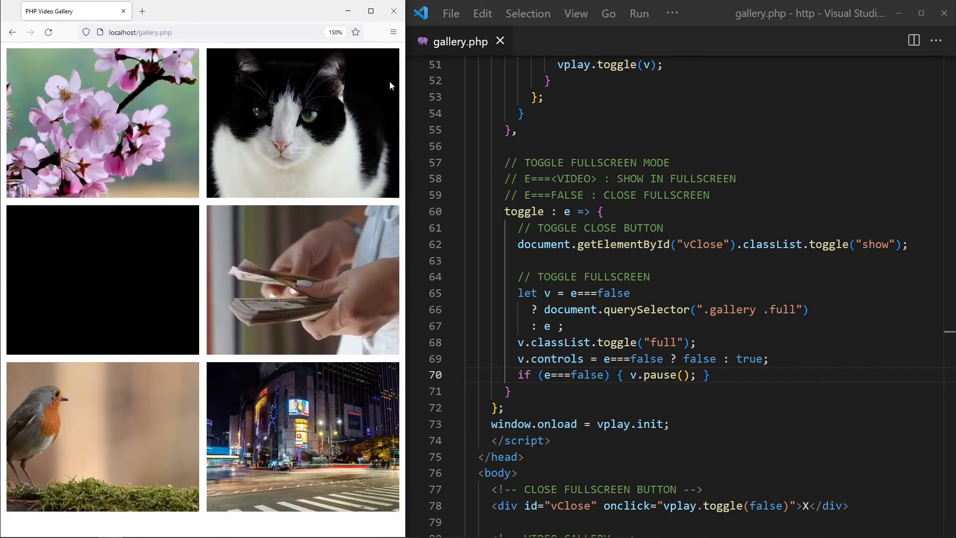
click(303, 436)
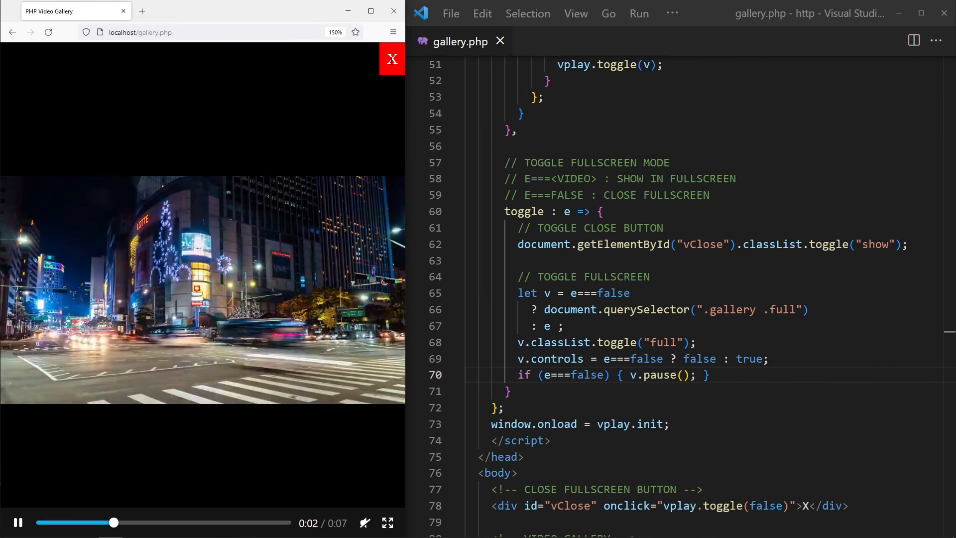
click(393, 59)
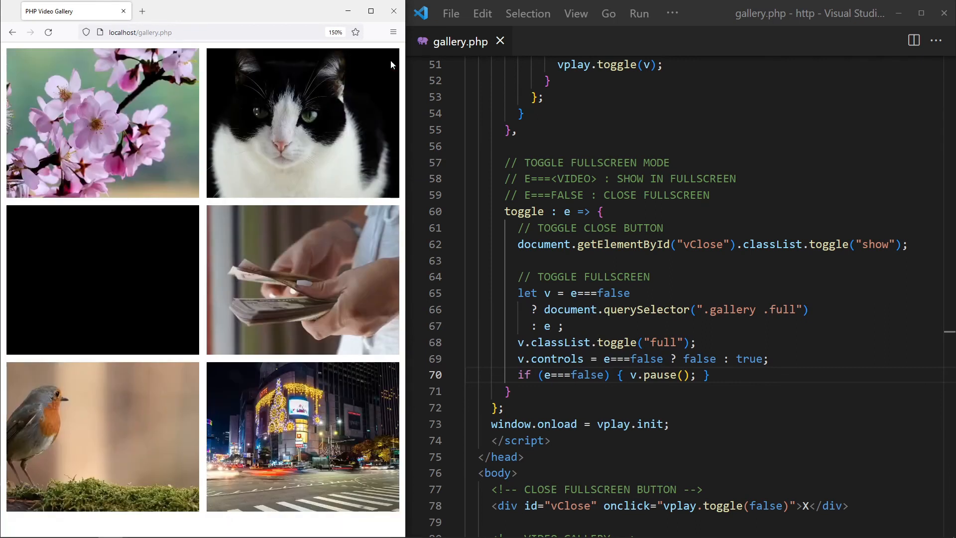
scroll(down, 3)
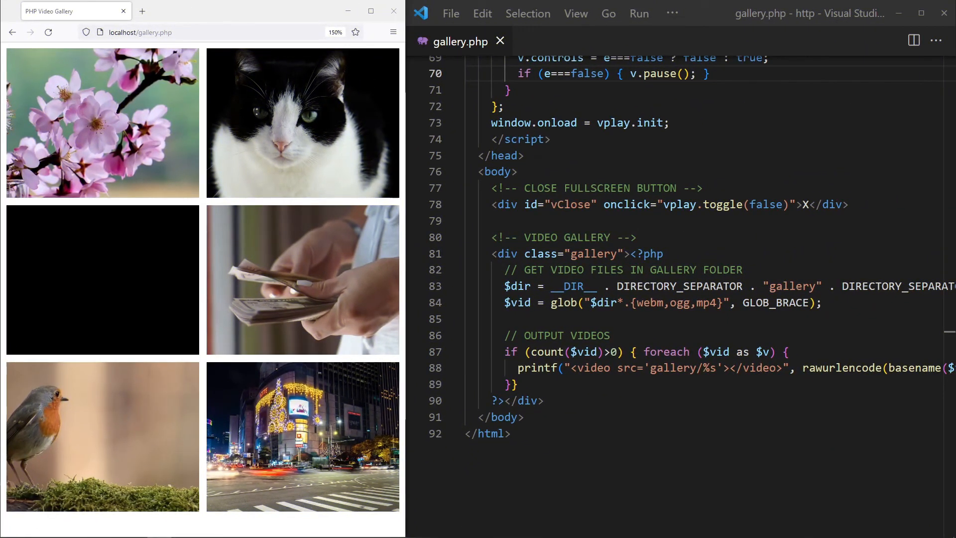
Step: Inside the foreach loop, add $file = basename(...) for each video
click(787, 352)
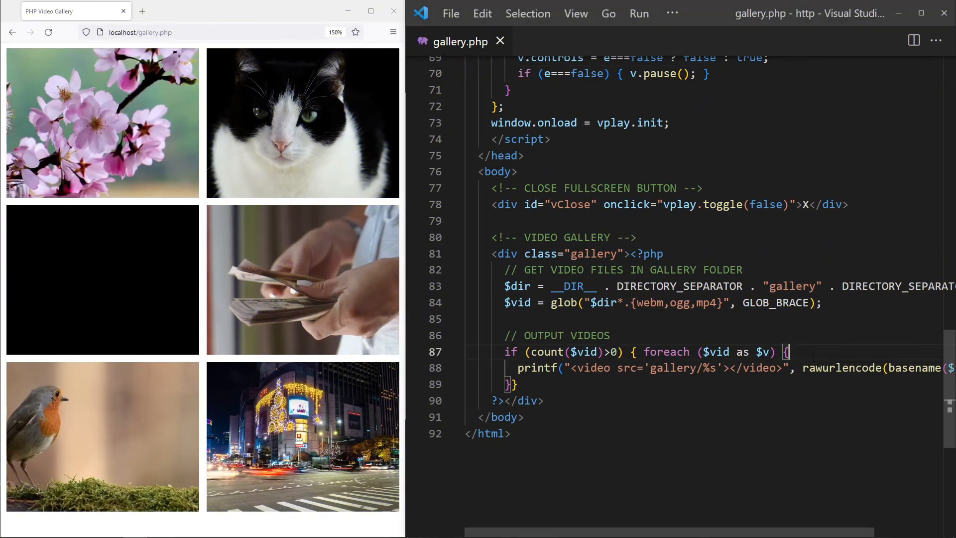
key(Enter)
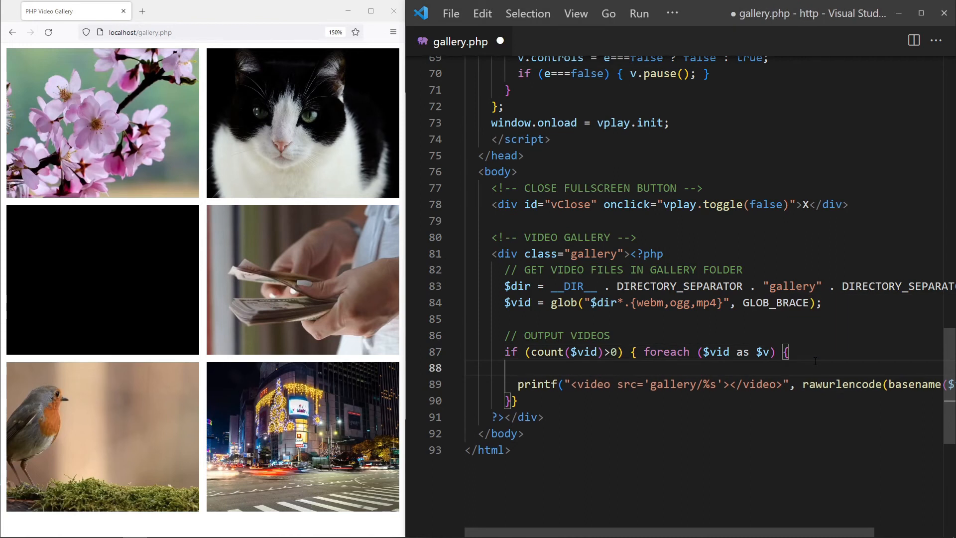
text($file)
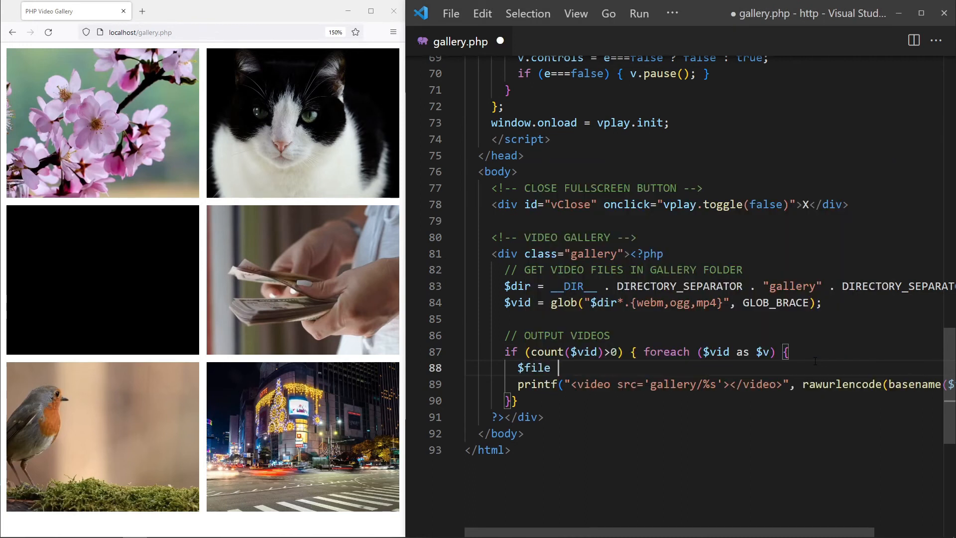
text(= basename($v);)
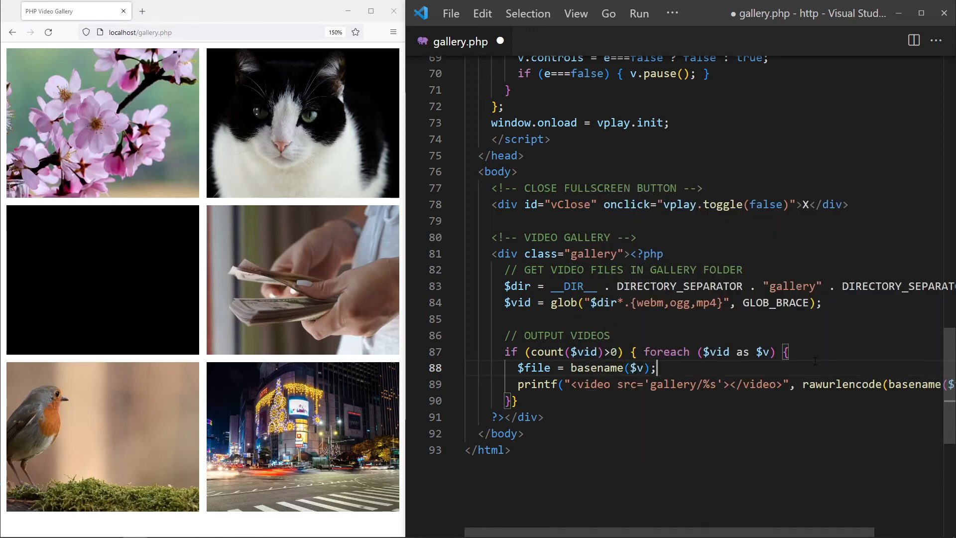
Step: Add $caption = substr($file, 0, strrpos($file, ".")) to strip the extension
text($caption =)
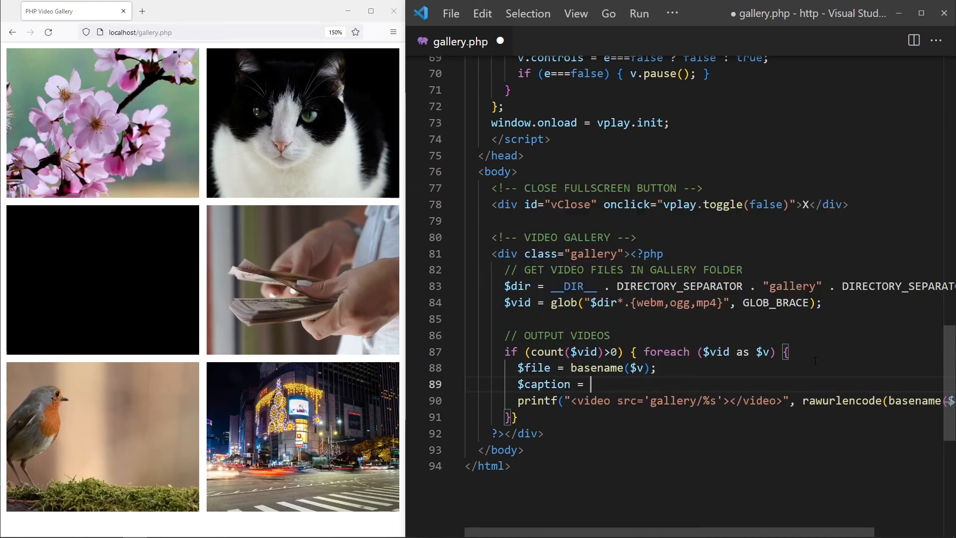
text(substr($file, 0,)
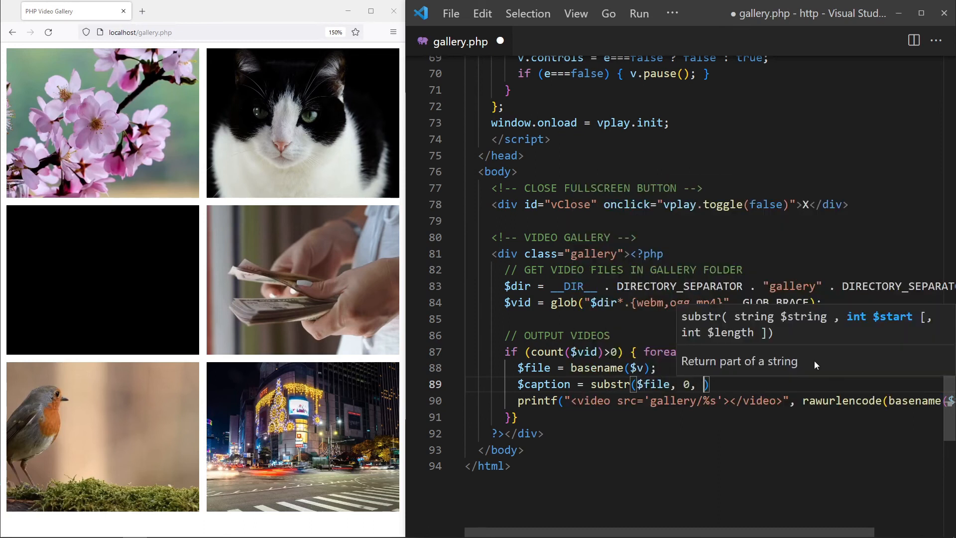
text(strrpos($file,)
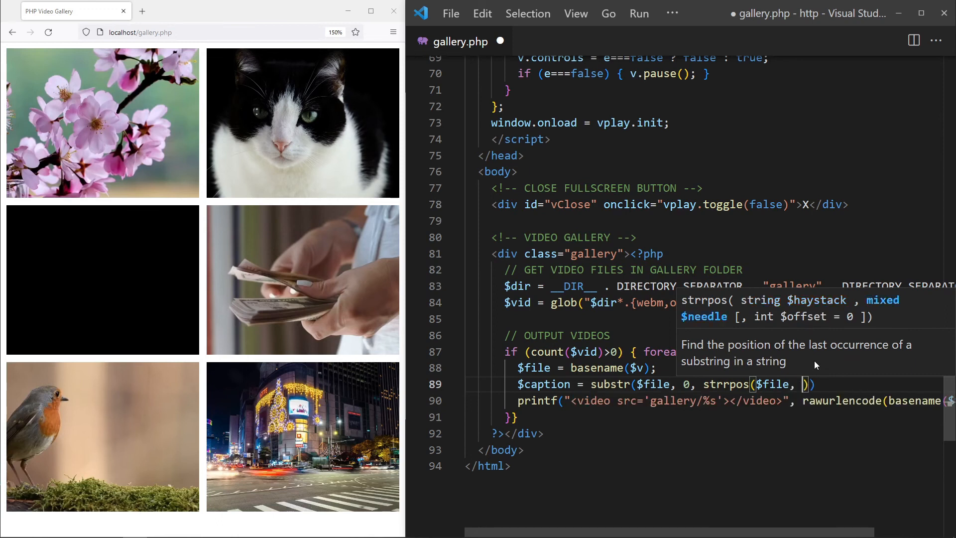
text("."));)
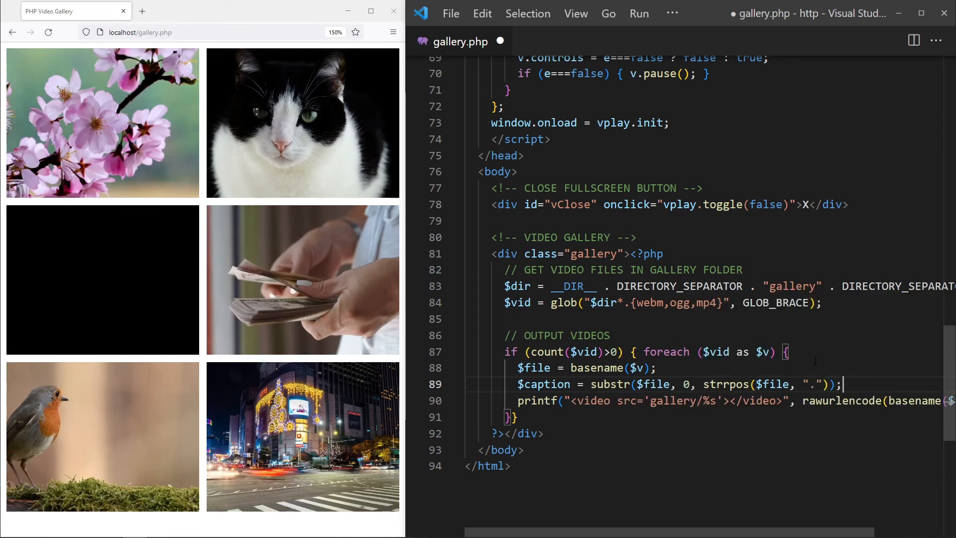
click(567, 401)
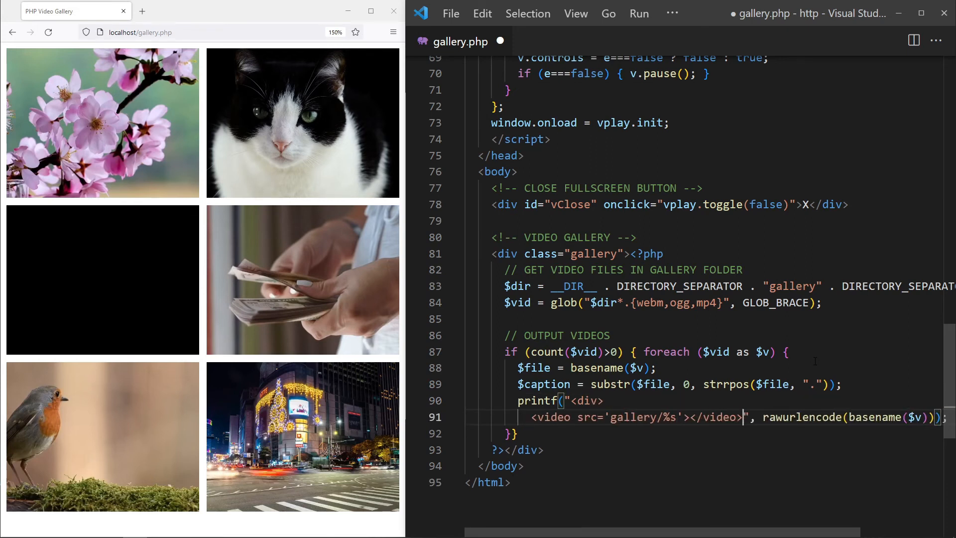
Step: Emit a div.vWrap around the video plus a div.vCaption, passing rawurlencode($file) and $caption
key(Enter)
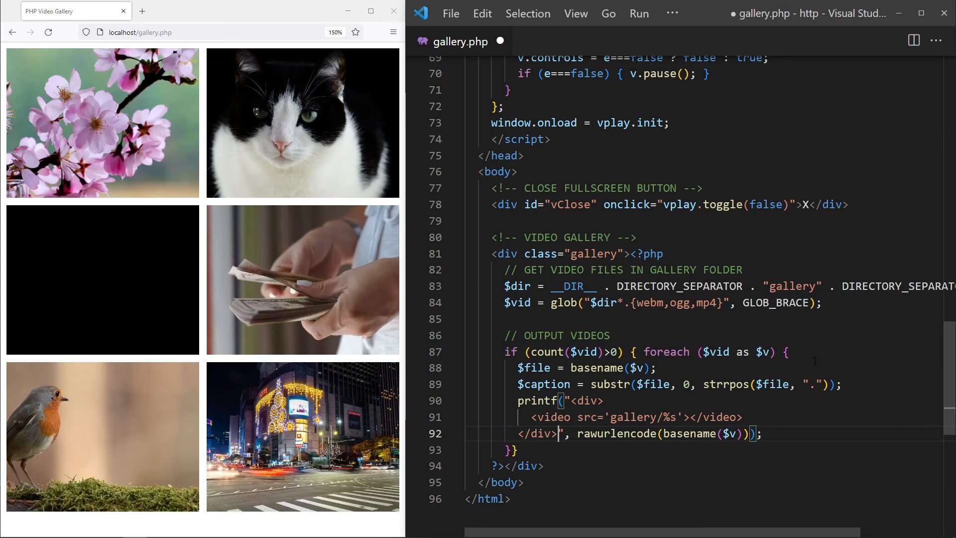
text(class='')
text(<div></div>)
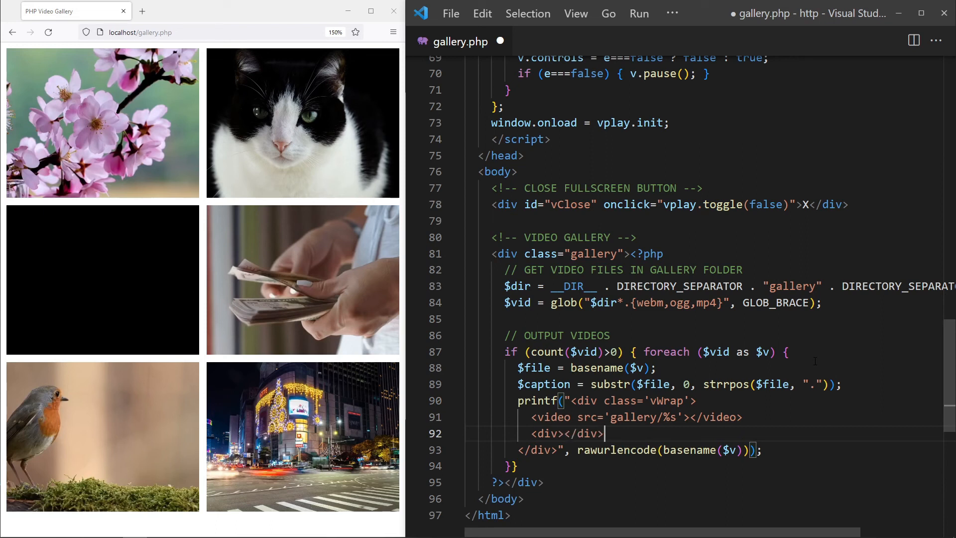
text(class='vCaption)
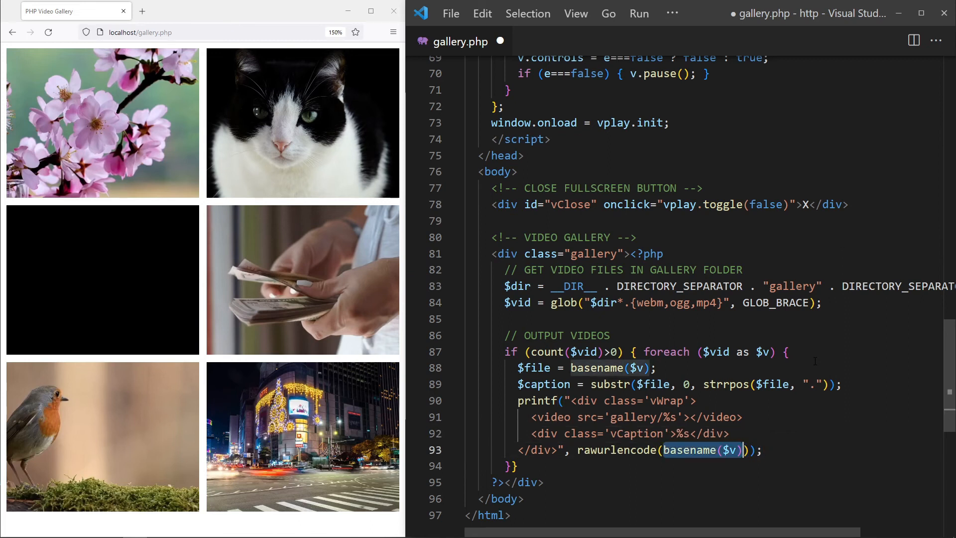
text($file)
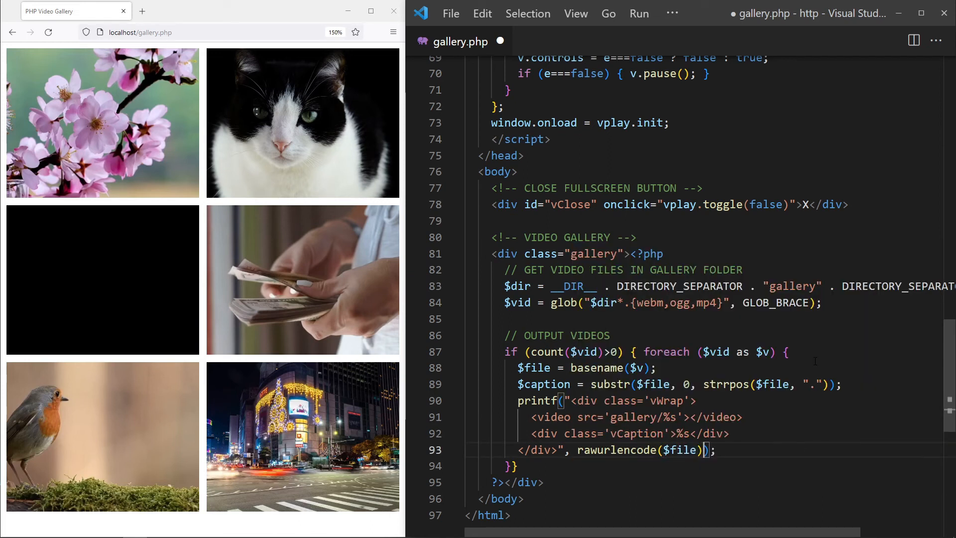
text(, $caption)
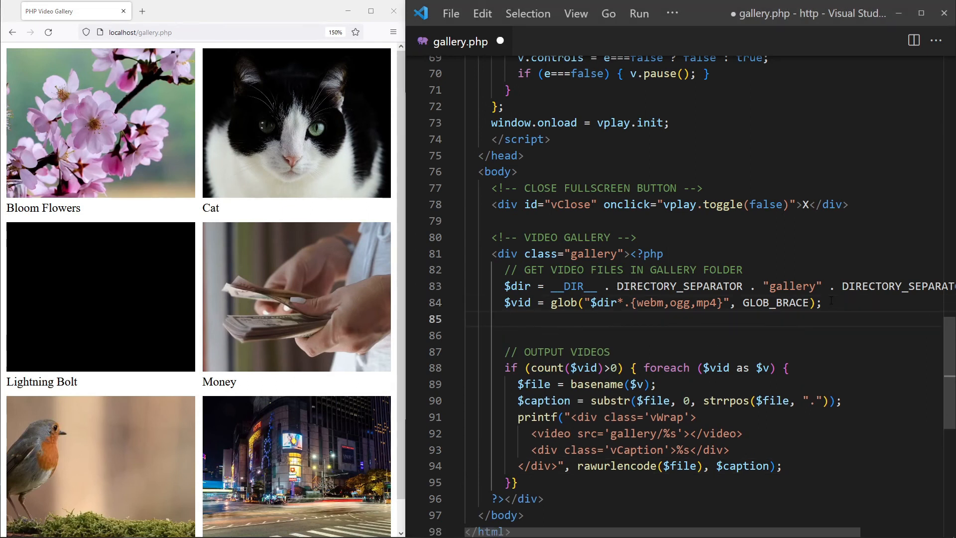
Step: Add sort($vid) with an '// ascending order' comment and check the gallery order in Firefox
text(sort())
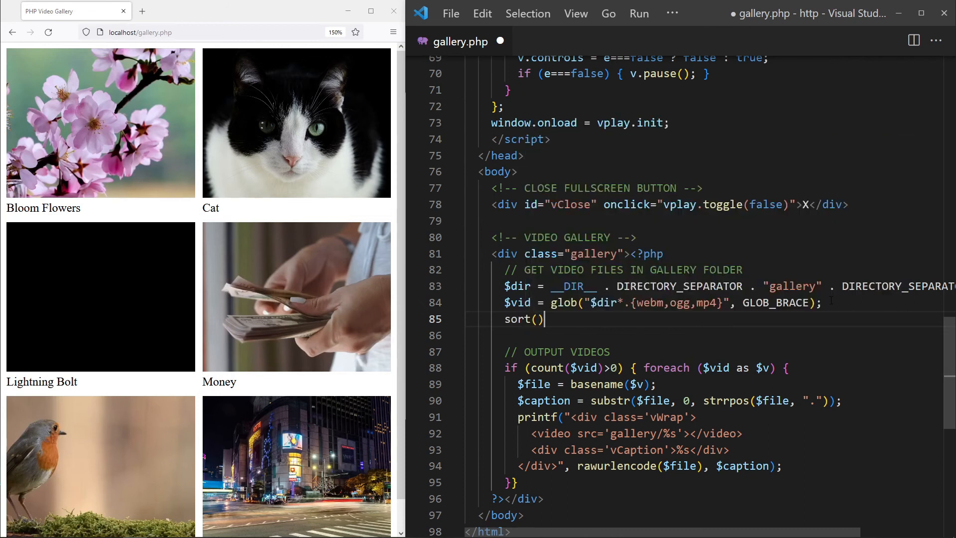
text($vid);)
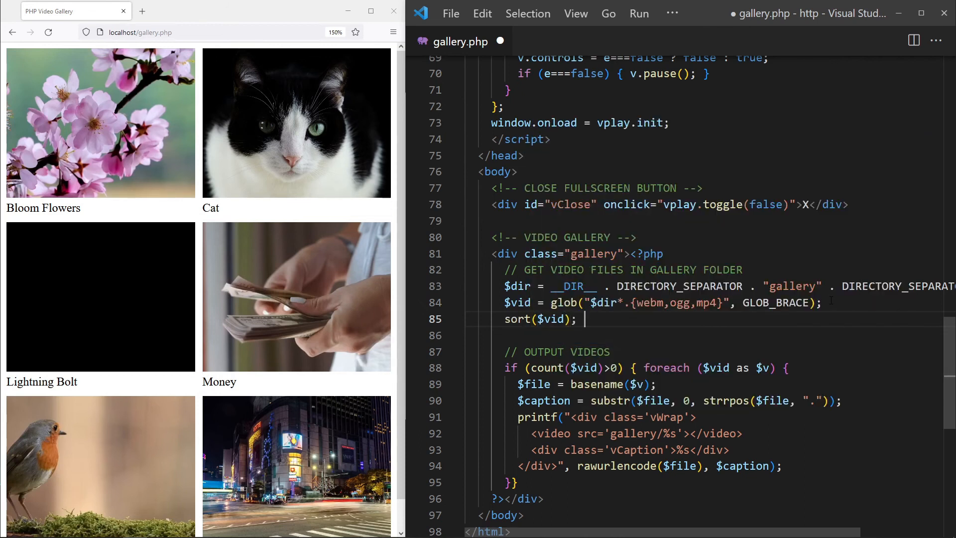
text(// asc)
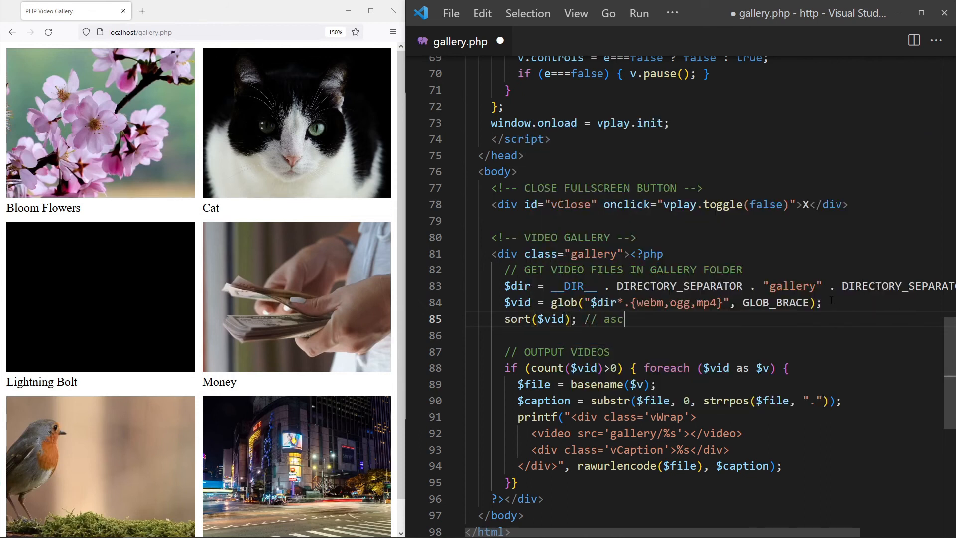
text(ending order)
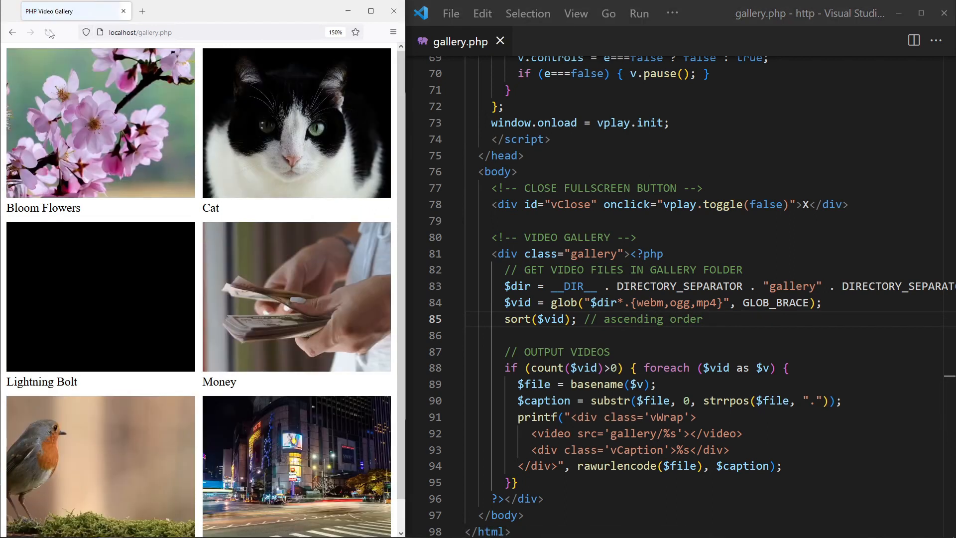
click(48, 32)
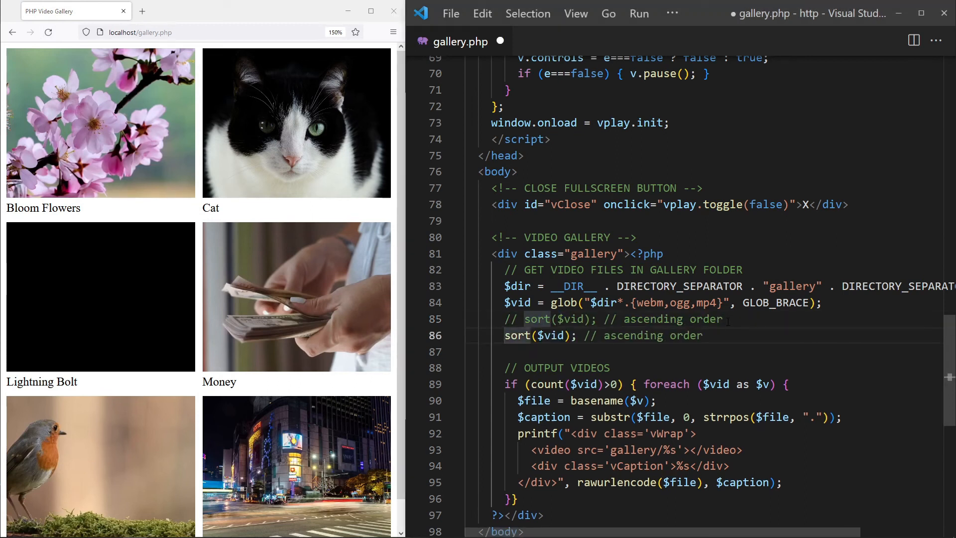
Step: Change it to rsort($vid) for descending order, verify the reversed gallery, then begin a usort call
text(r)
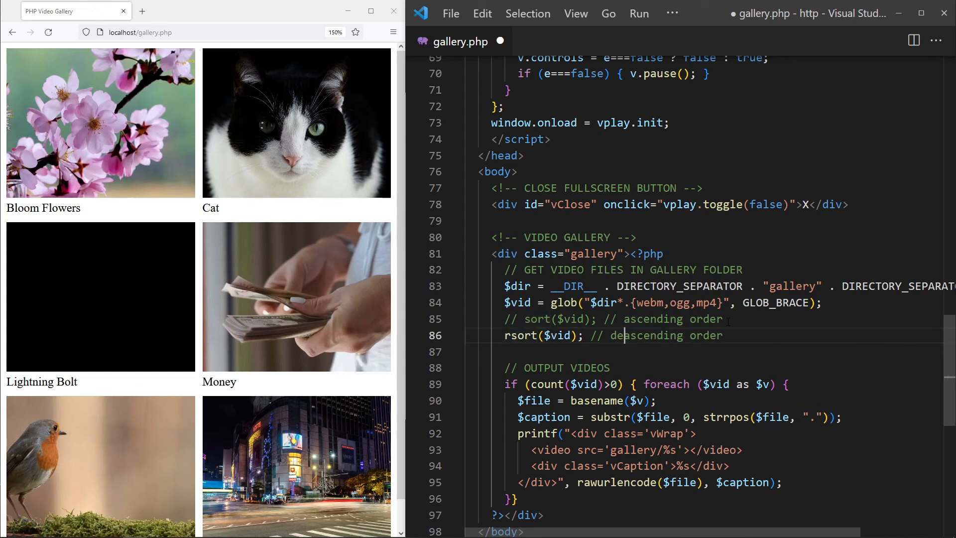
click(49, 32)
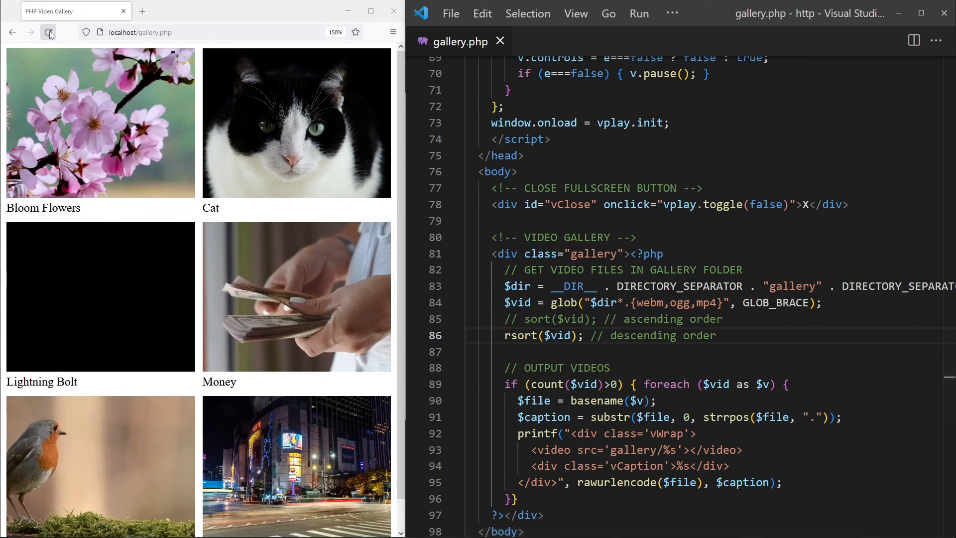
click(49, 32)
text(// )
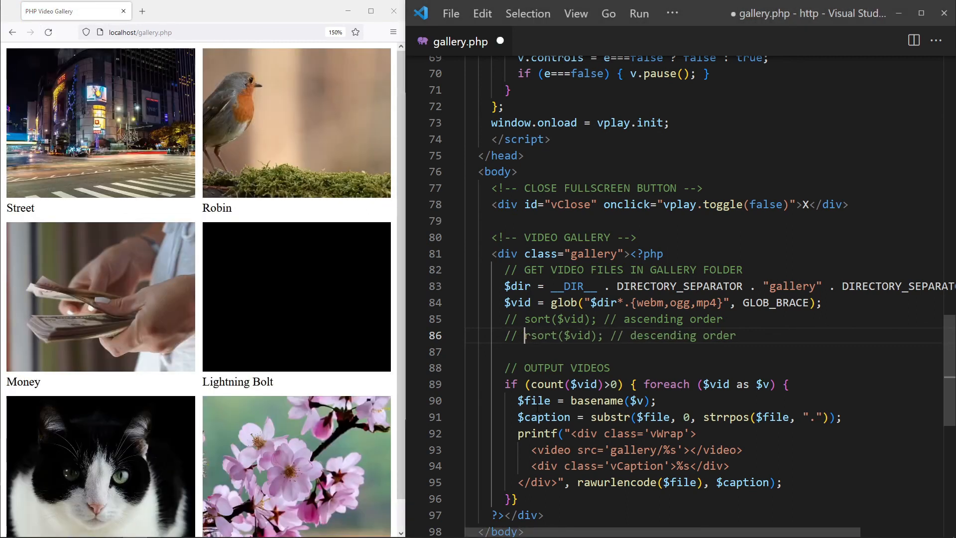
text(usort($vi);)
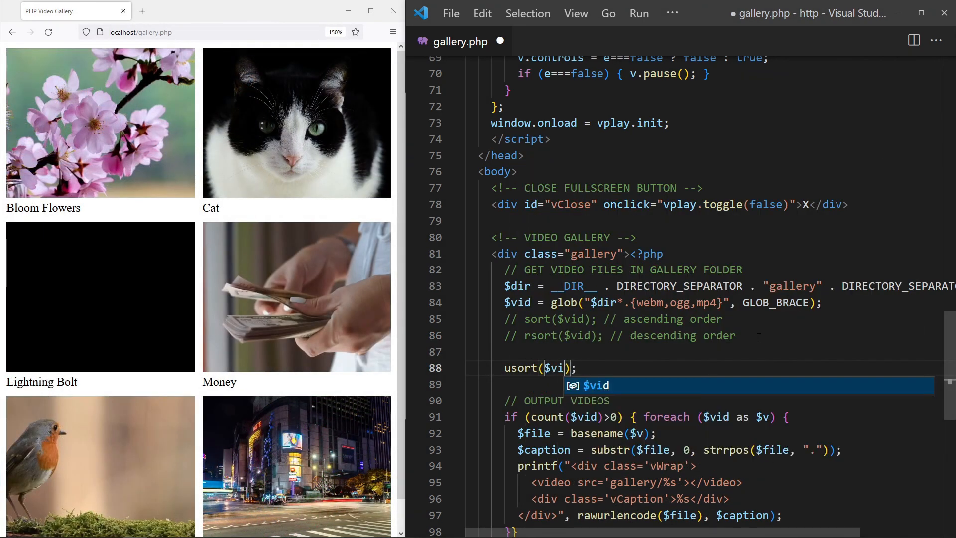
Step: Write usort($vid, function($file1,$file2){ return filemtime($file1) <=> filemtime($file2); }) with a commented 'new first' variant
text(, function ($file)
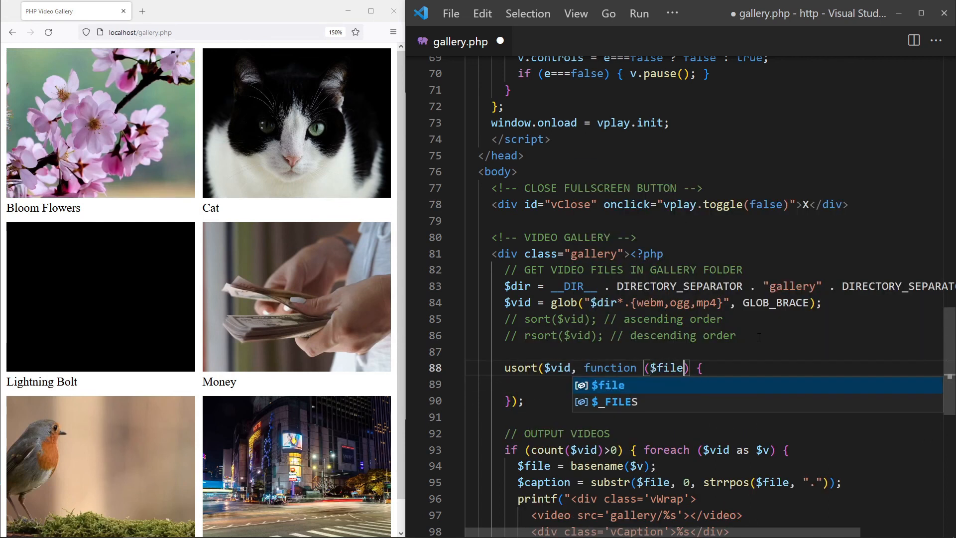
text(, $file21)
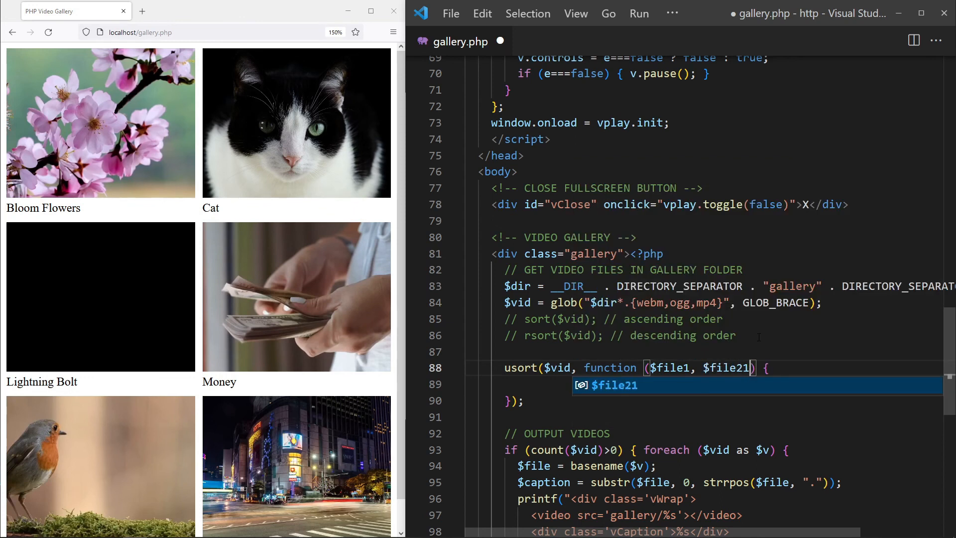
text(r)
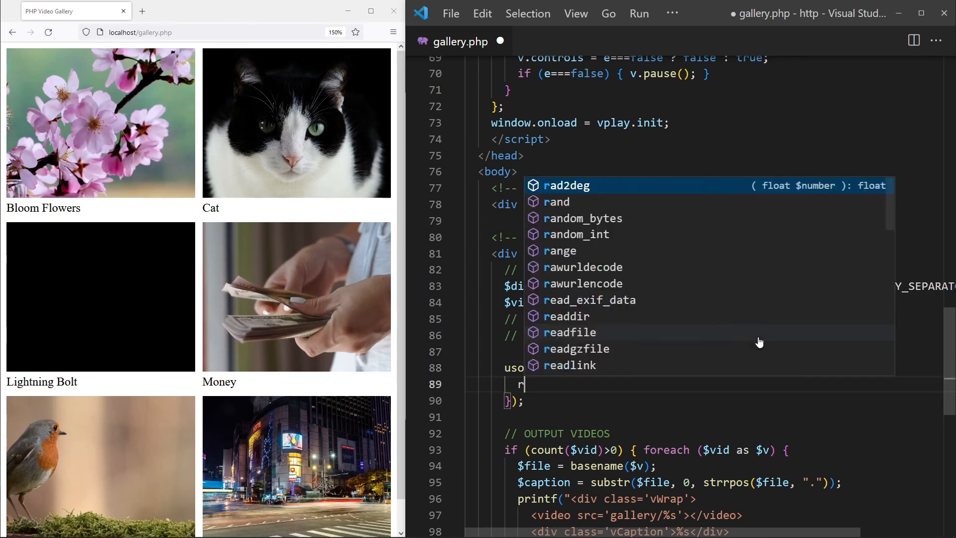
text(ilemtime($file2) <=> filemtime($file1); //)
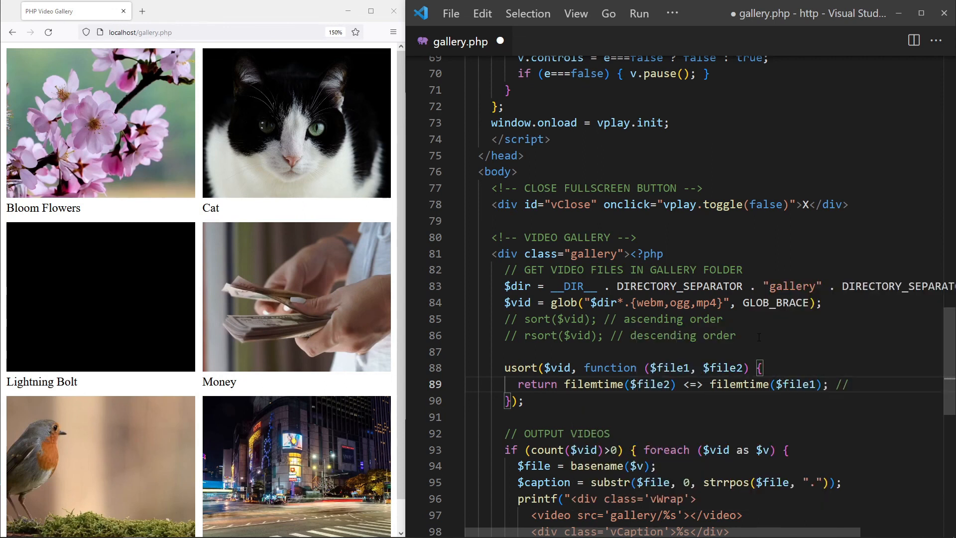
text(new first)
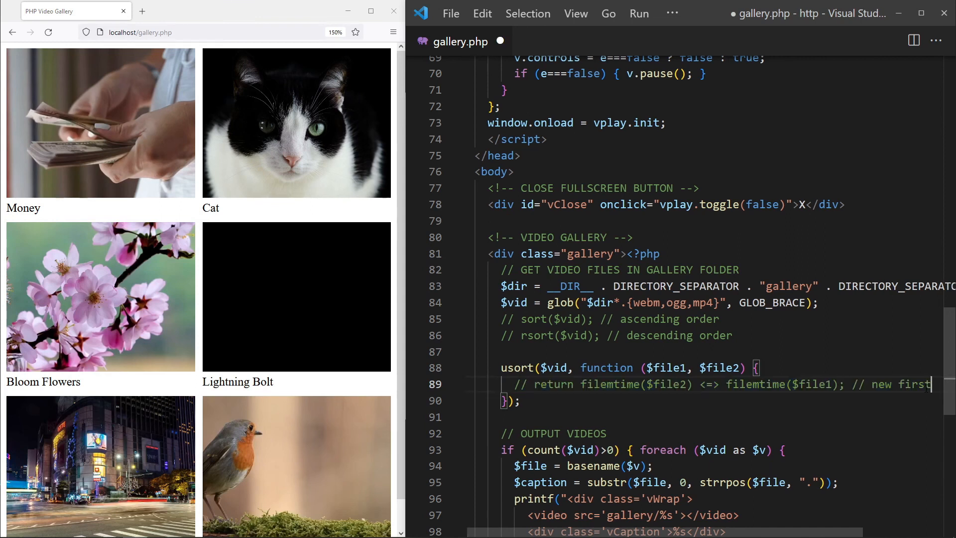
text(return filemtime($file1) <=> filemtime($file2); // old first)
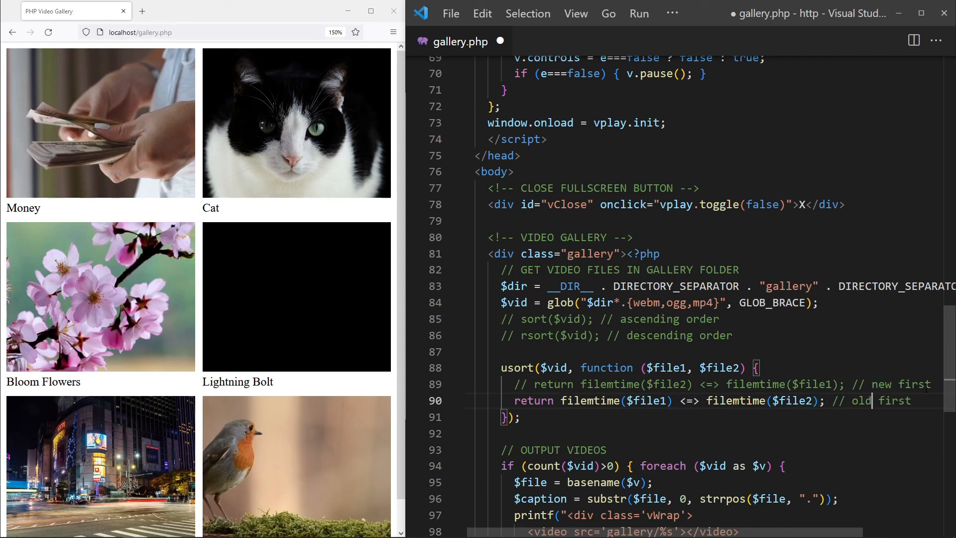
Step: Reload the gallery in Firefox to confirm the oldest-first order (Robin and Street first)
click(48, 32)
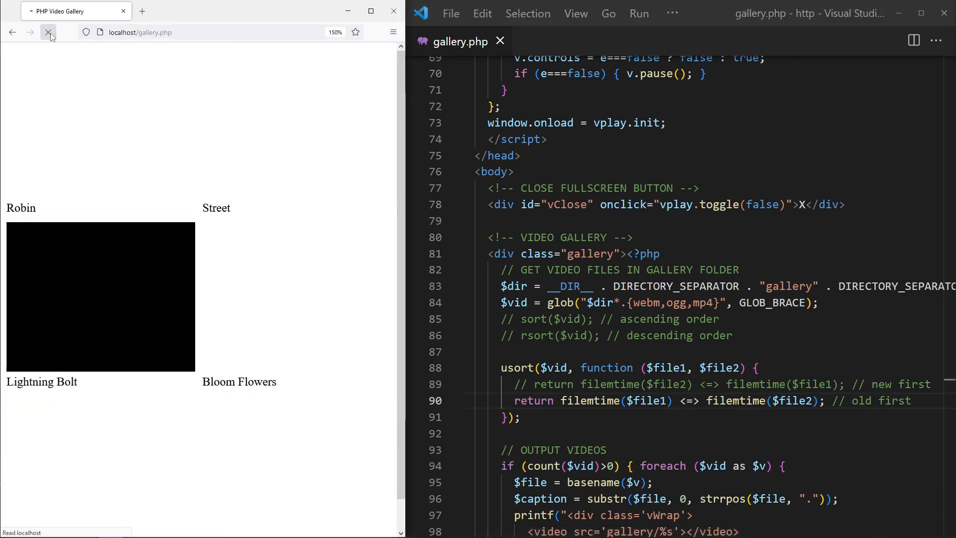
click(50, 32)
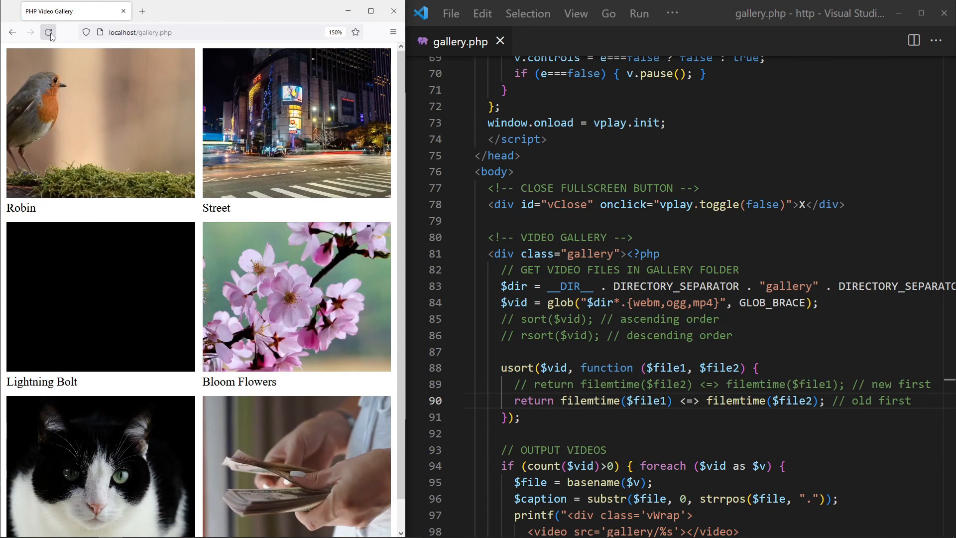